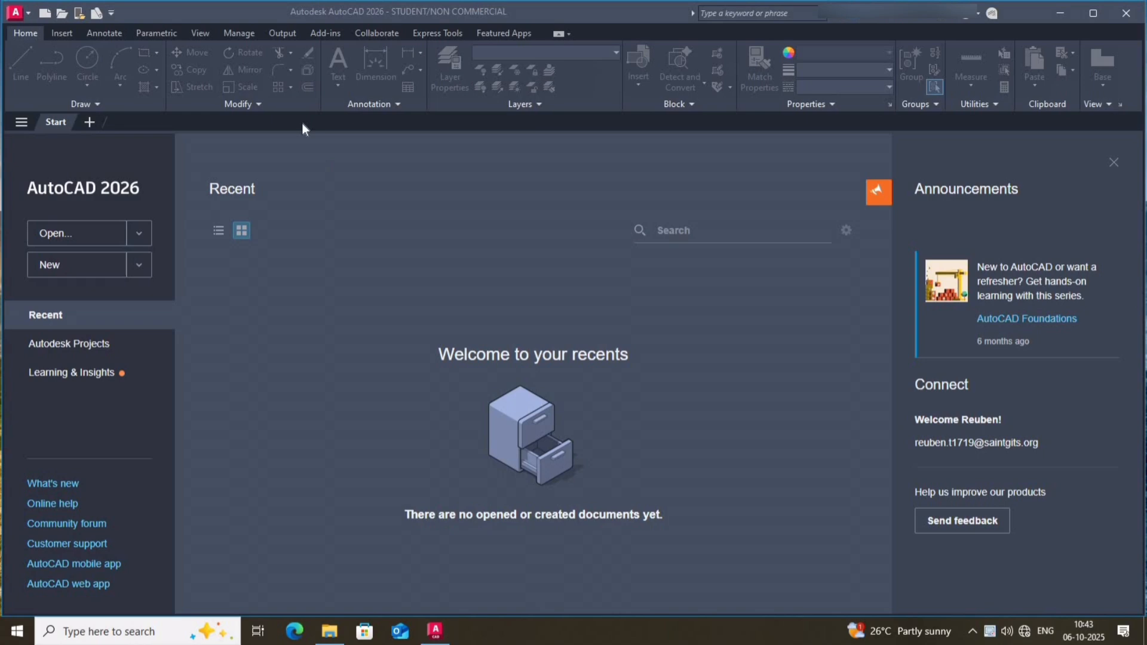
pyautogui.moveTo(51, 264)
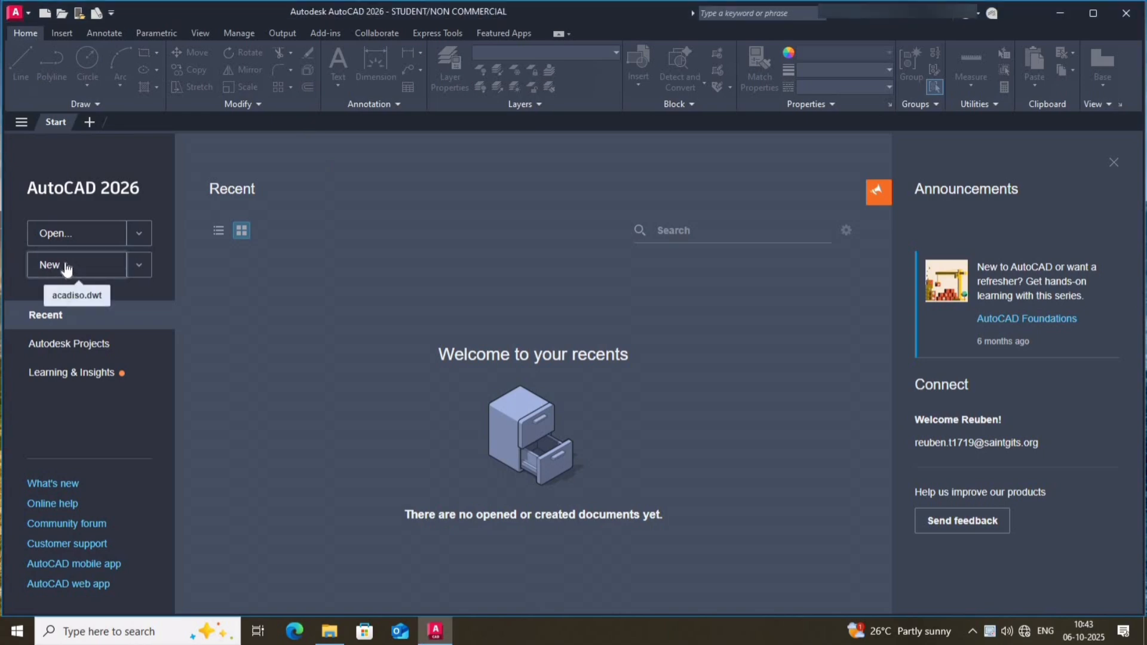
# Create a new blank drawing, Drawing2, from the acadiso.dwt template
pyautogui.click(76, 265)
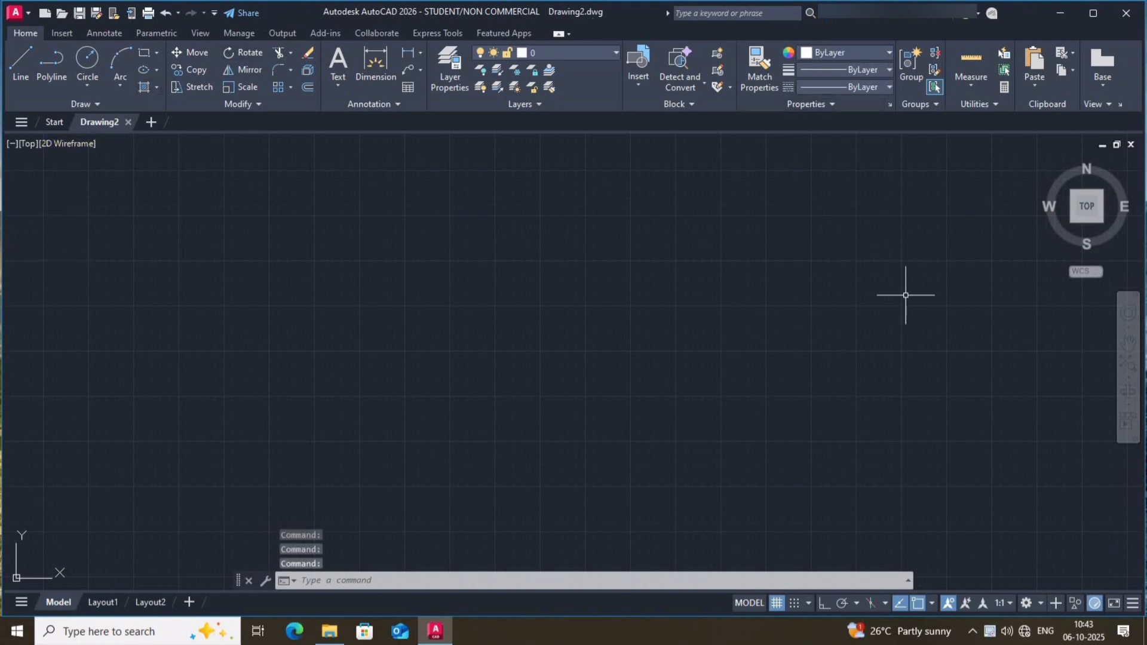
pyautogui.moveTo(241, 529)
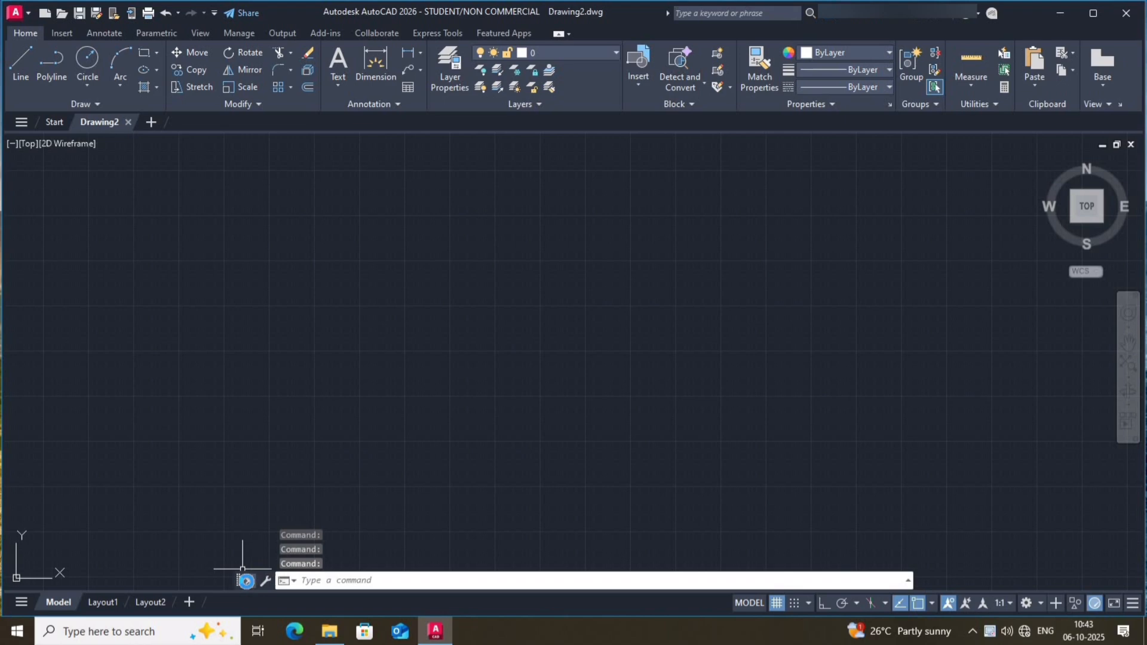
pyautogui.click(247, 580)
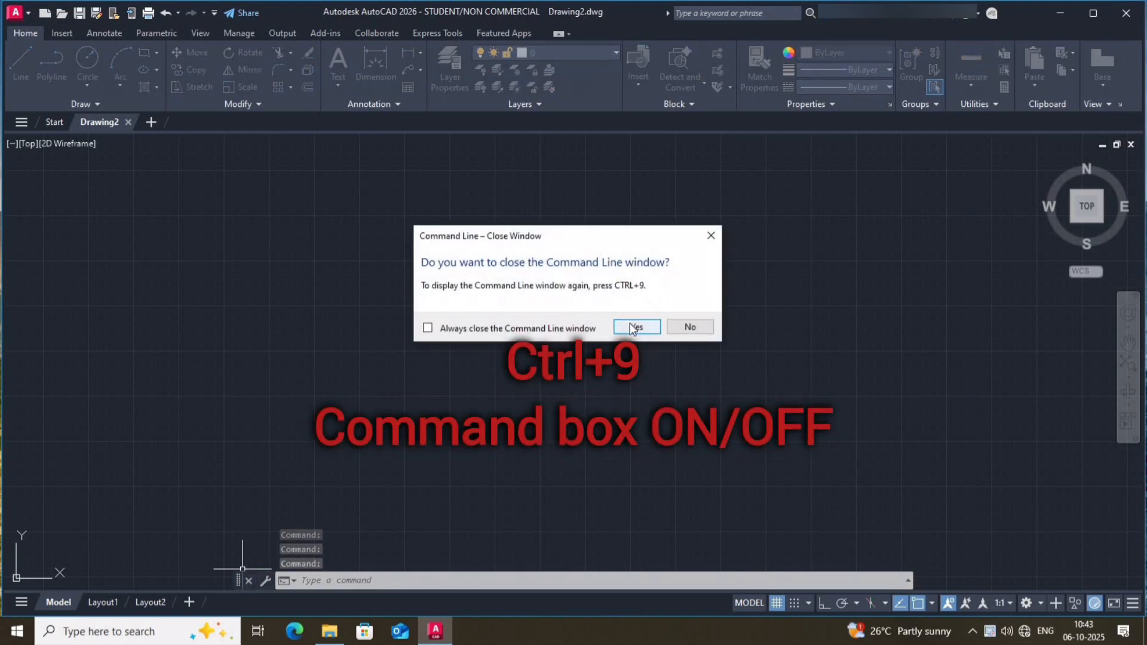
pyautogui.click(635, 326)
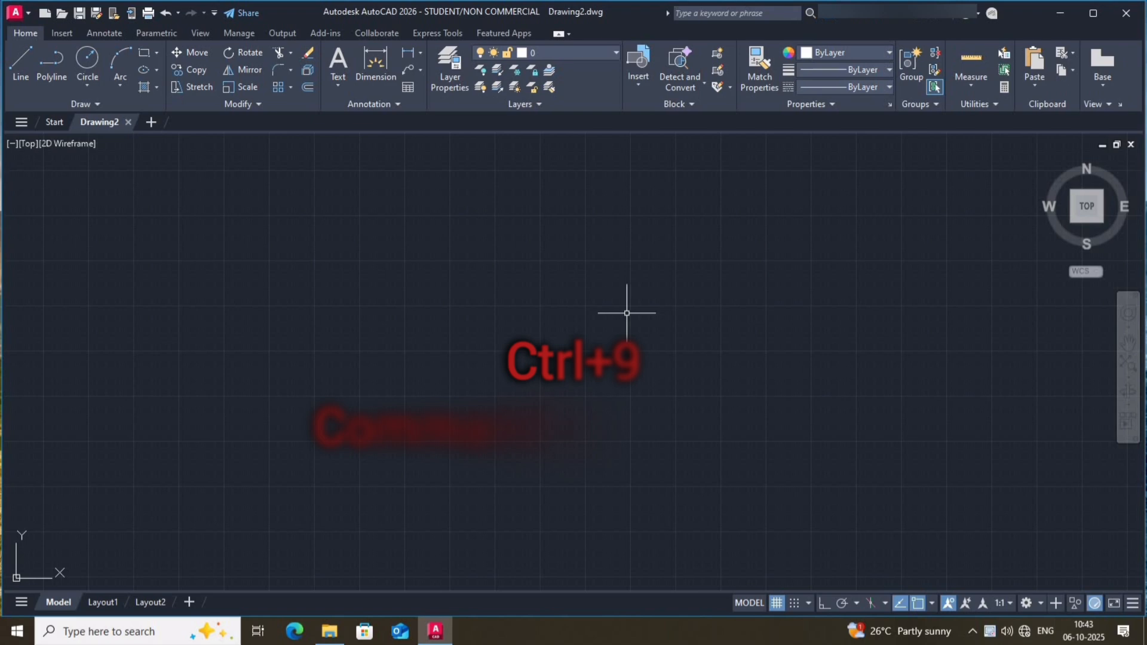
pyautogui.press('ctrl+9')
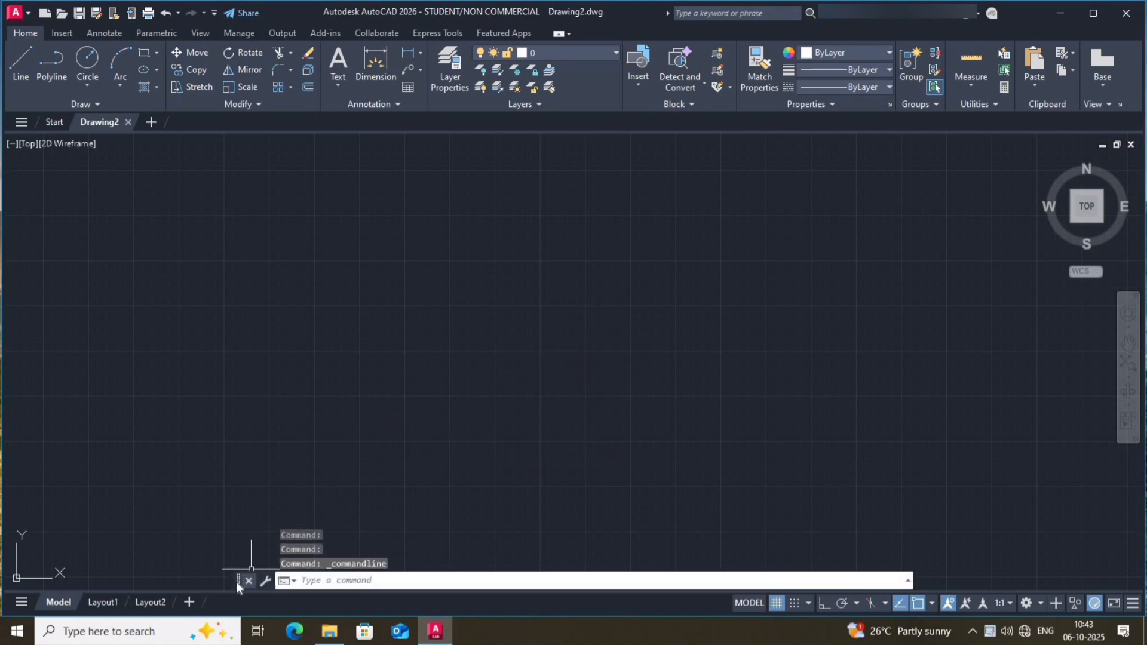
pyautogui.moveTo(581, 521)
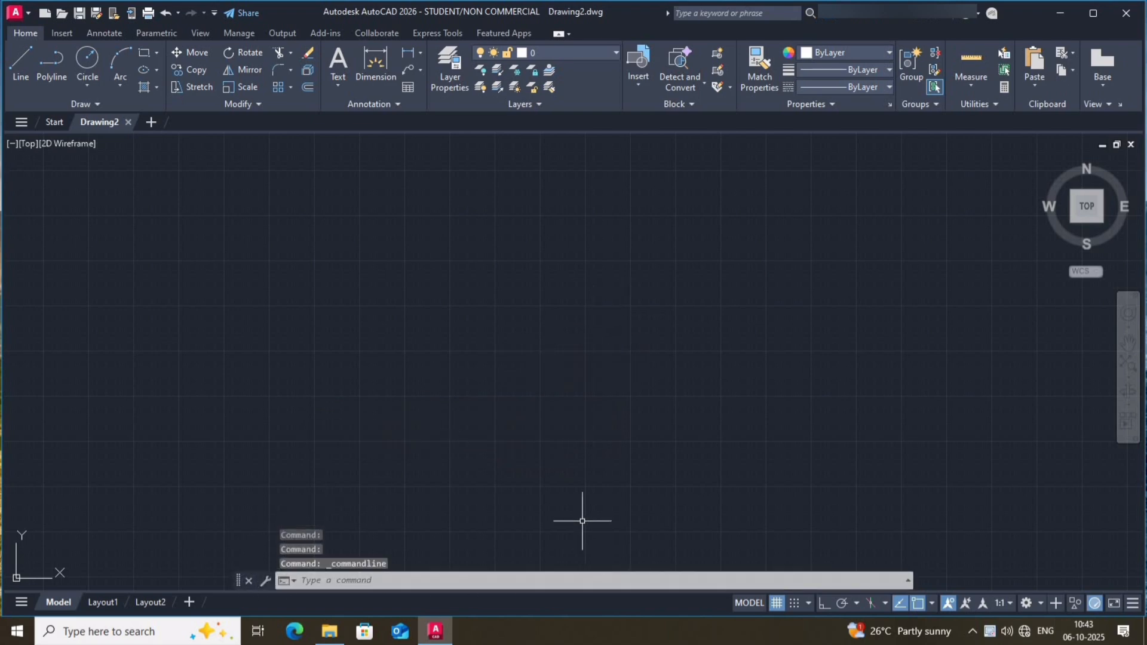
pyautogui.moveTo(1043, 607)
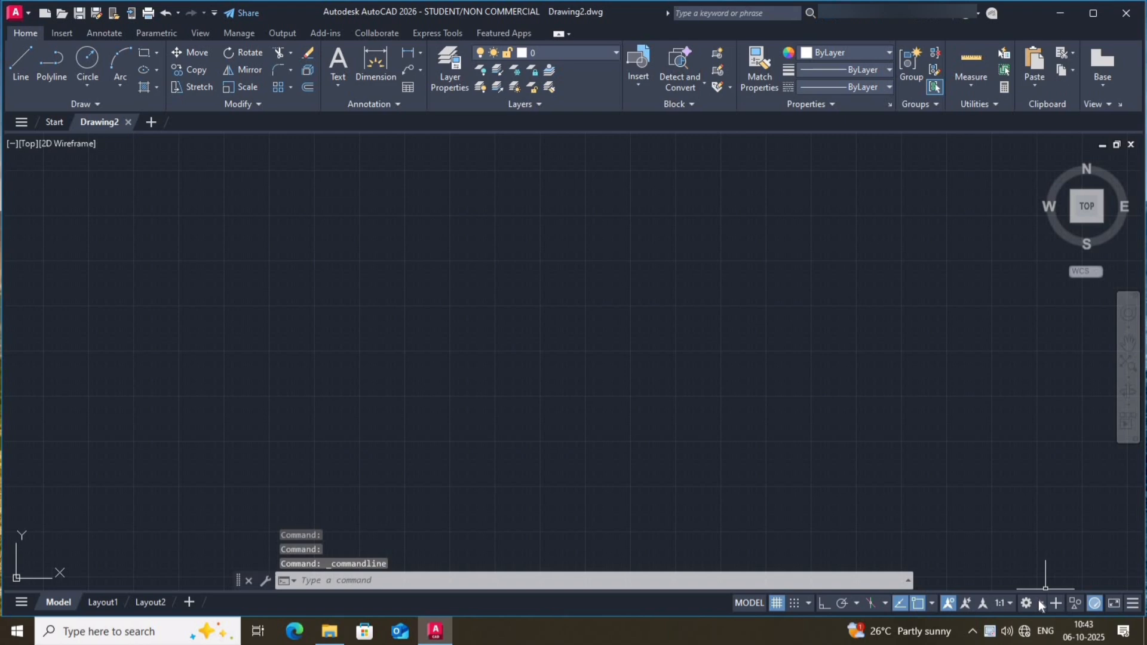
pyautogui.moveTo(1026, 602)
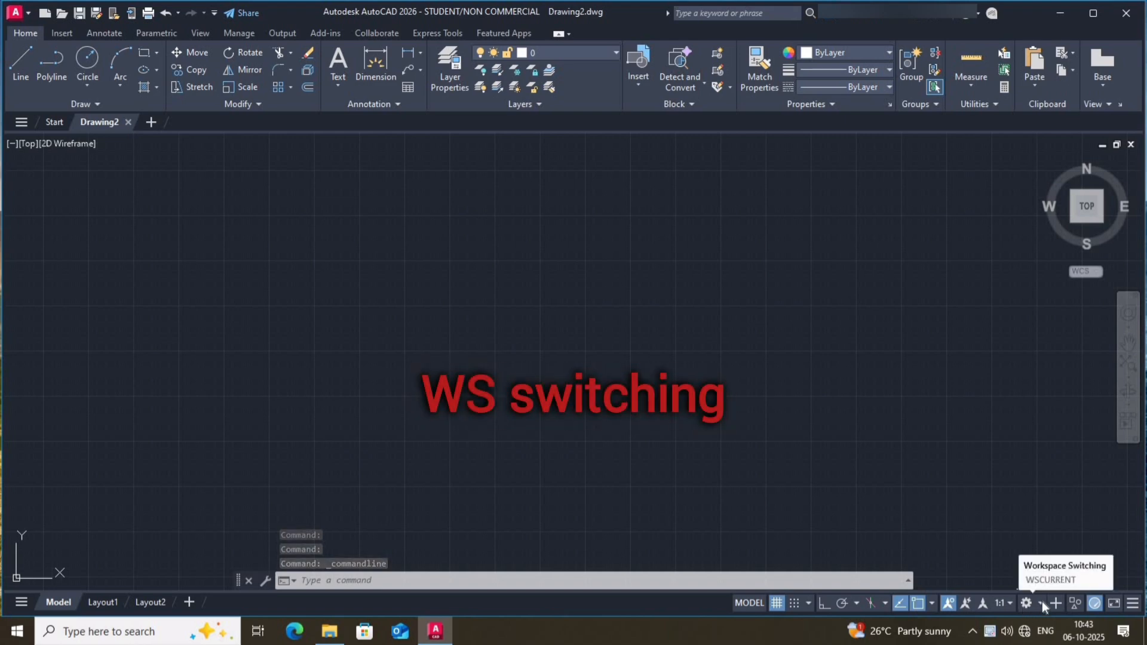
pyautogui.click(1028, 603)
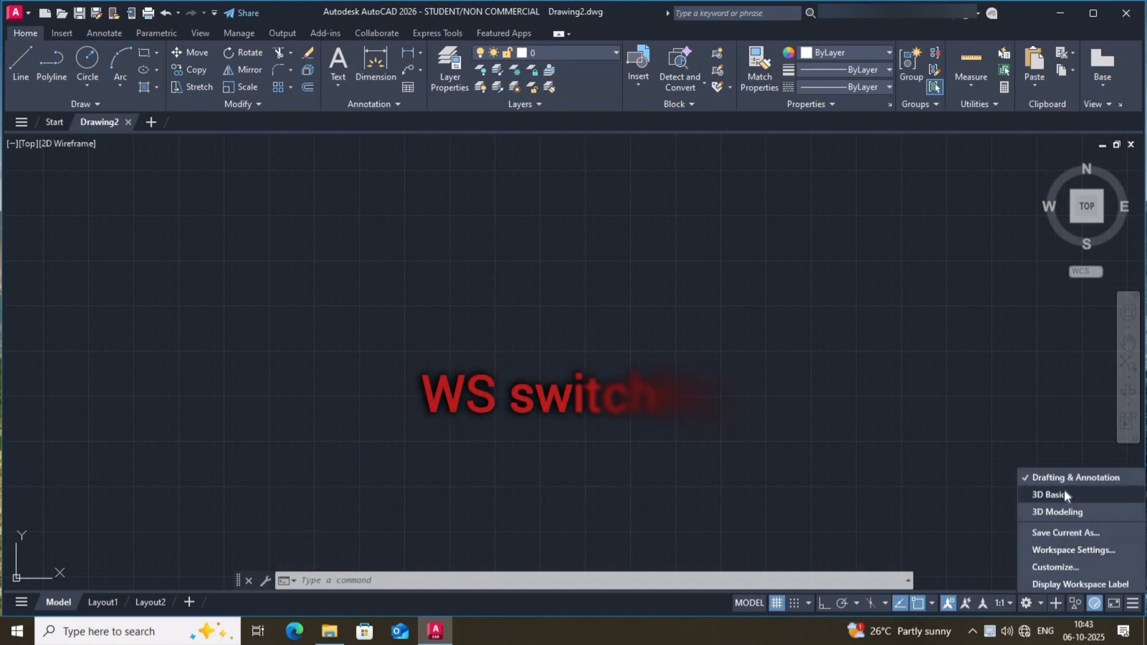
pyautogui.click(1047, 495)
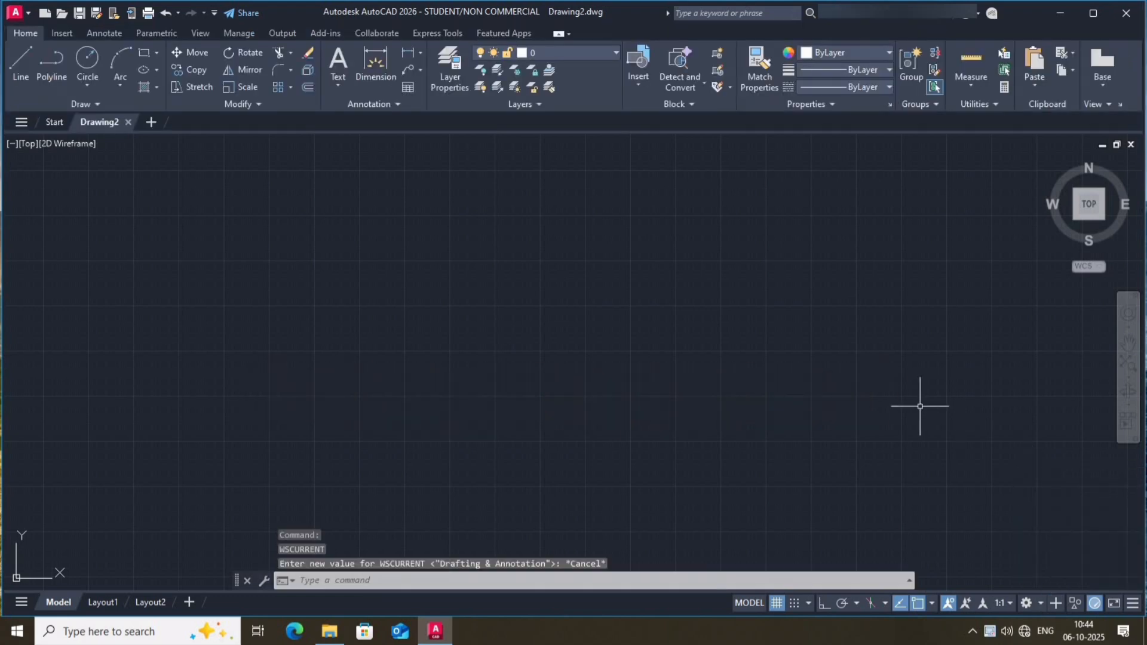
pyautogui.moveTo(806, 137)
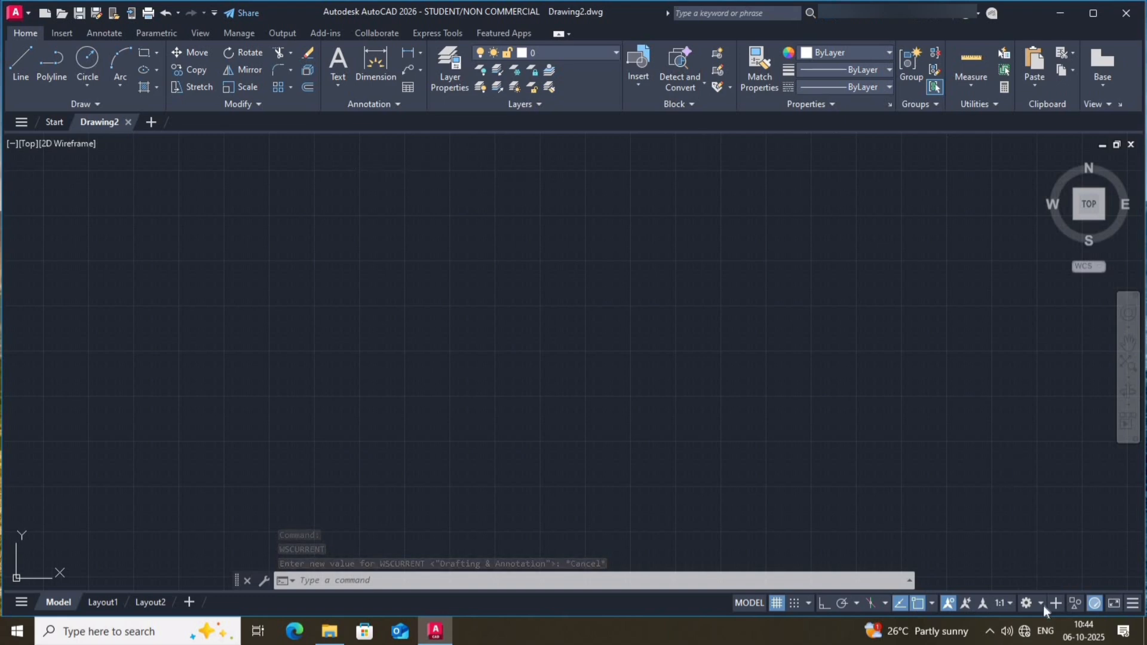
pyautogui.click(1026, 603)
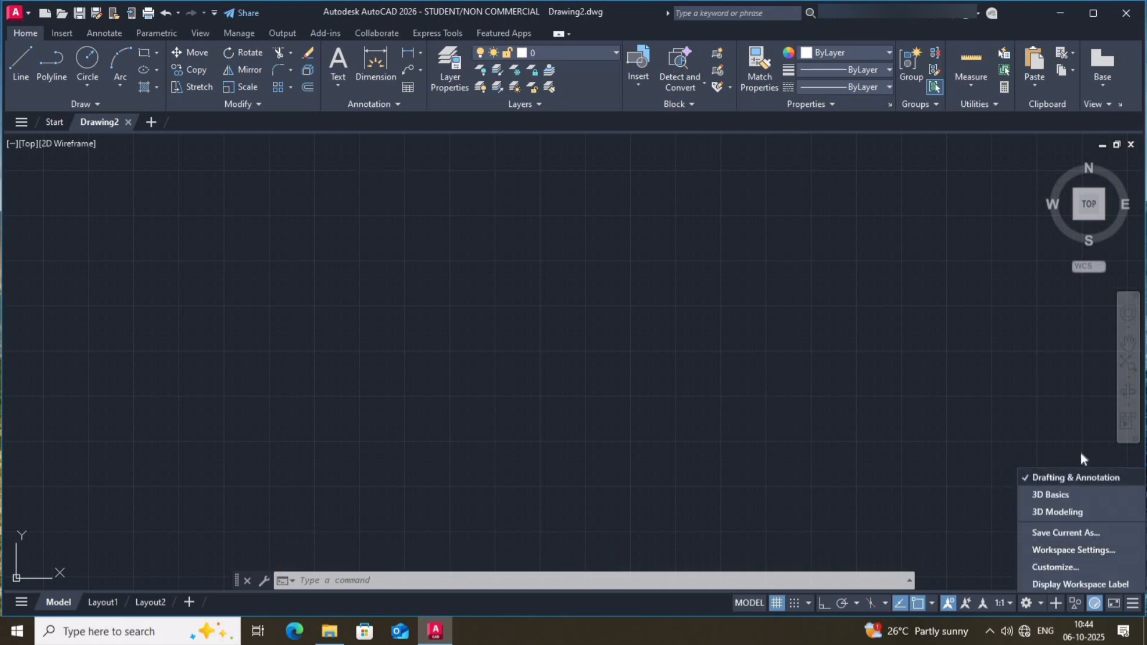
pyautogui.moveTo(714, 306)
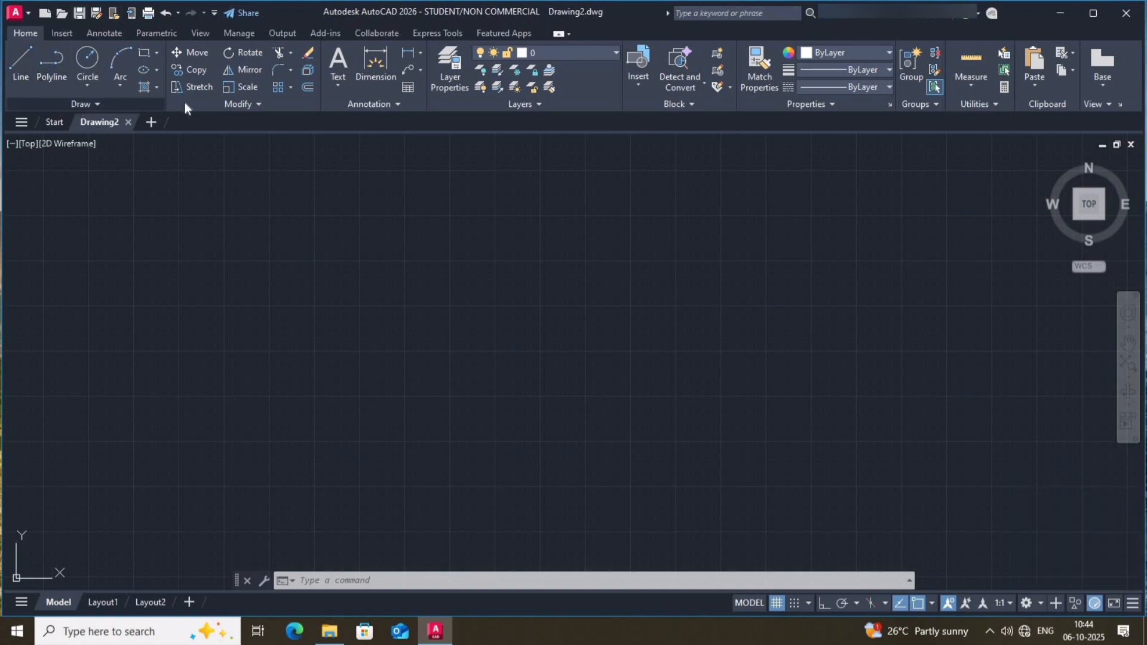
pyautogui.moveTo(521, 104)
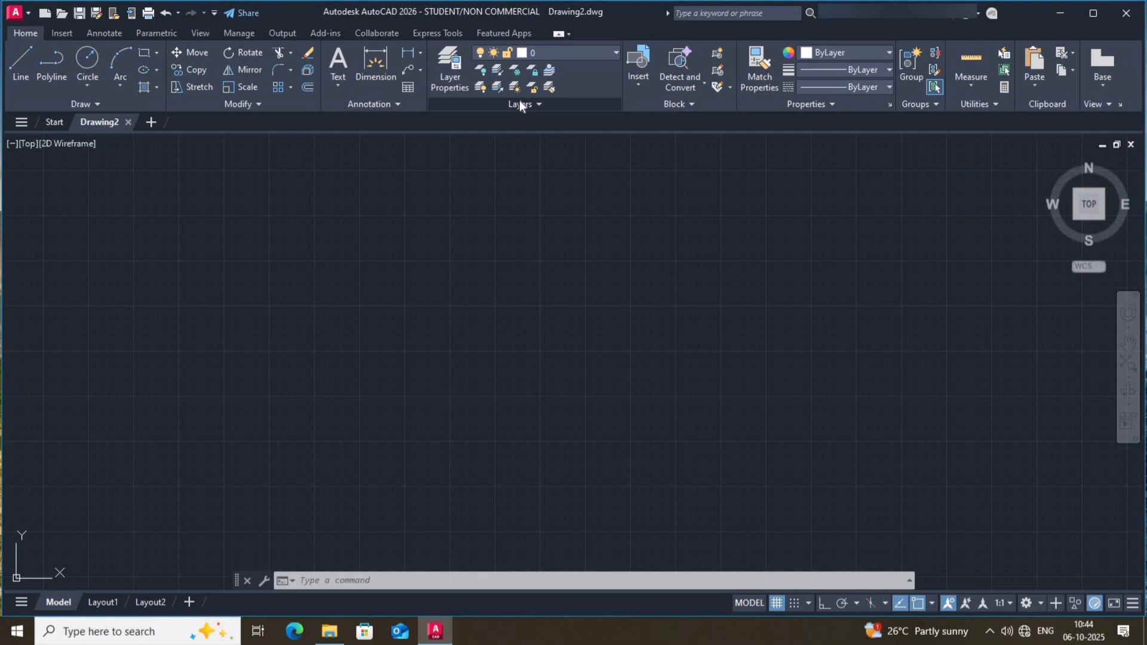
pyautogui.moveTo(798, 105)
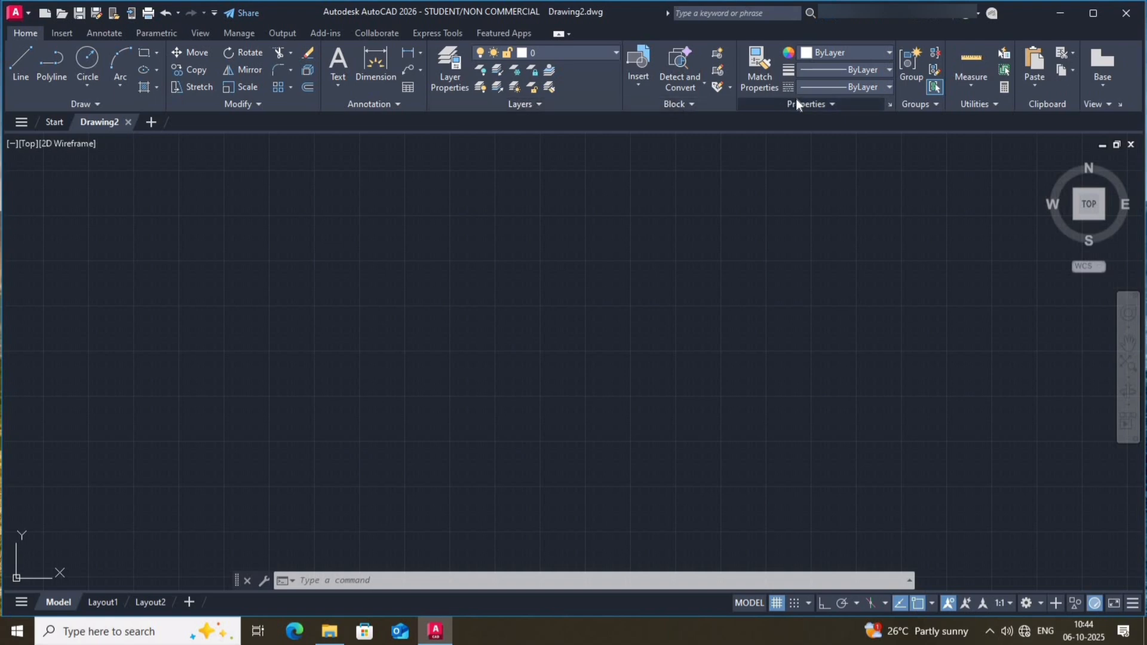
pyautogui.moveTo(1047, 108)
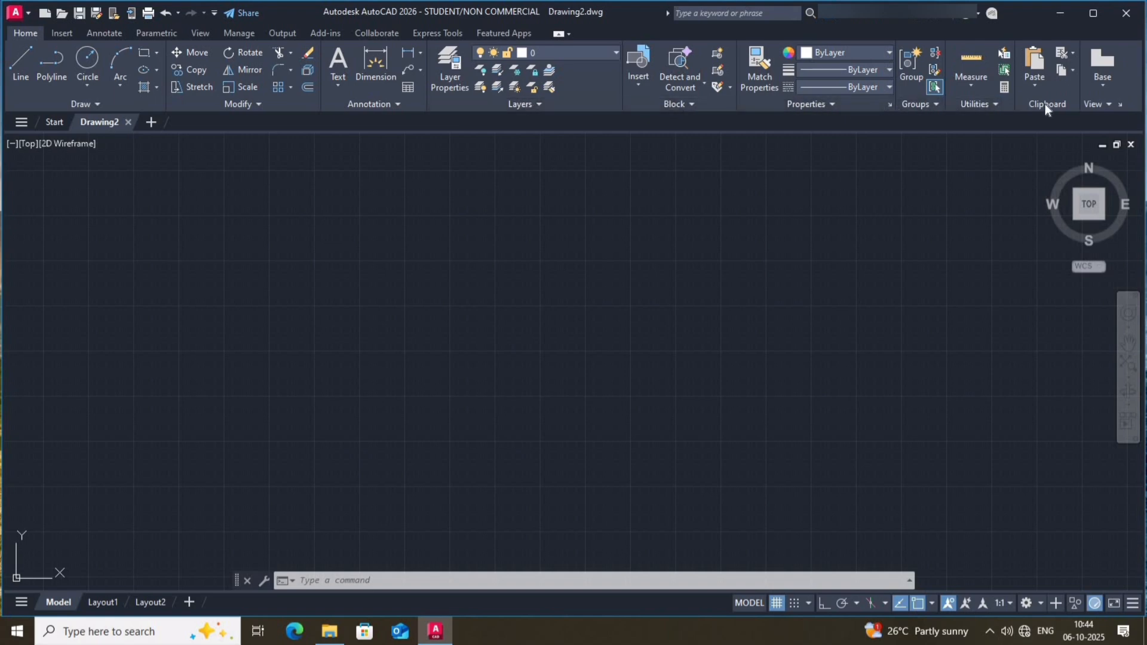
pyautogui.moveTo(593, 43)
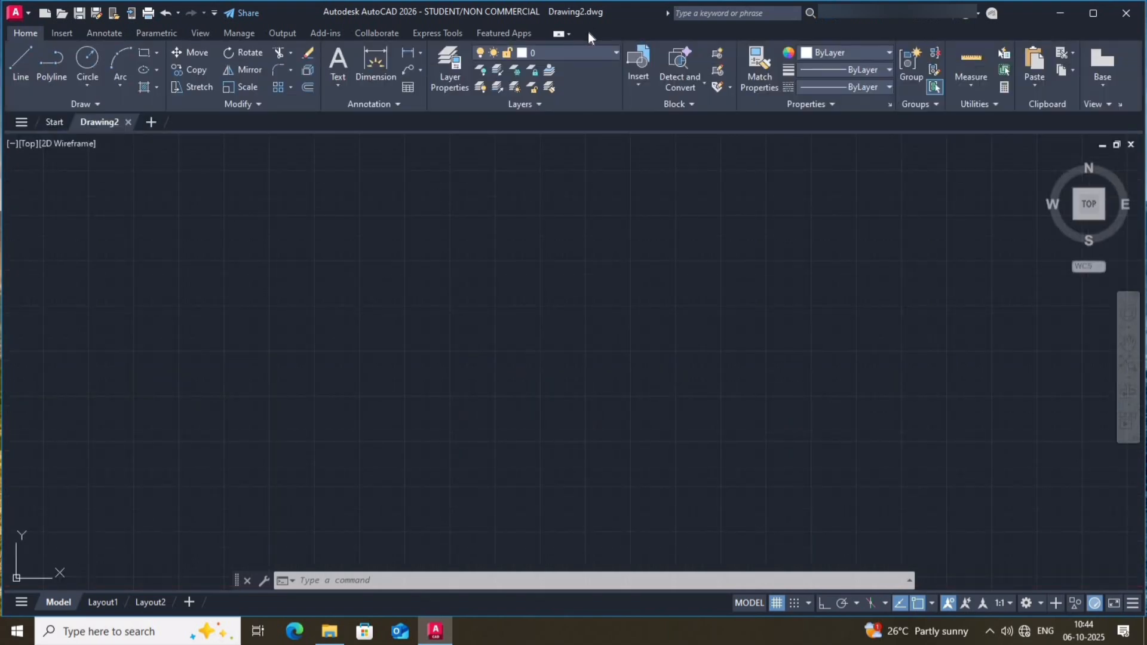
pyautogui.moveTo(489, 442)
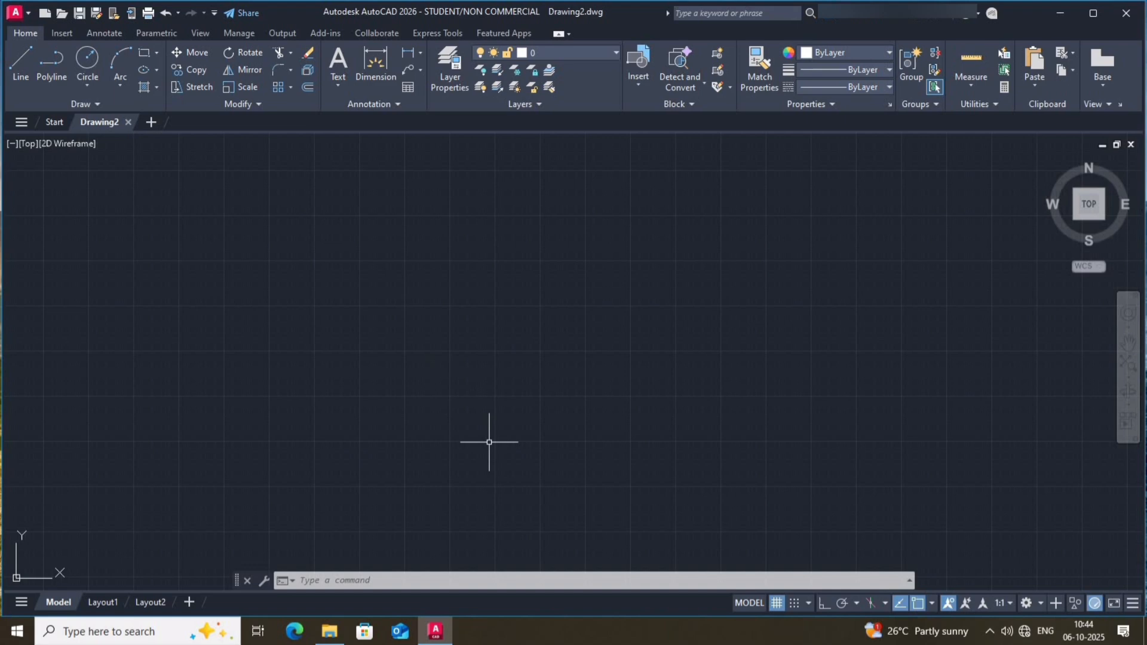
# Set UNITS to 0.0 length precision with Millimeters insertion scale
pyautogui.write('uni')
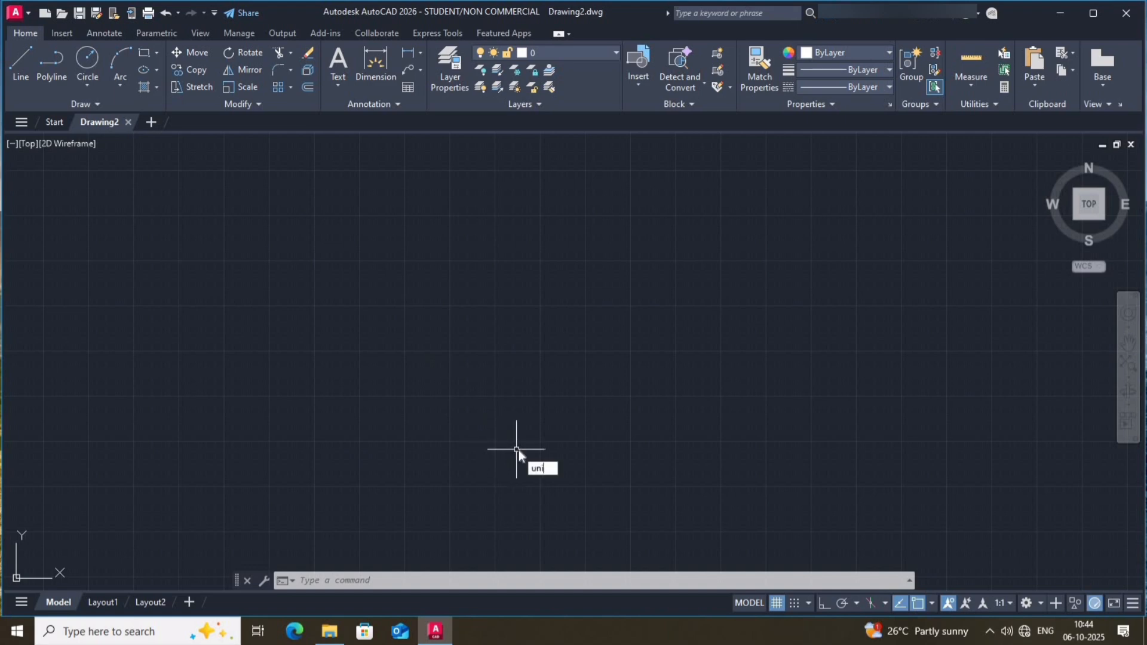
pyautogui.write('t')
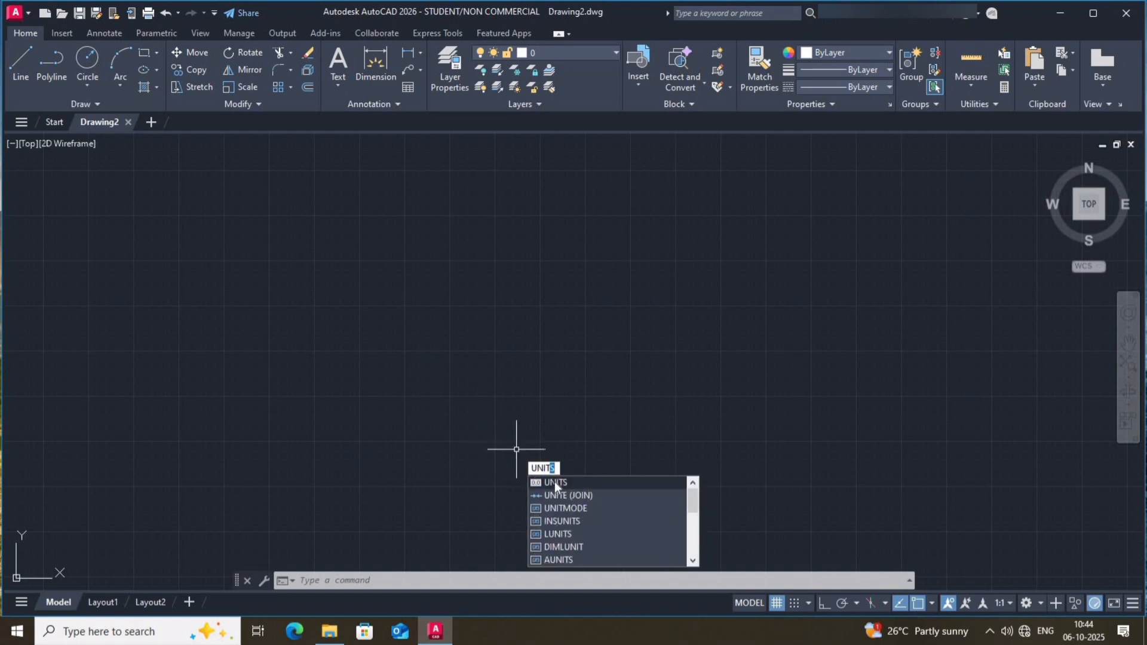
pyautogui.click(554, 483)
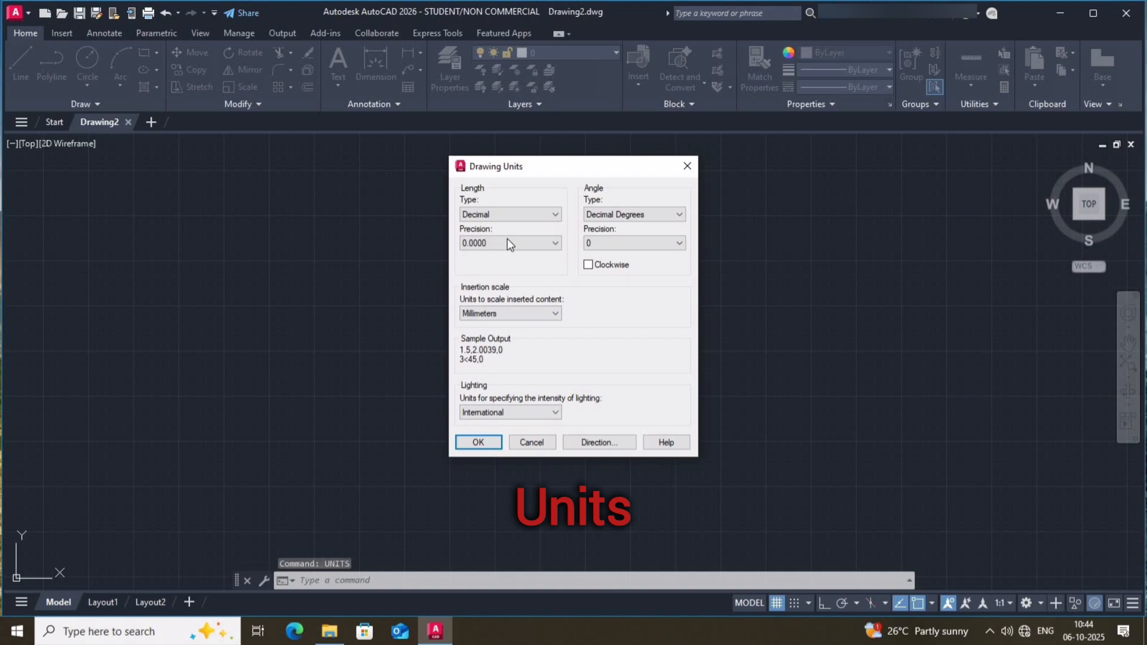
pyautogui.click(510, 242)
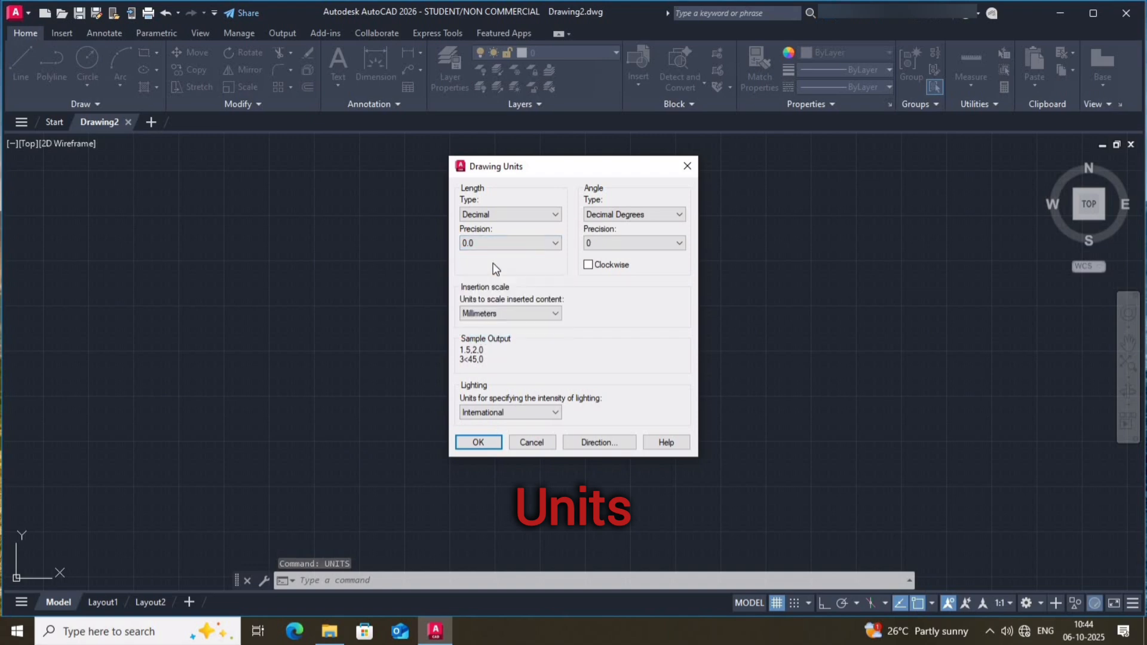
pyautogui.click(554, 242)
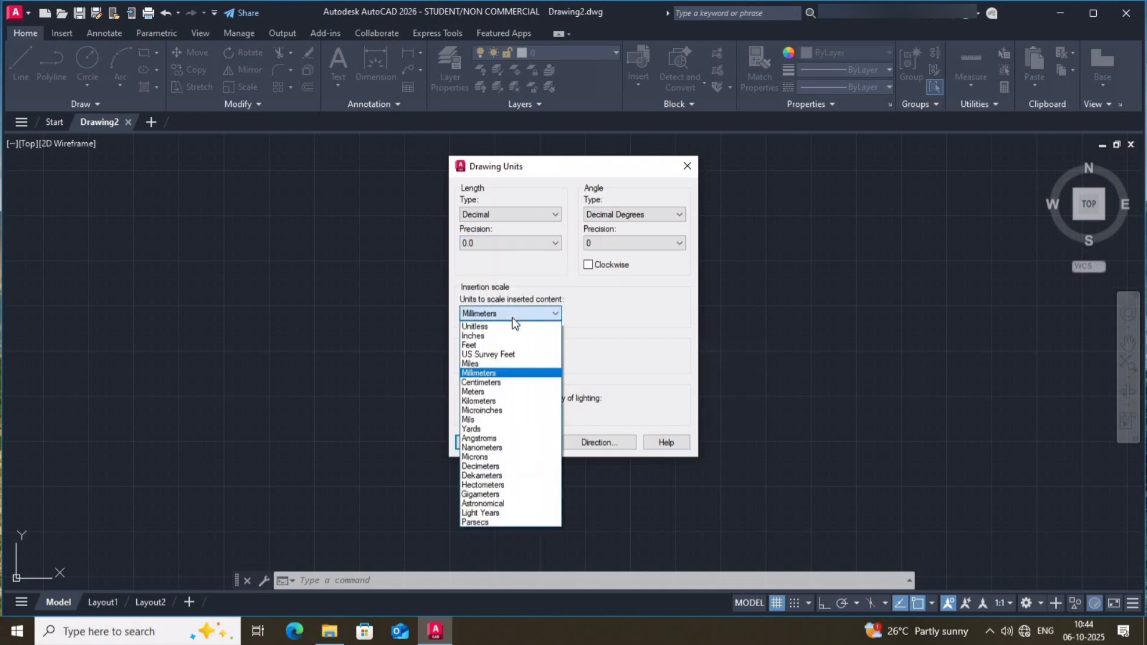
pyautogui.moveTo(541, 326)
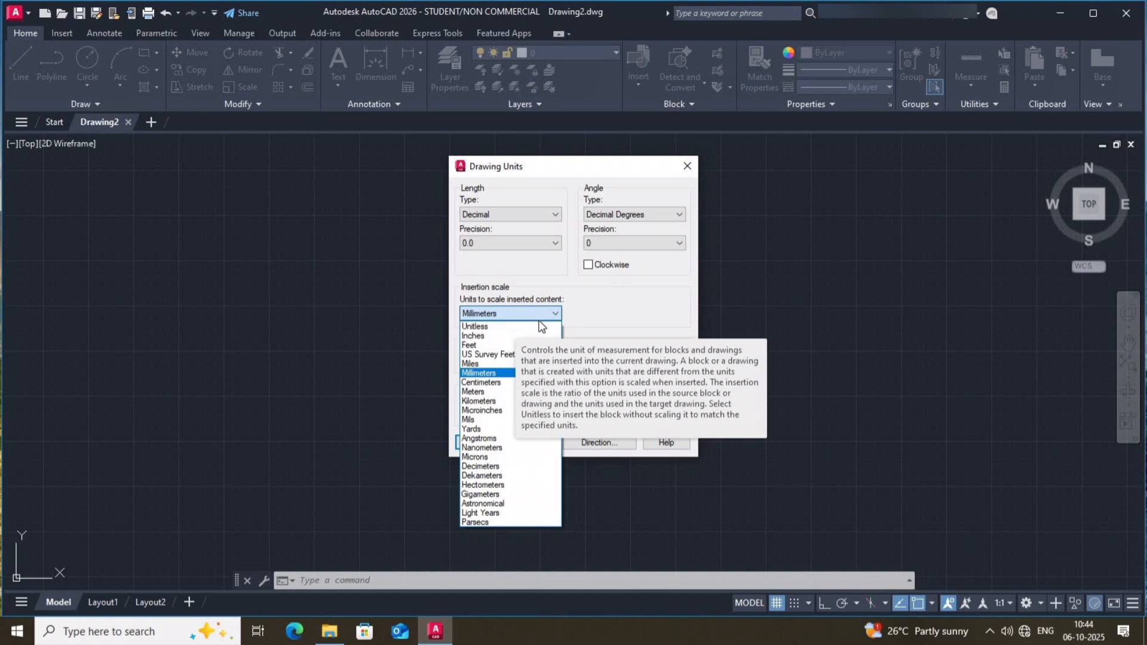
pyautogui.click(479, 373)
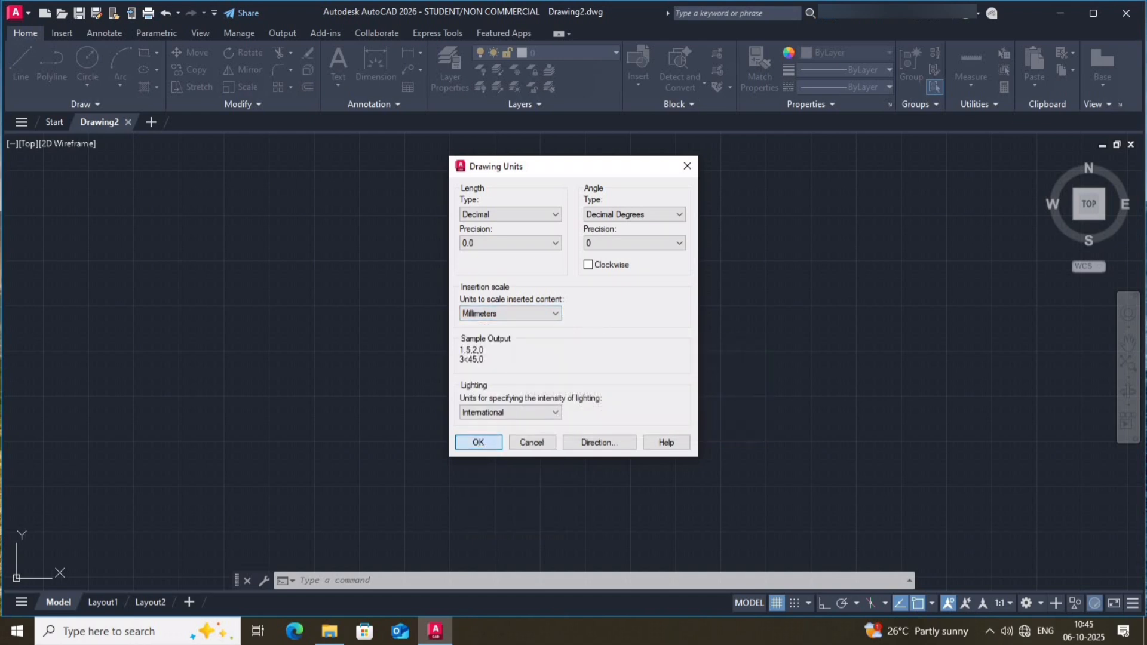
pyautogui.click(476, 442)
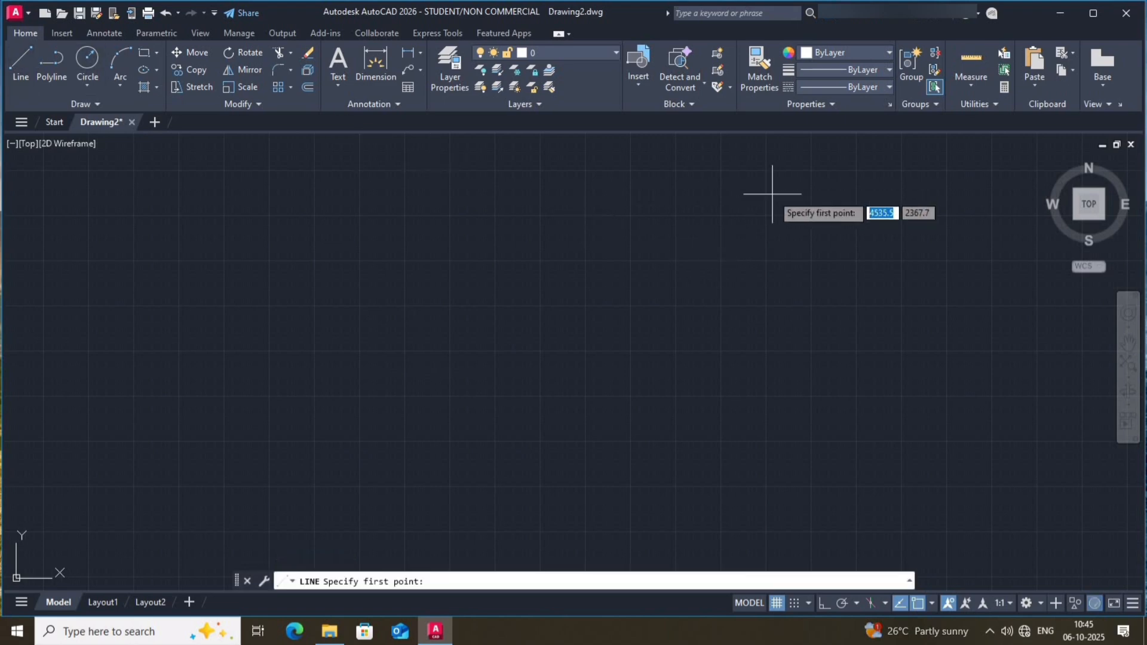
pyautogui.moveTo(834, 197)
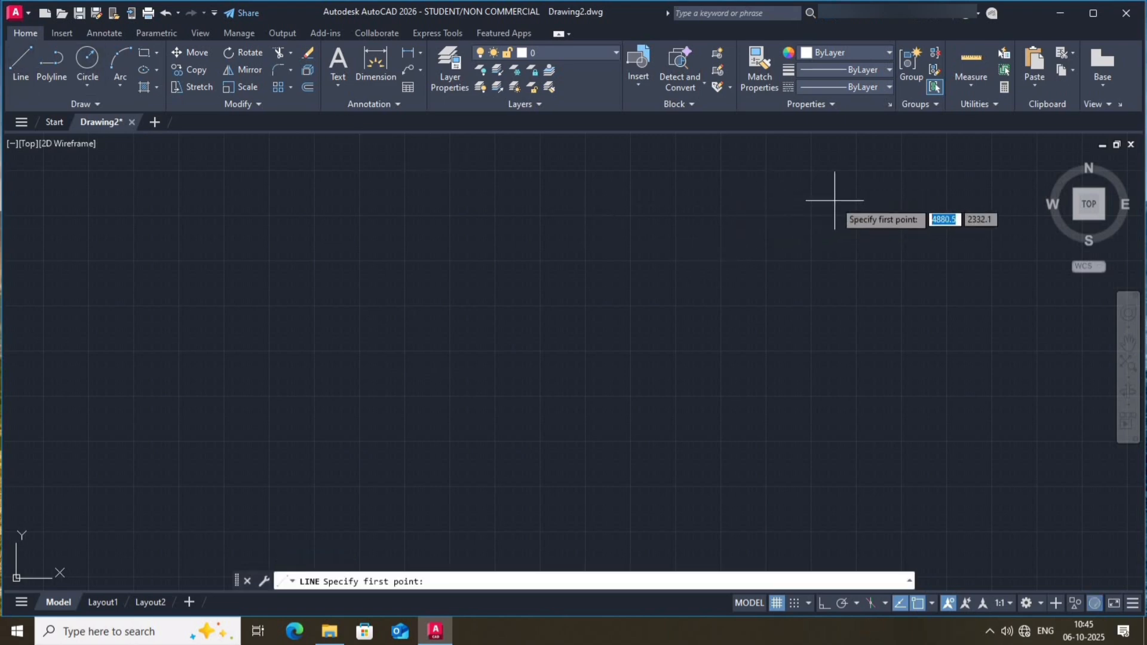
pyautogui.moveTo(842, 395)
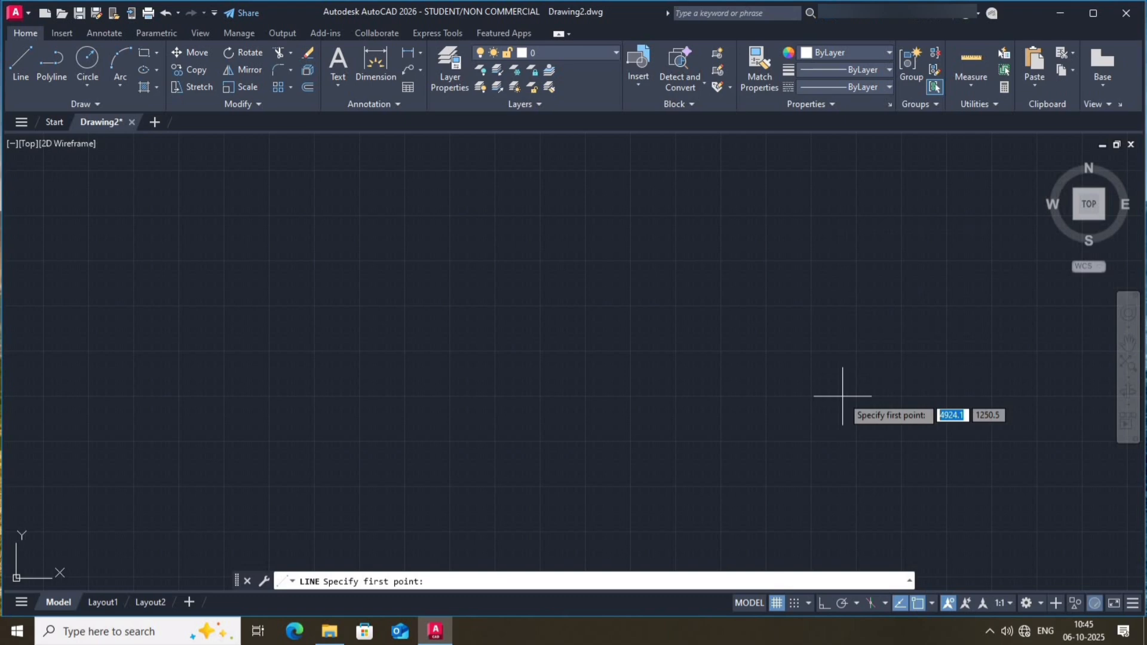
pyautogui.moveTo(128, 329)
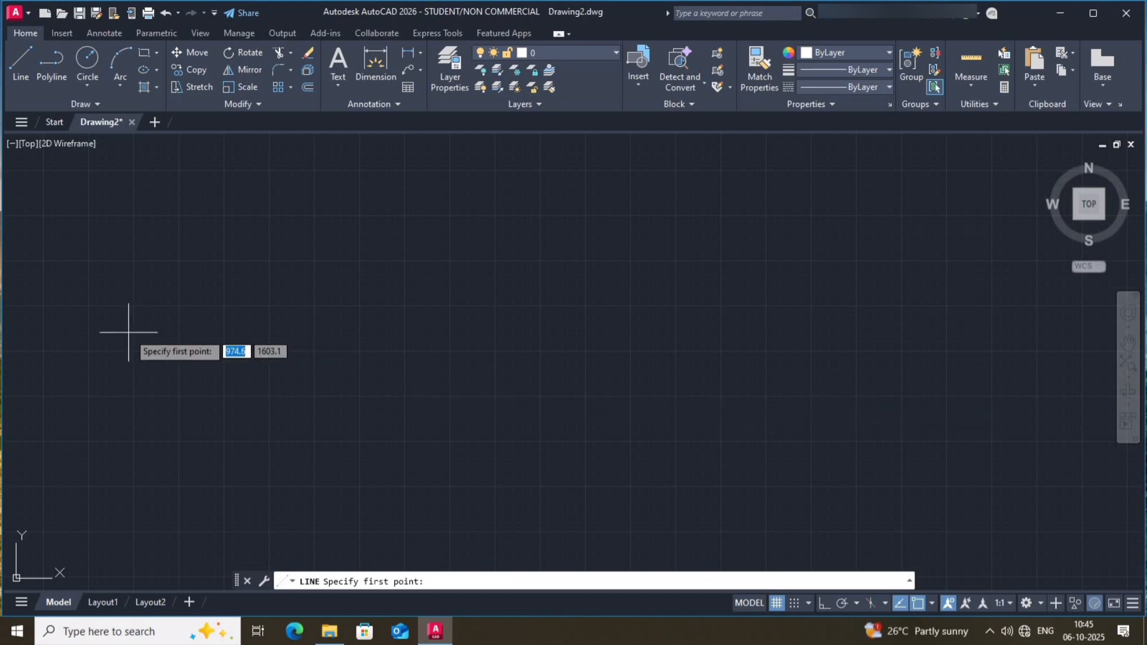
pyautogui.moveTo(22, 172)
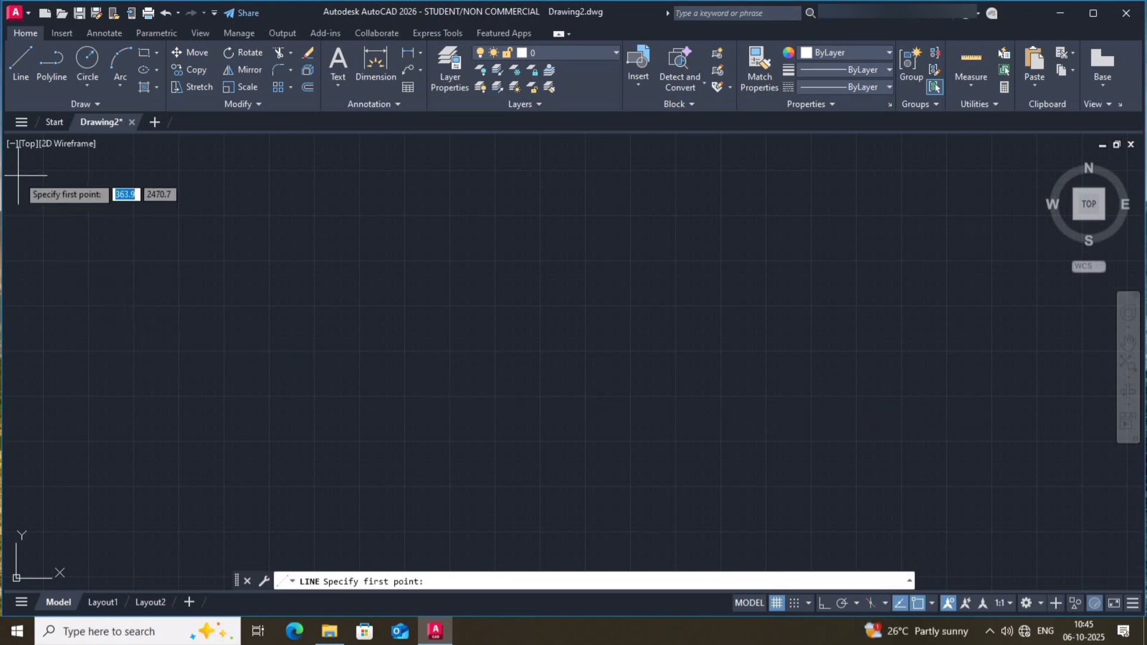
pyautogui.moveTo(156, 243)
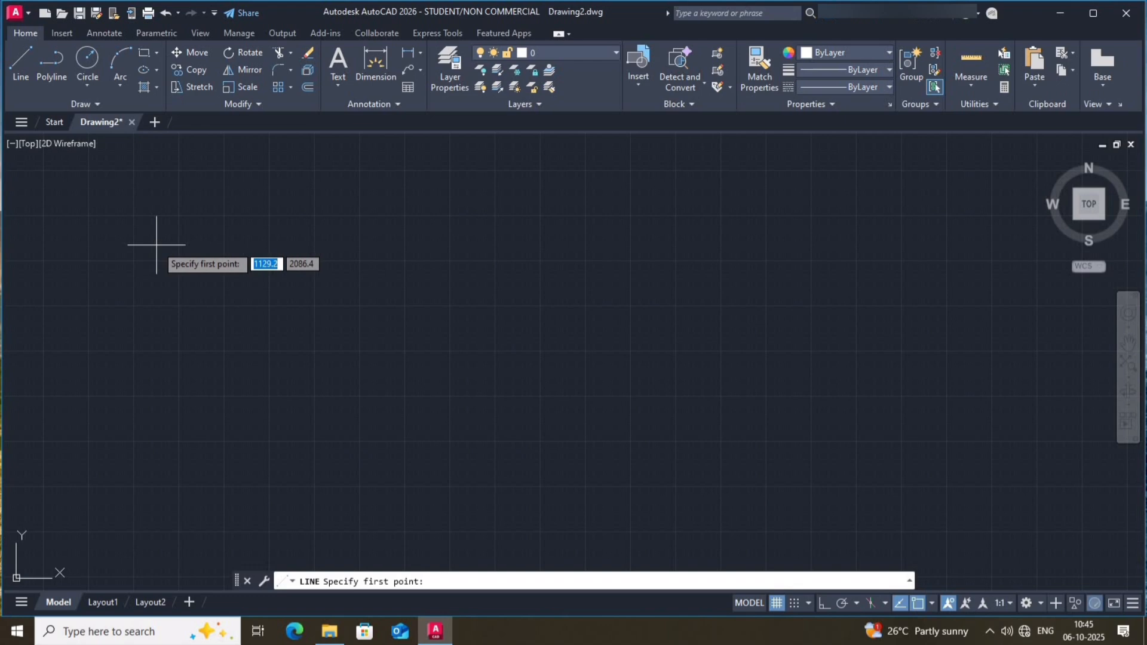
# Cancel the LINE command without placing any point
pyautogui.press('Escape')
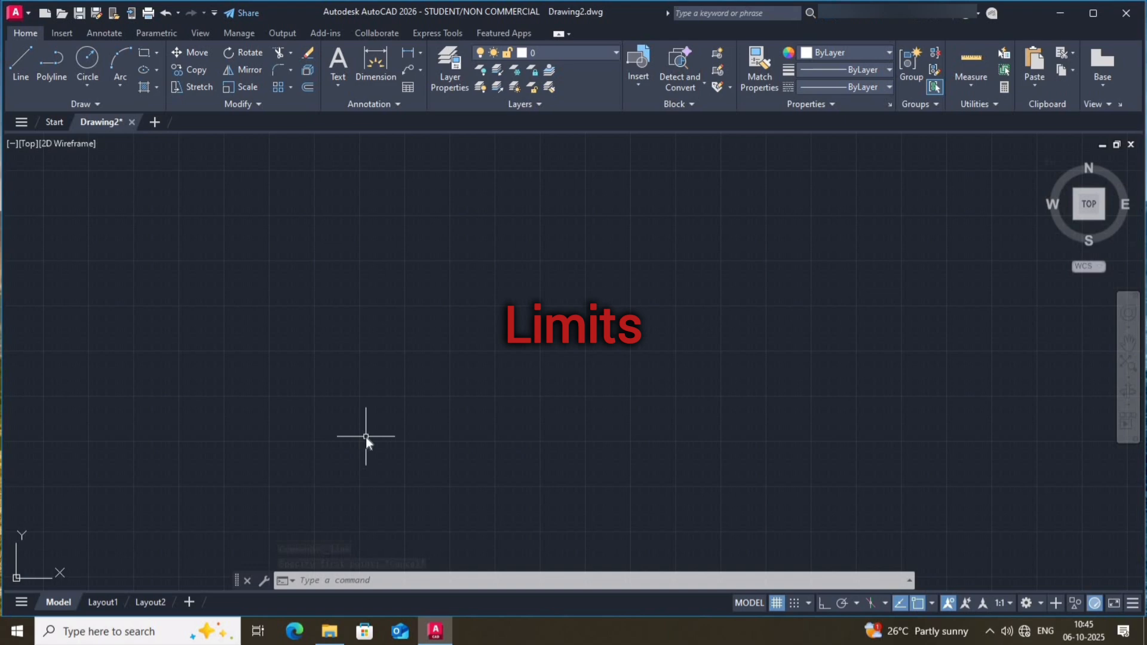
# Set drawing LIMITS from 0,0 to 420,297 for an A3 sheet
pyautogui.write('LIMITS Specify lower left corner or [ON OFF] <0.0,0.0>')
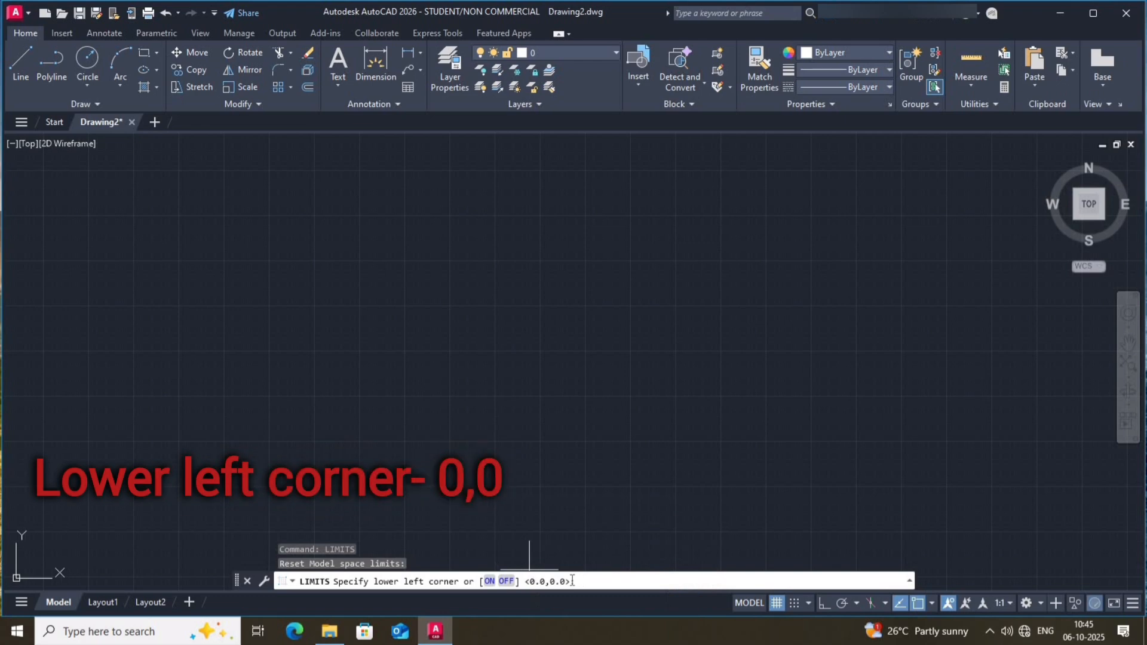
pyautogui.write('0,0')
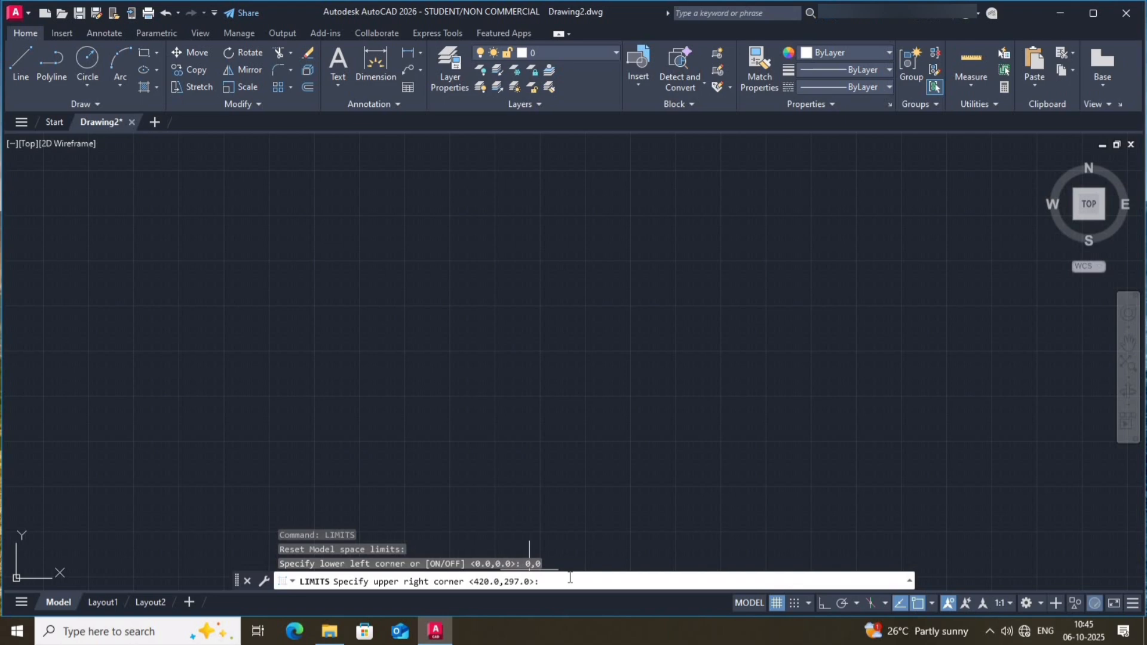
pyautogui.write('420,')
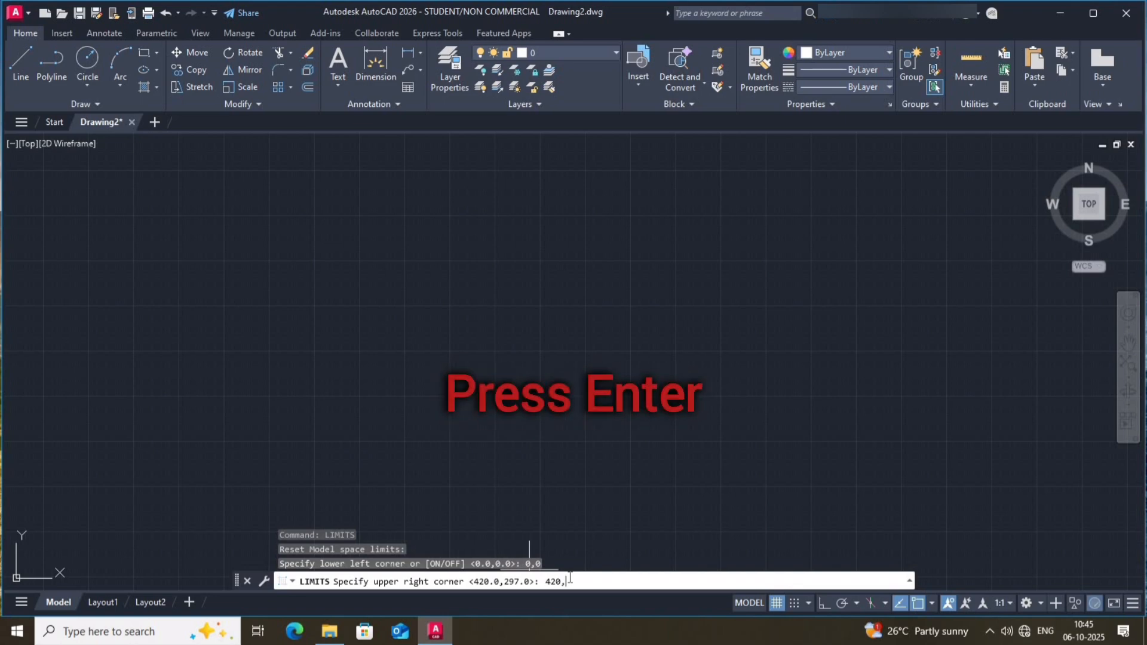
pyautogui.write('297')
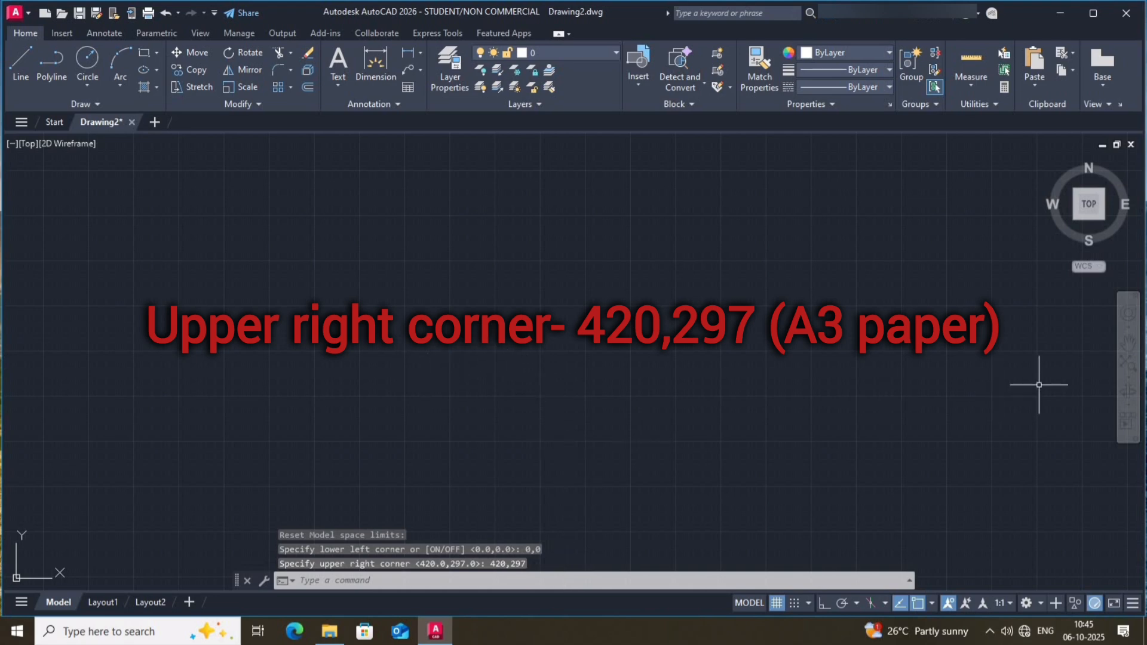
pyautogui.moveTo(1127, 367)
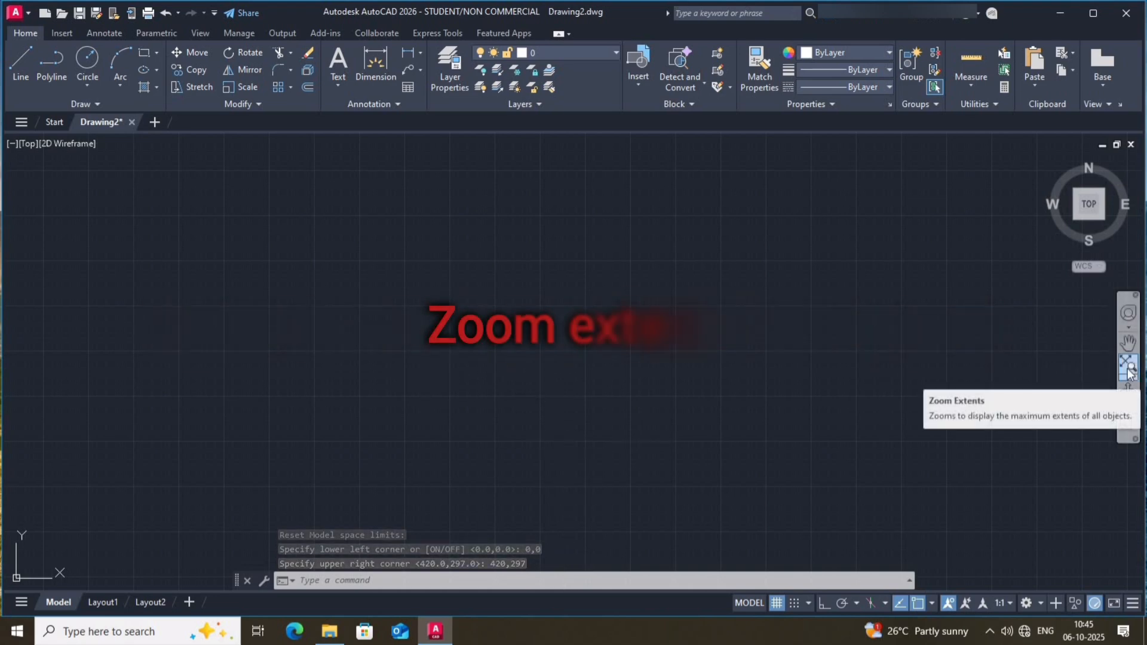
# Zoom to extents and start a line to check coordinates
pyautogui.click(1128, 364)
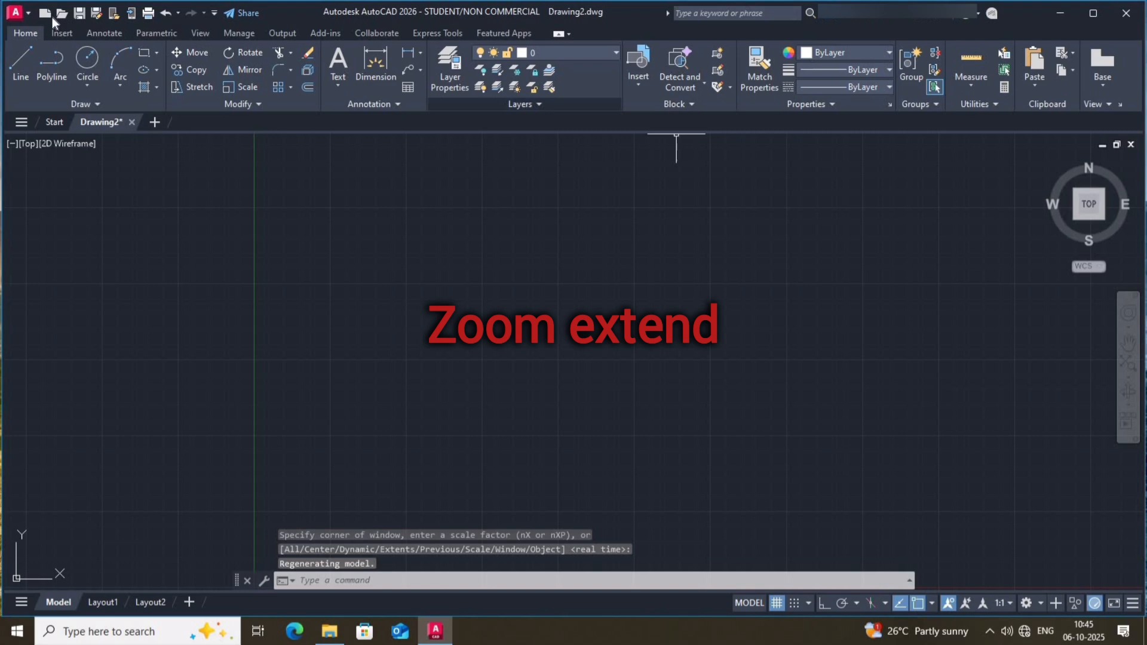
pyautogui.click(20, 66)
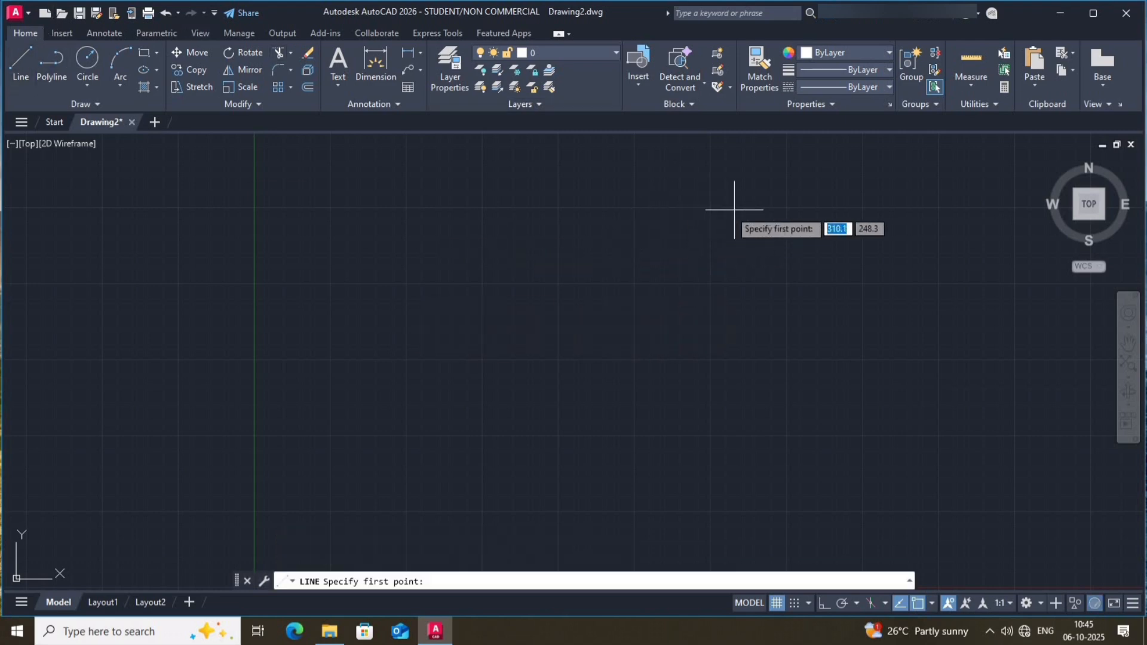
pyautogui.moveTo(903, 178)
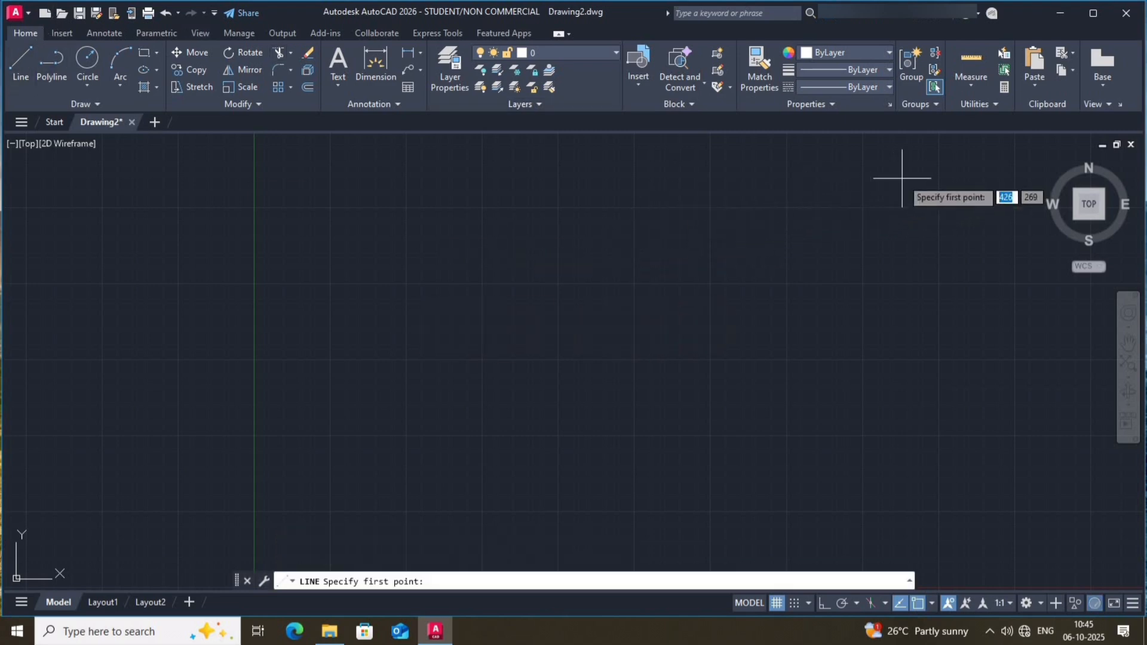
pyautogui.moveTo(940, 157)
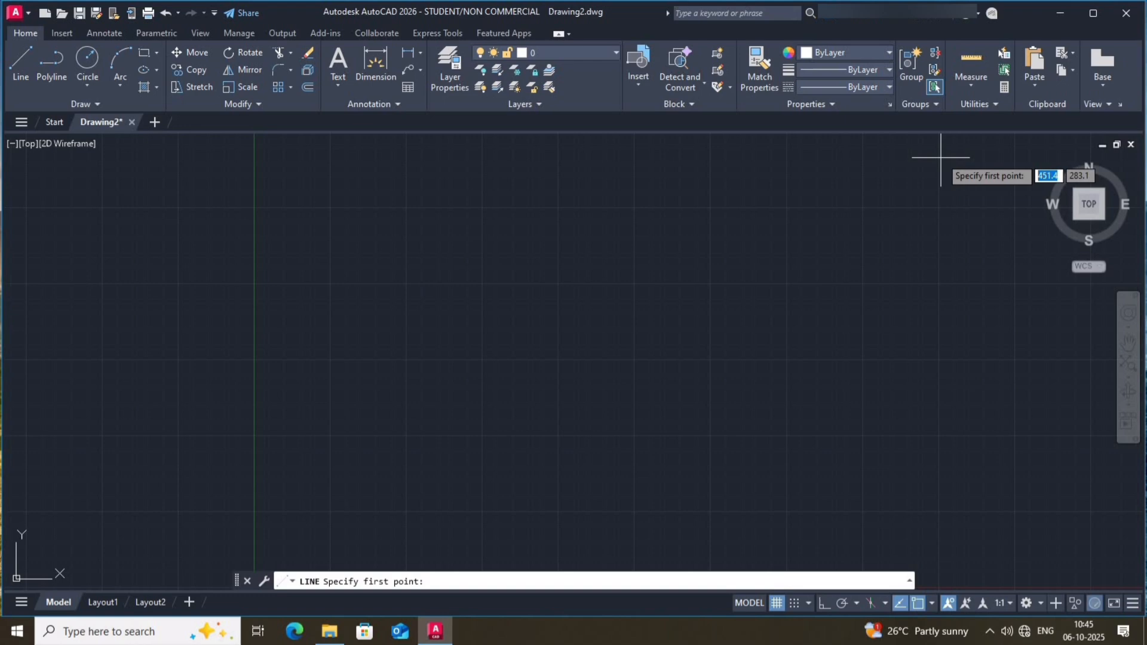
pyautogui.moveTo(229, 528)
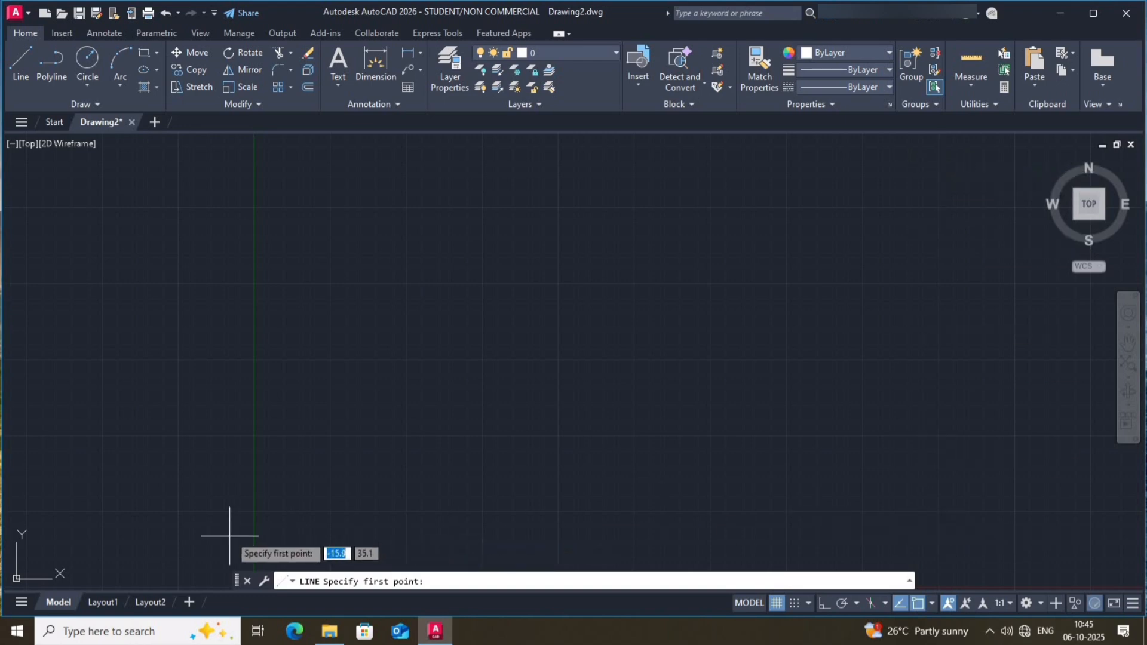
pyautogui.moveTo(260, 548)
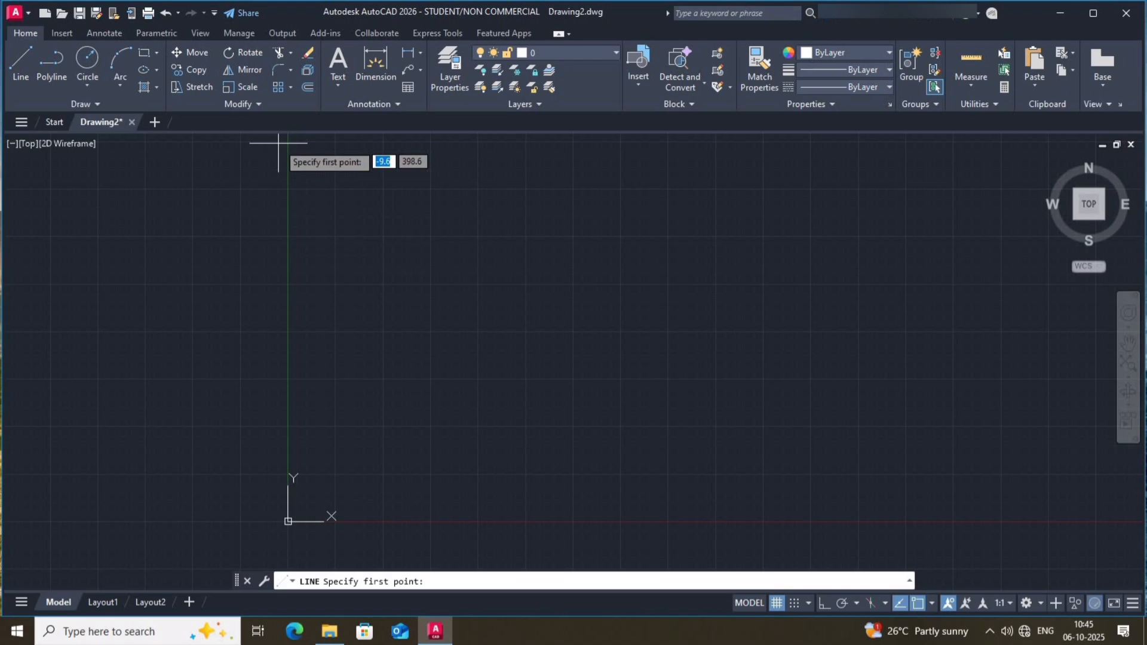
pyautogui.moveTo(773, 508)
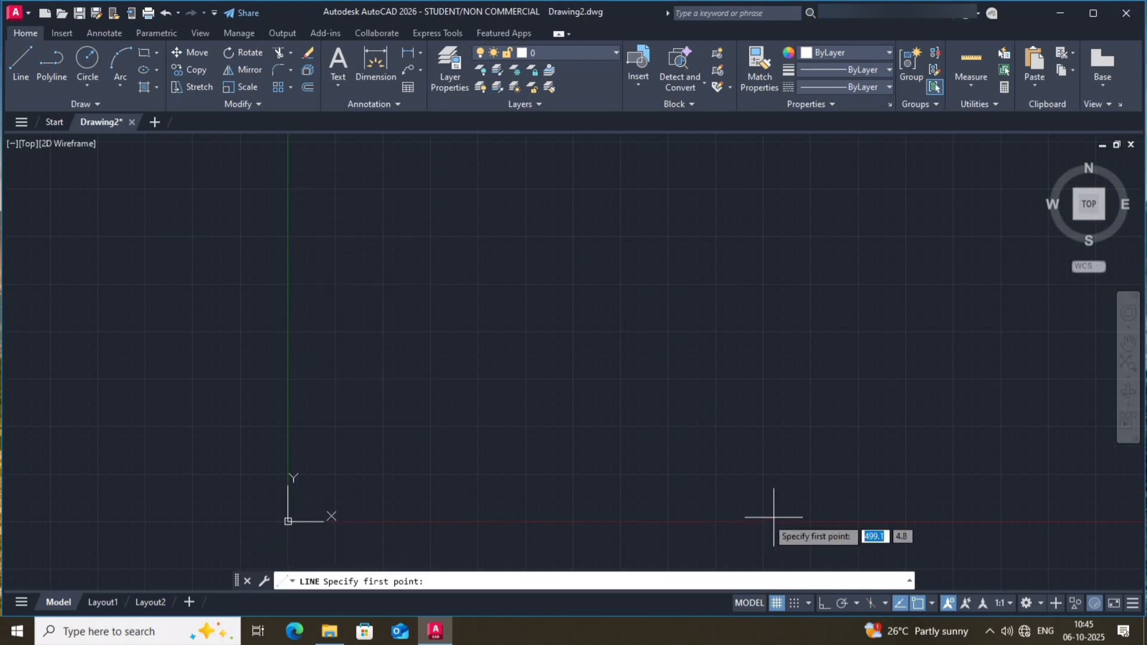
pyautogui.moveTo(590, 354)
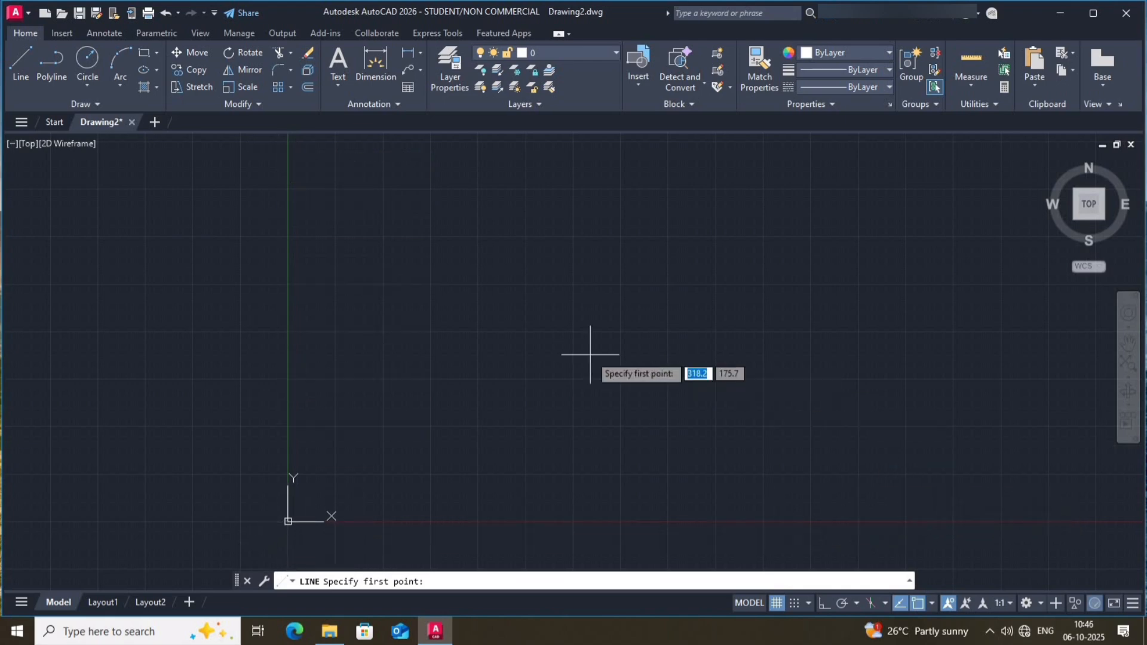
# Cancel the LINE command, leaving the A3-limited drawing idle
pyautogui.press('Escape')
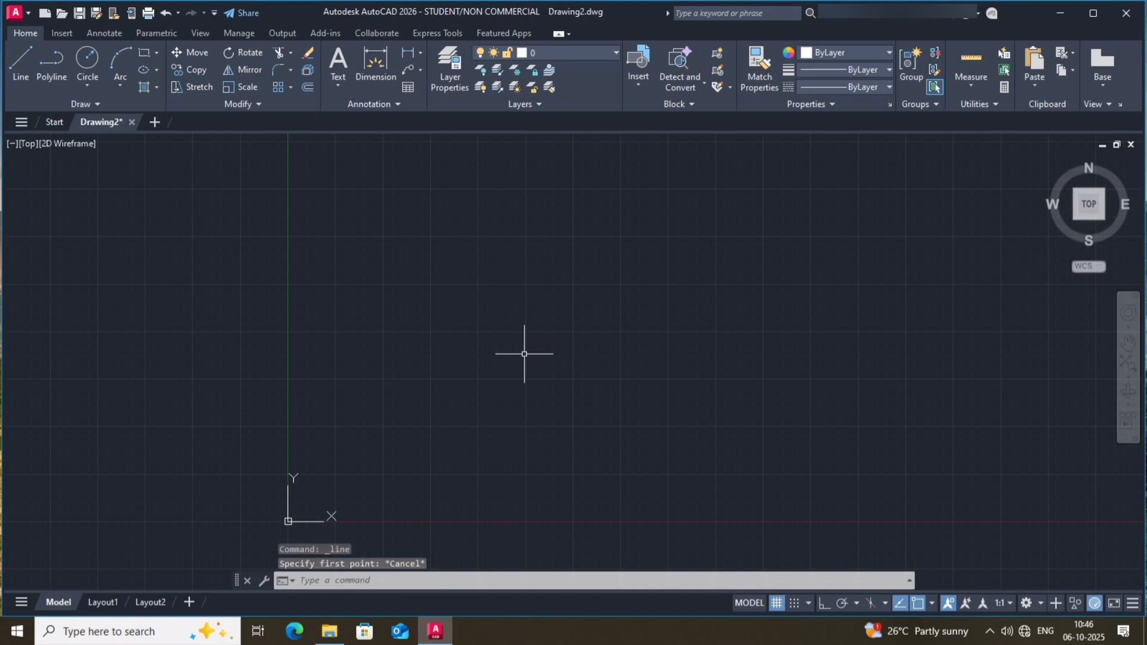
pyautogui.moveTo(466, 326)
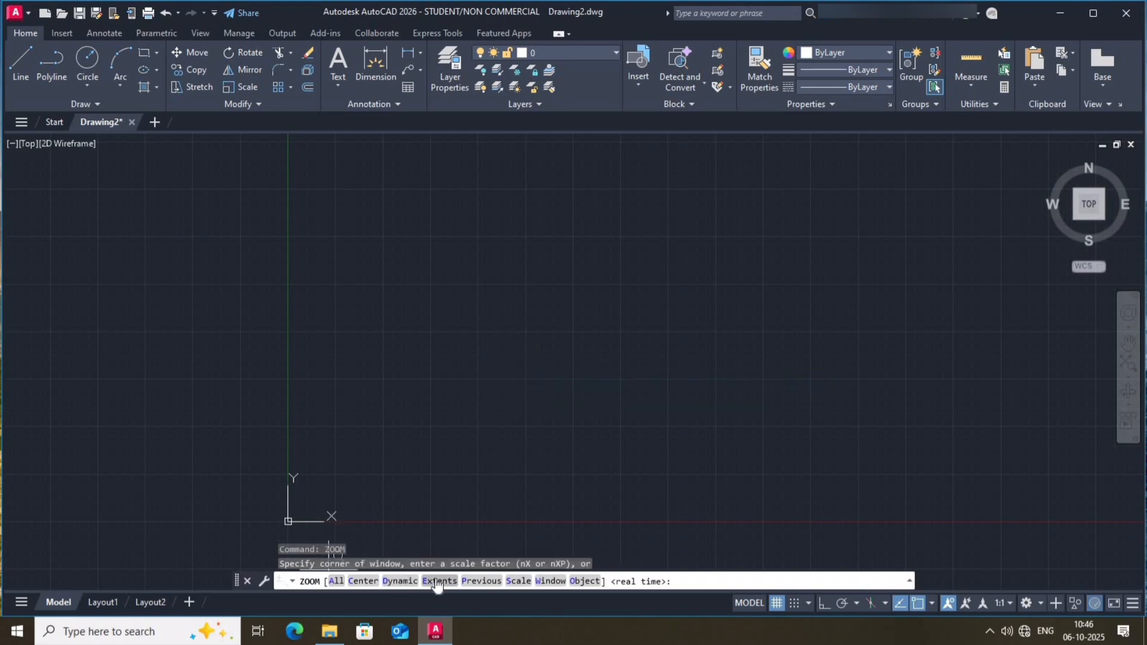
pyautogui.moveTo(345, 586)
pyautogui.write('A')
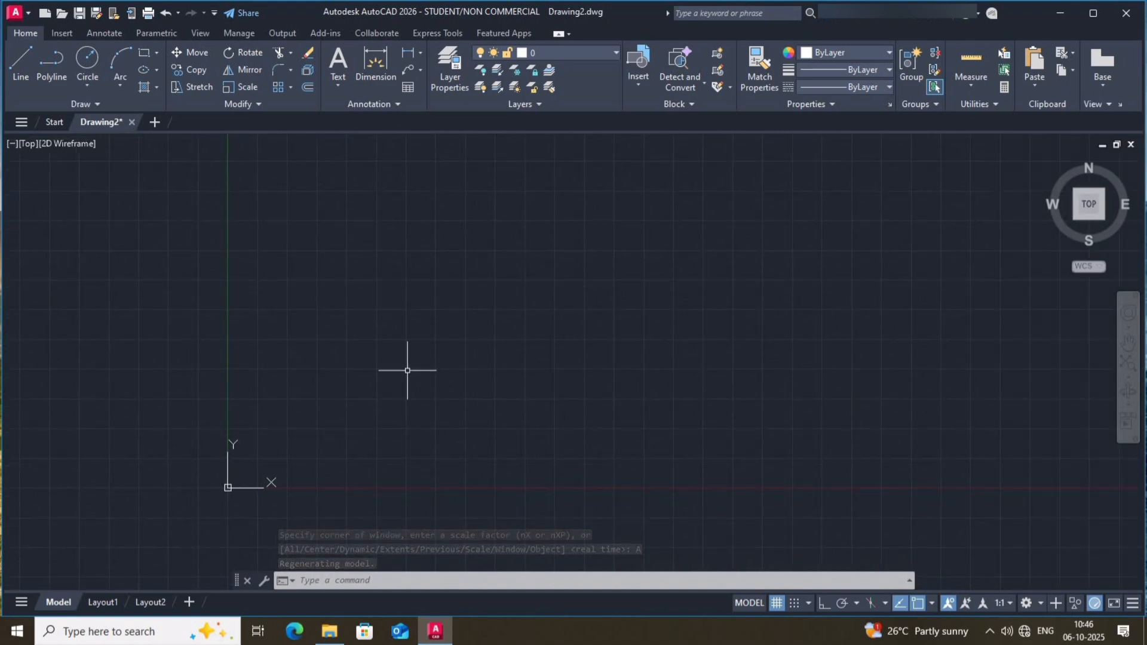
pyautogui.moveTo(758, 310)
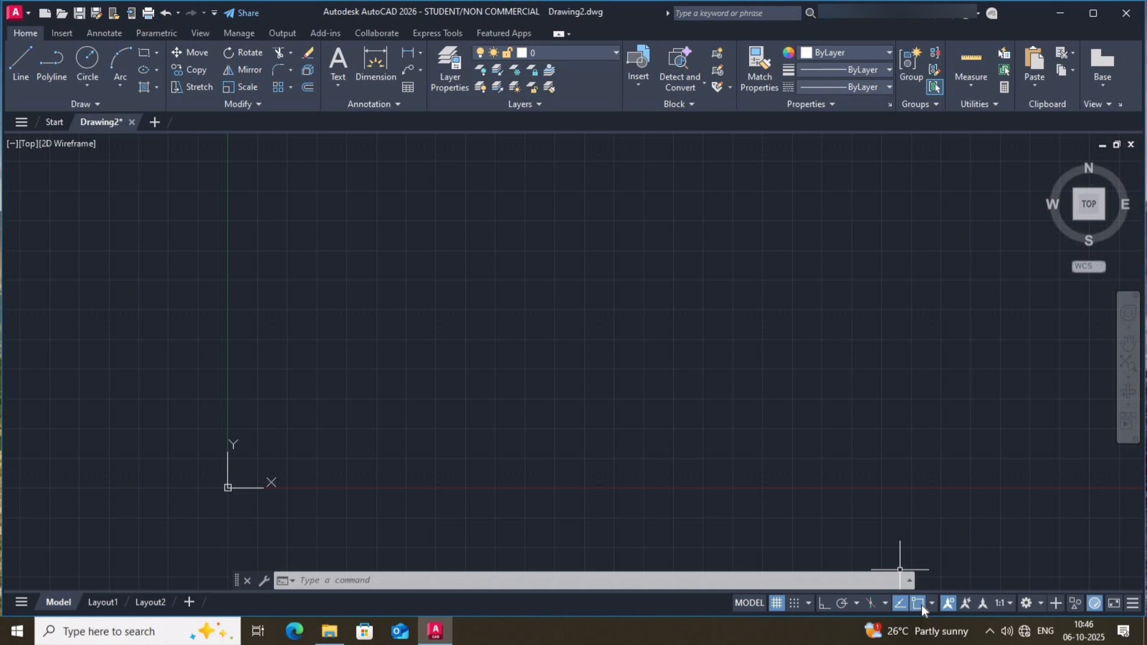
pyautogui.moveTo(921, 603)
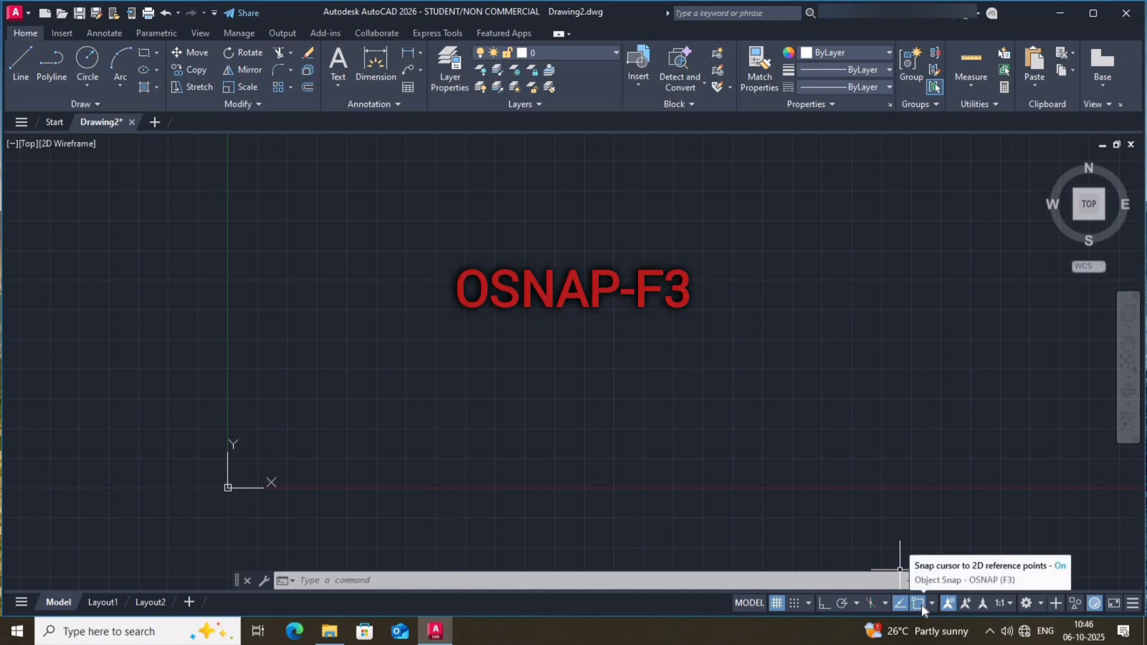
# In Drafting Settings, keep the grid on and confirm all object snap modes enabled
pyautogui.write('Os')
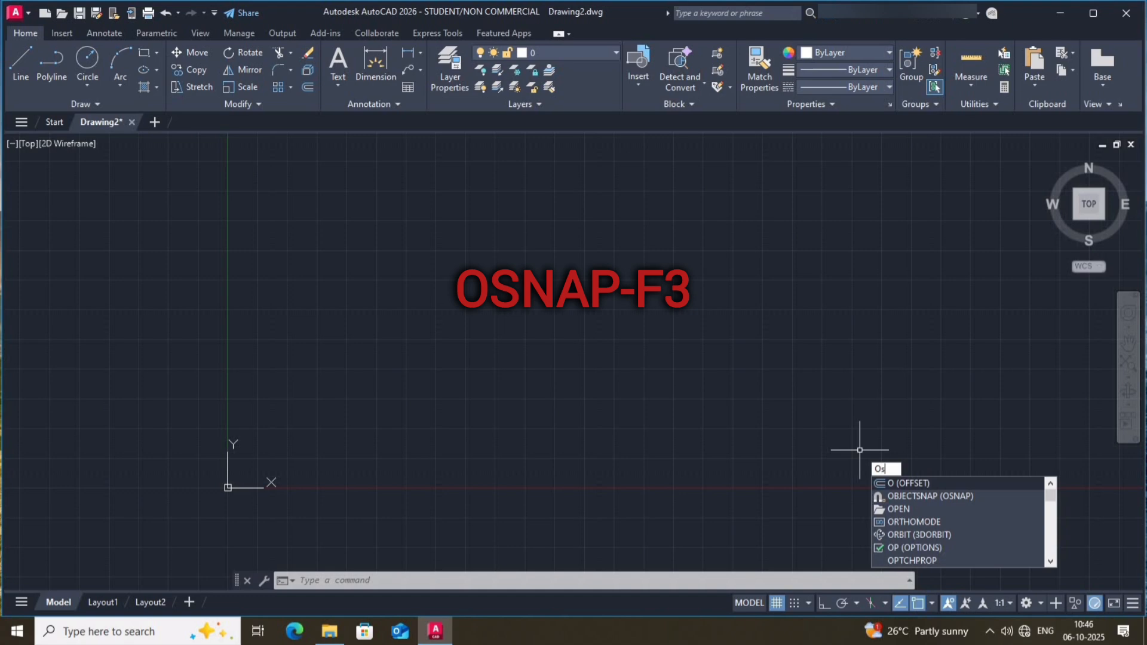
pyautogui.press('Escape')
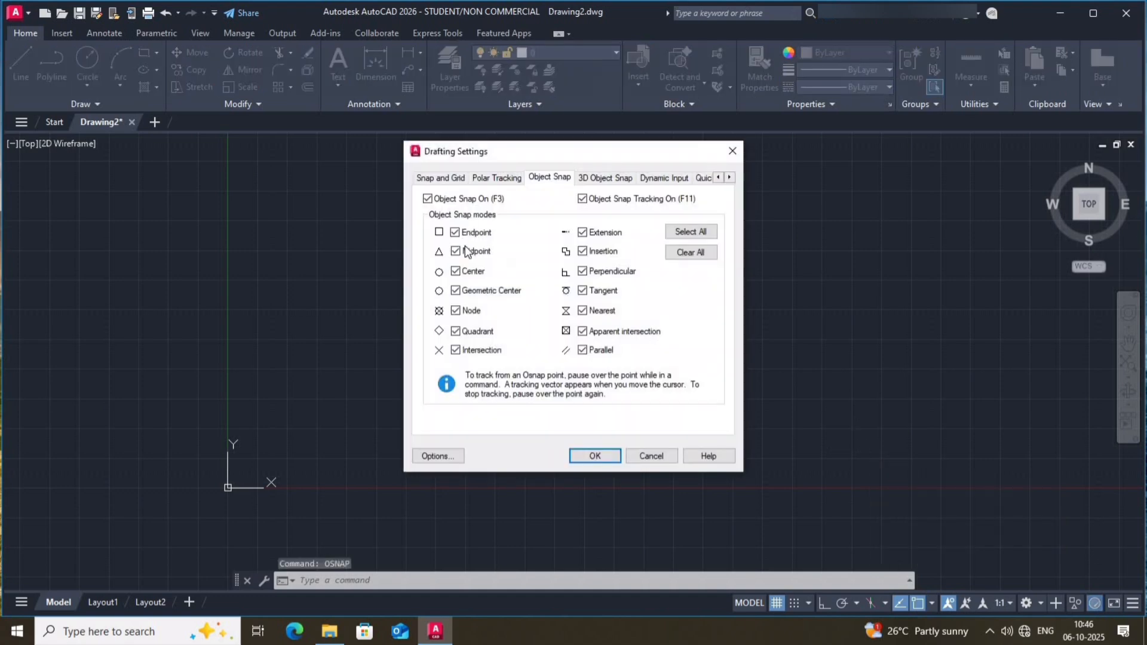
pyautogui.moveTo(607, 290)
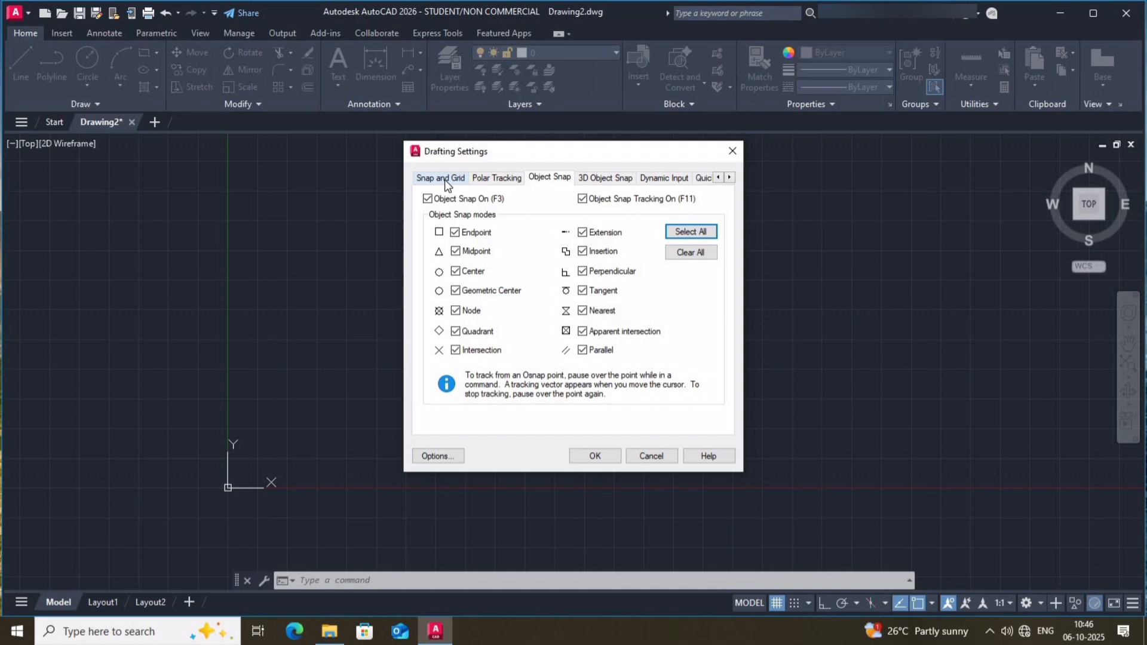
pyautogui.click(439, 177)
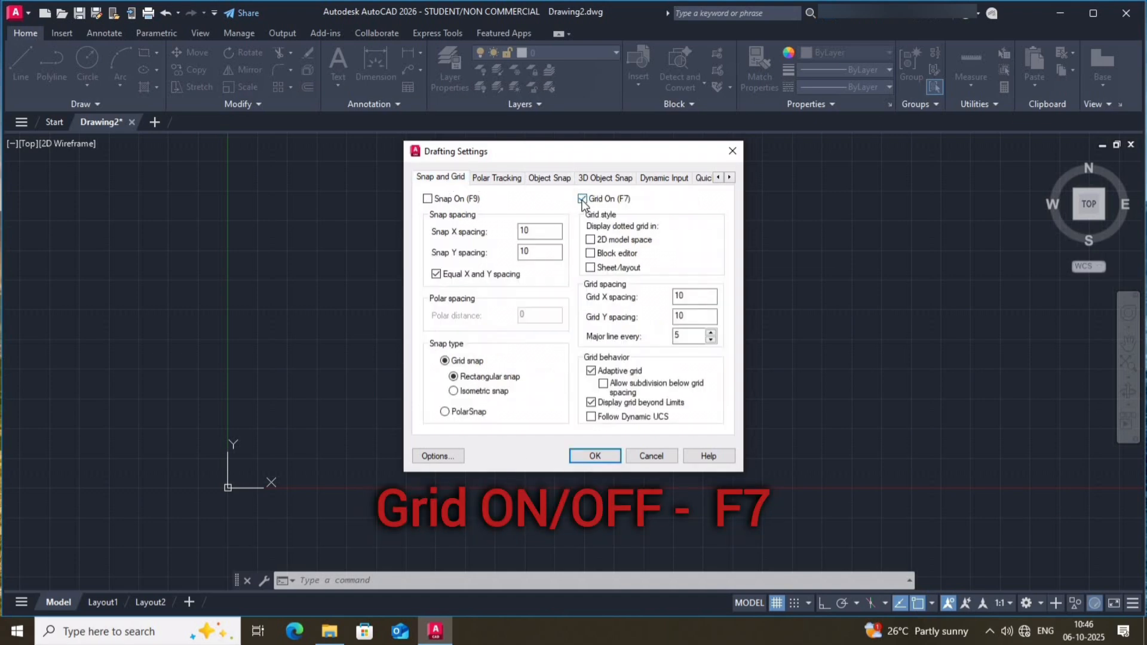
pyautogui.click(581, 199)
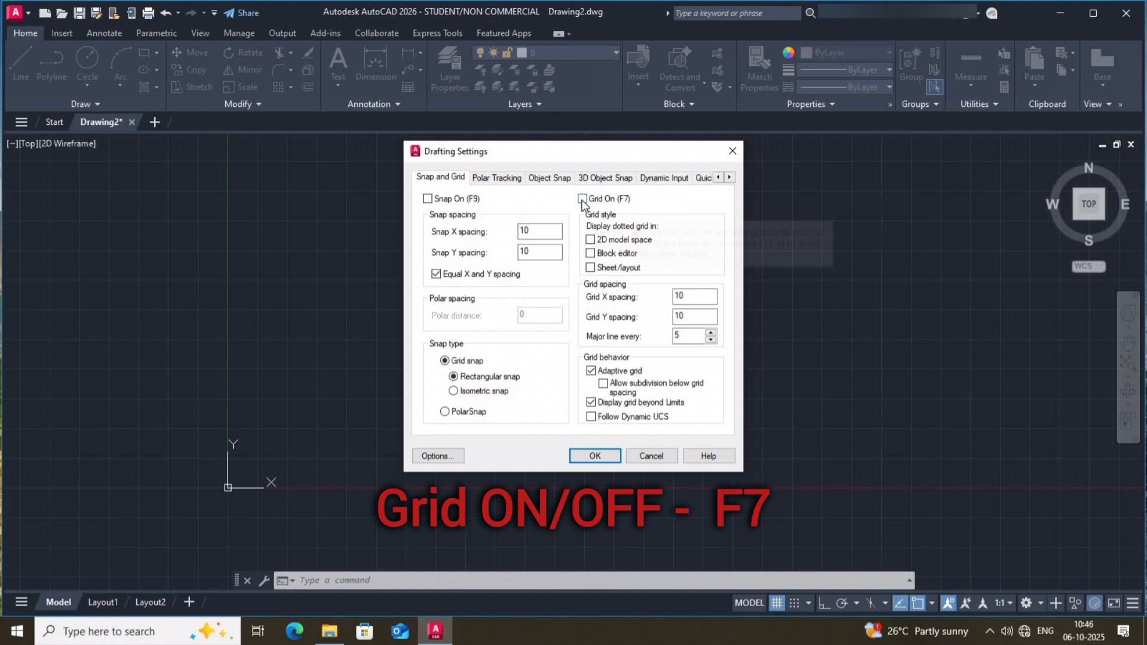
pyautogui.click(582, 199)
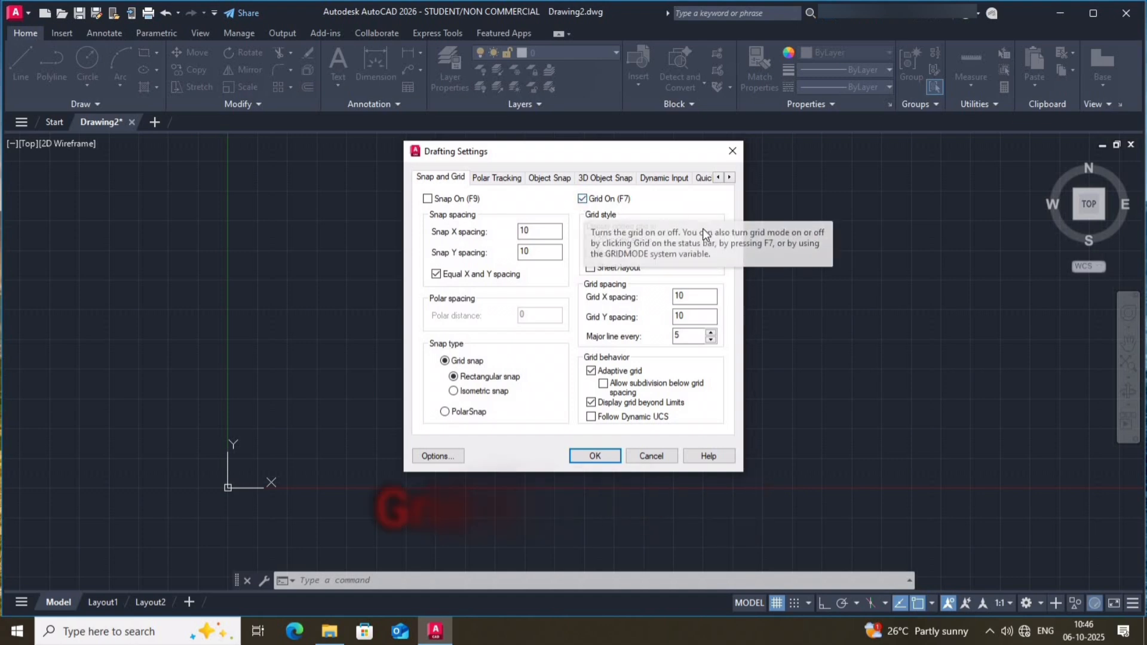
pyautogui.click(549, 177)
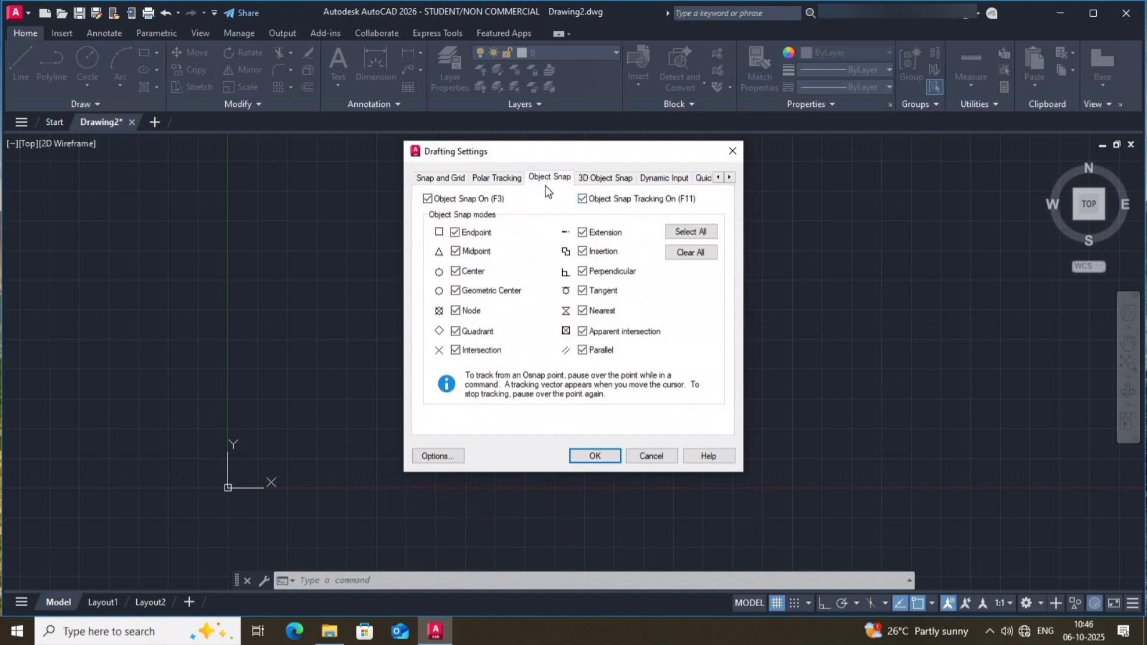
pyautogui.moveTo(610, 476)
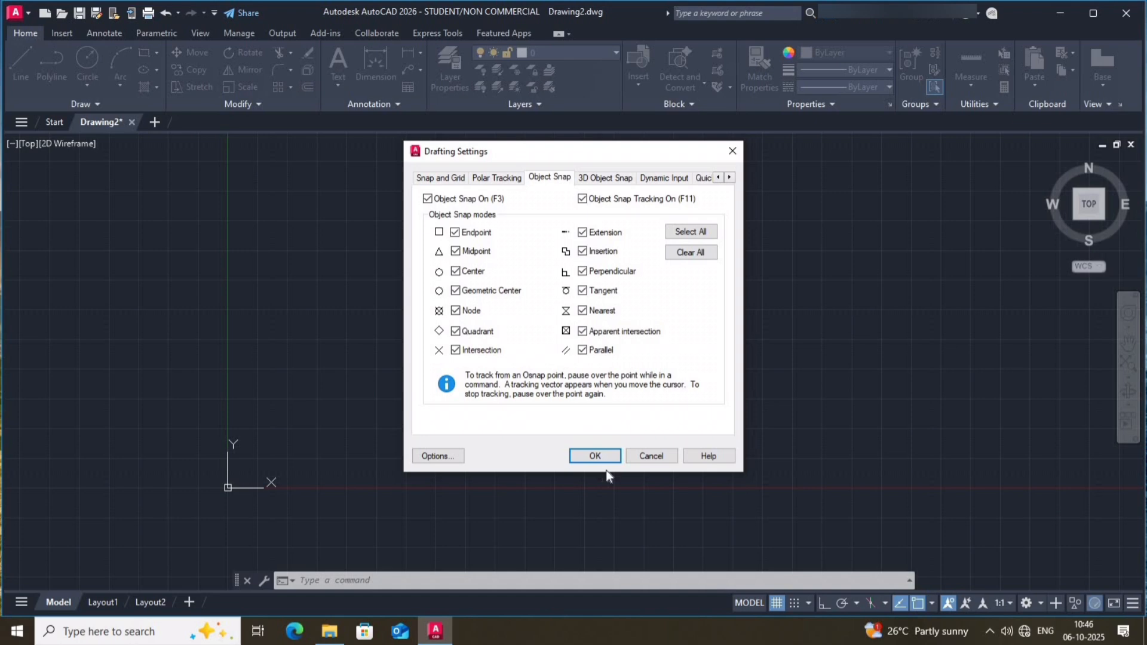
pyautogui.click(594, 456)
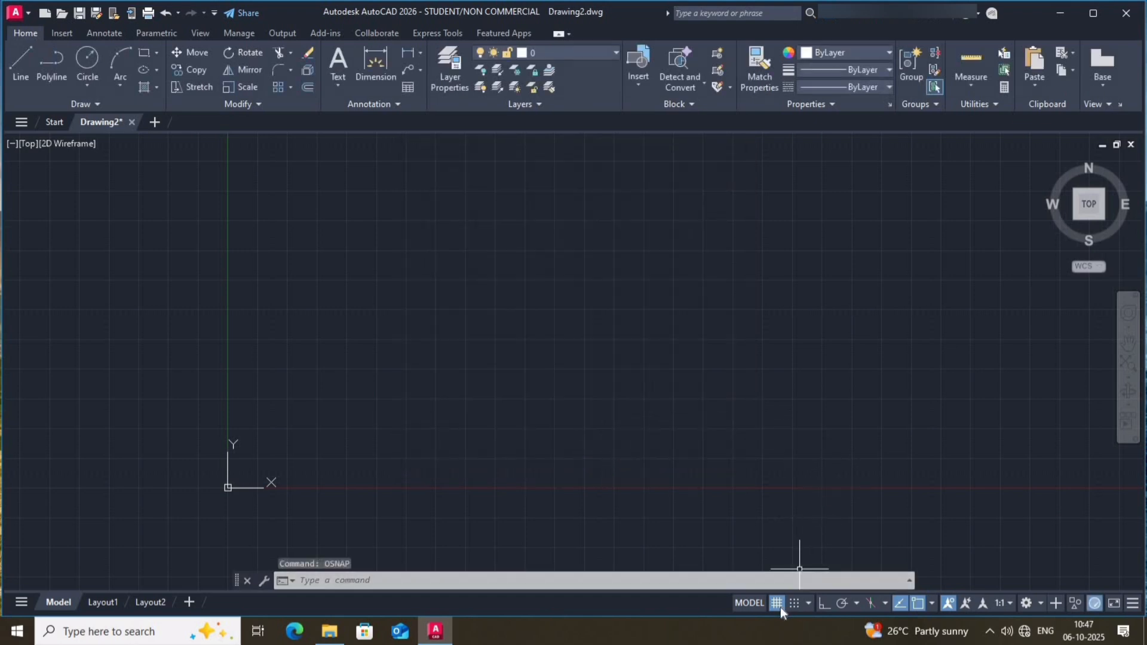
pyautogui.moveTo(775, 603)
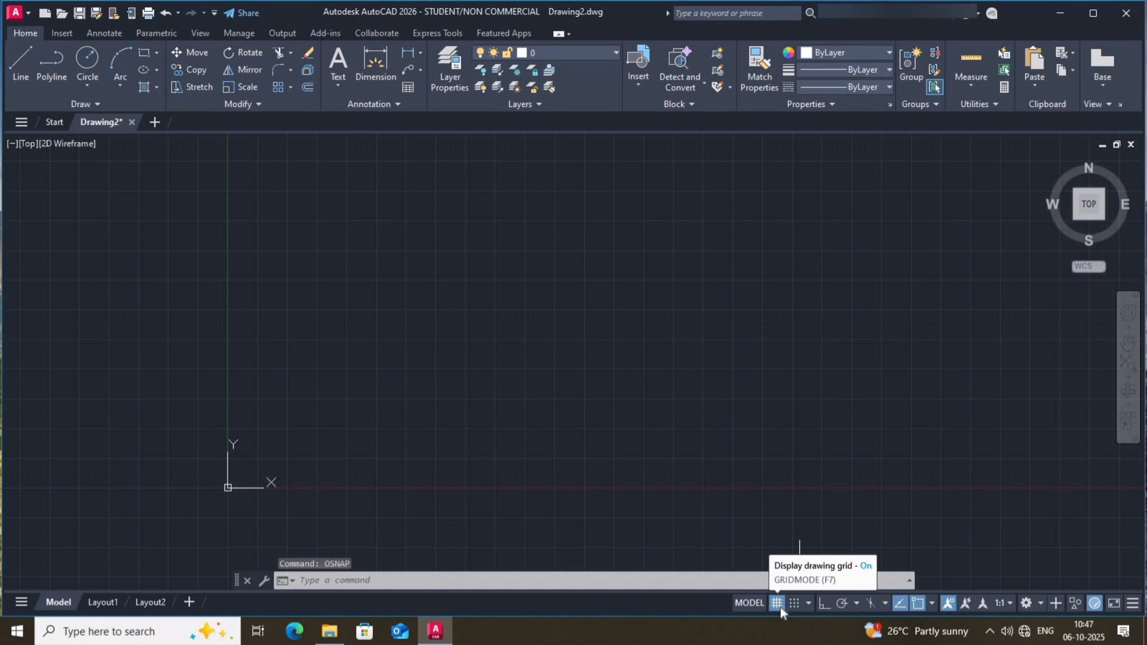
pyautogui.click(776, 603)
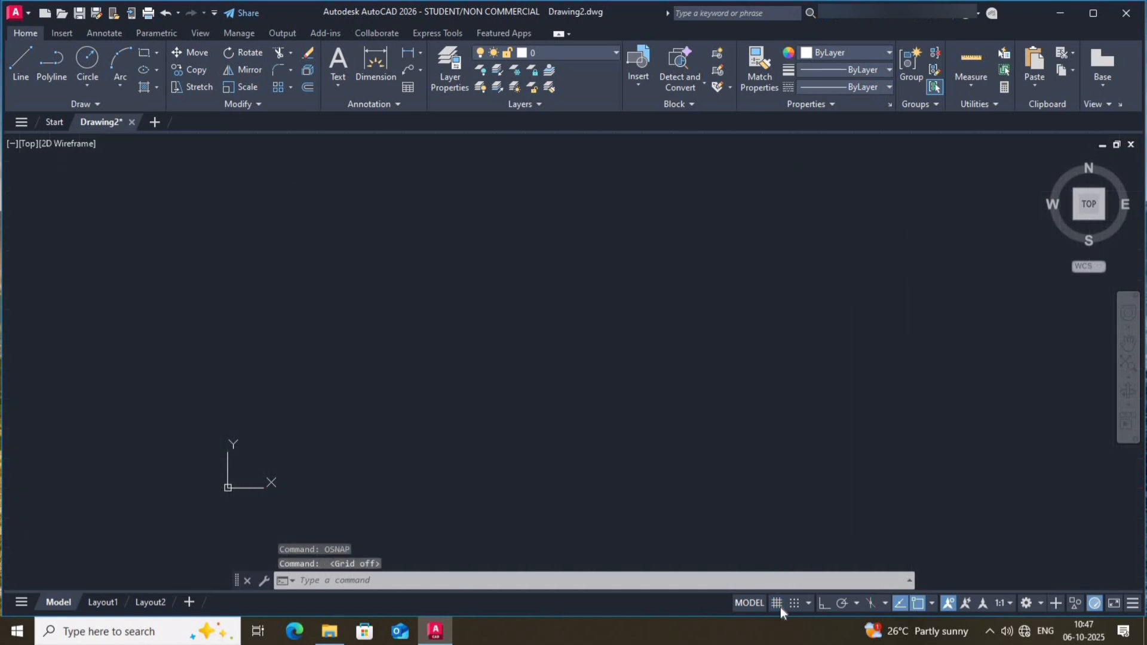
pyautogui.click(776, 603)
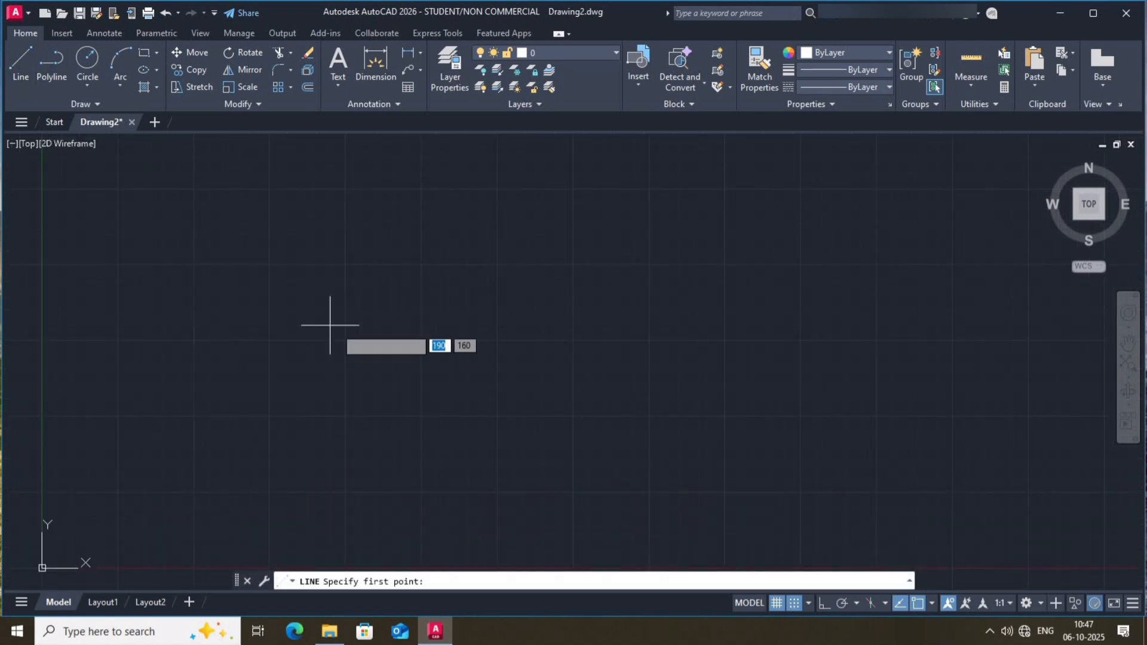
pyautogui.moveTo(300, 414)
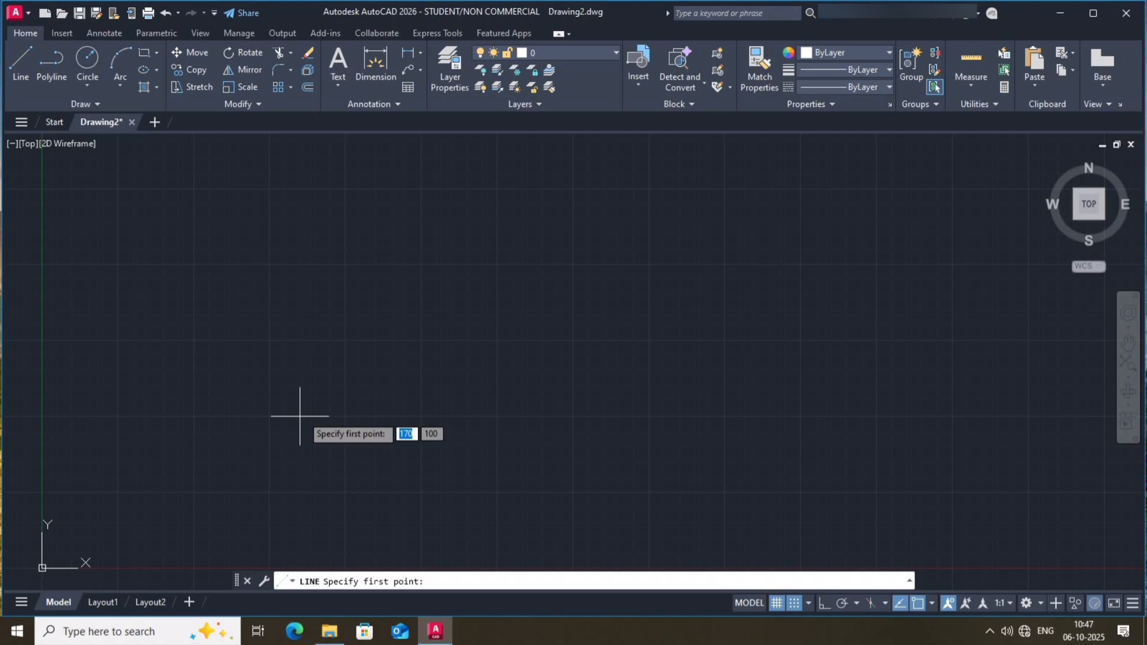
pyautogui.moveTo(141, 394)
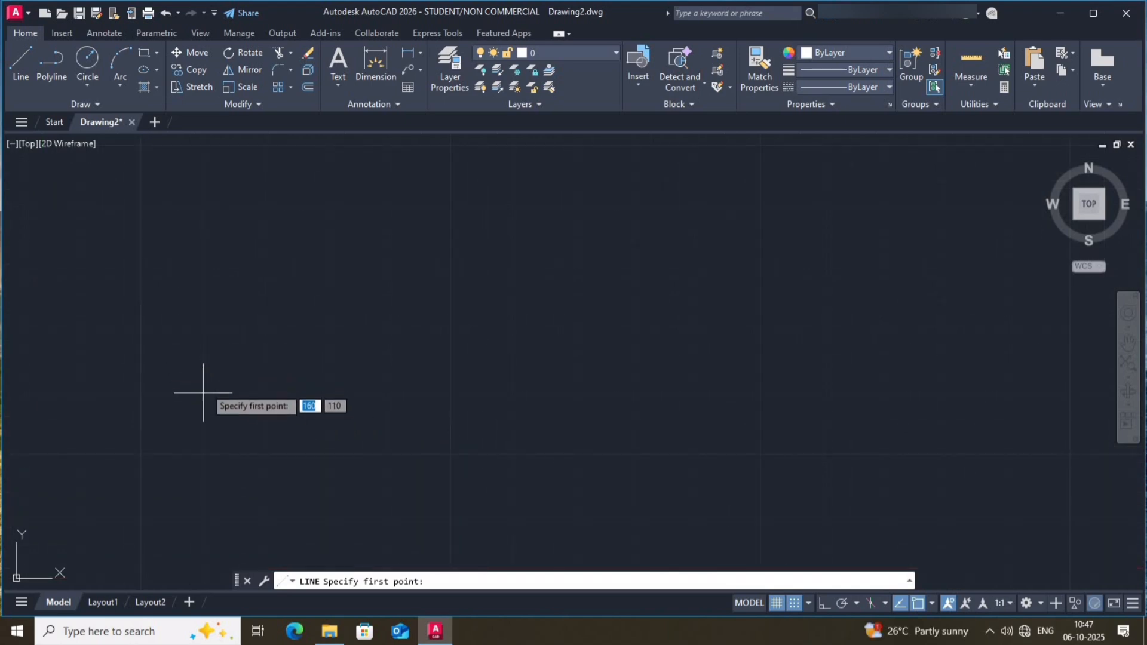
pyautogui.moveTo(202, 332)
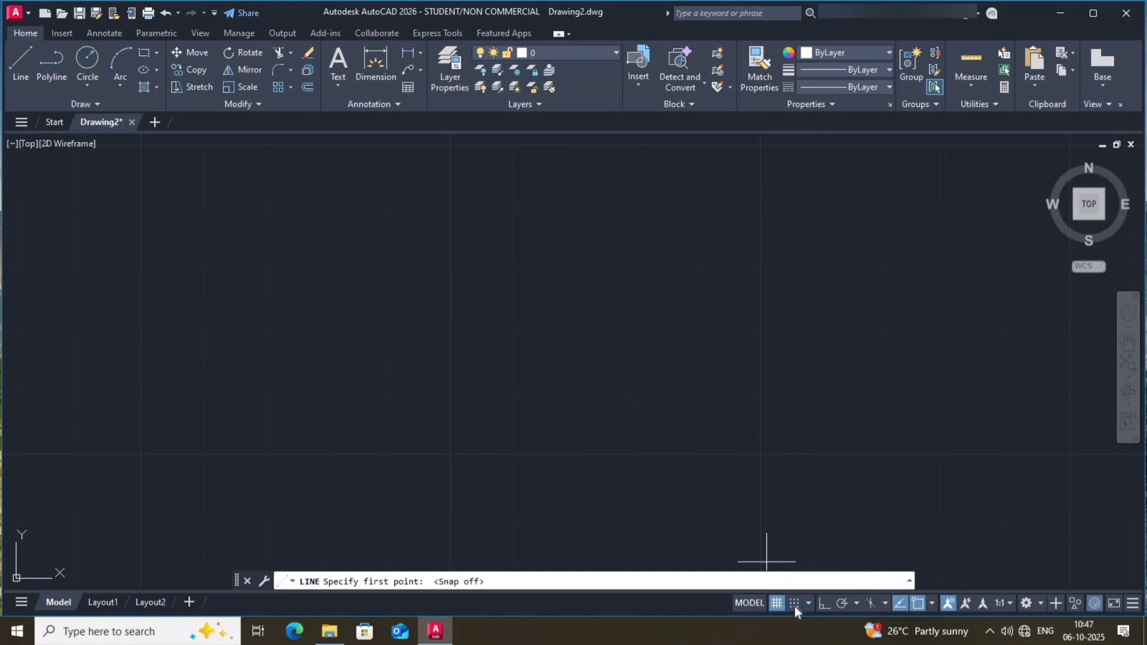
pyautogui.moveTo(332, 303)
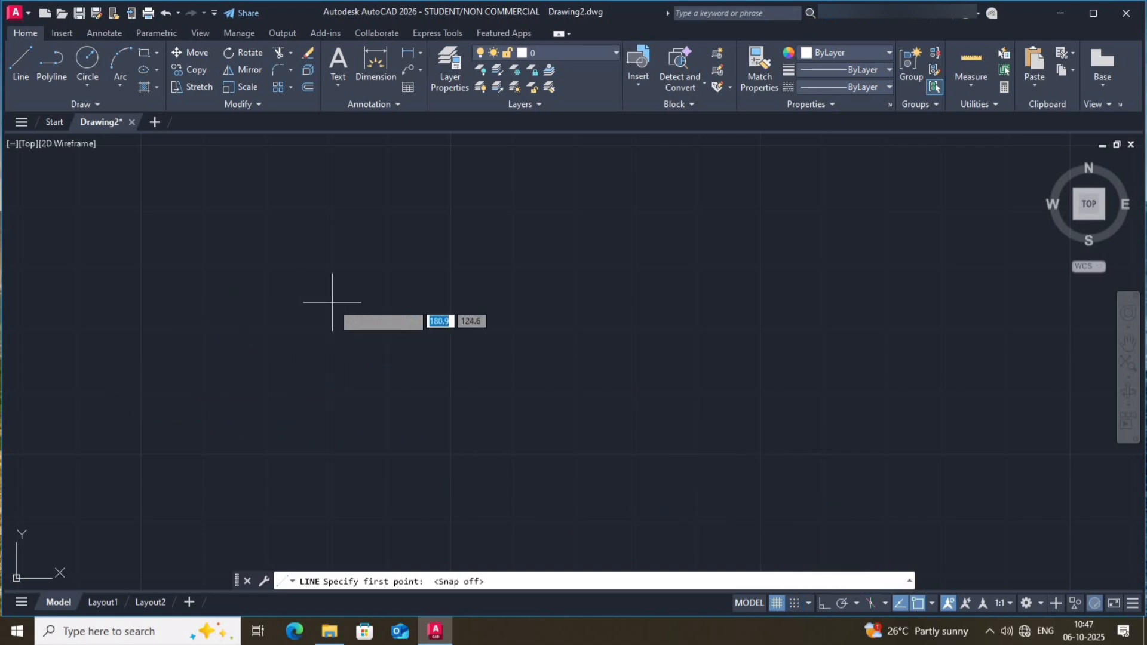
pyautogui.moveTo(170, 274)
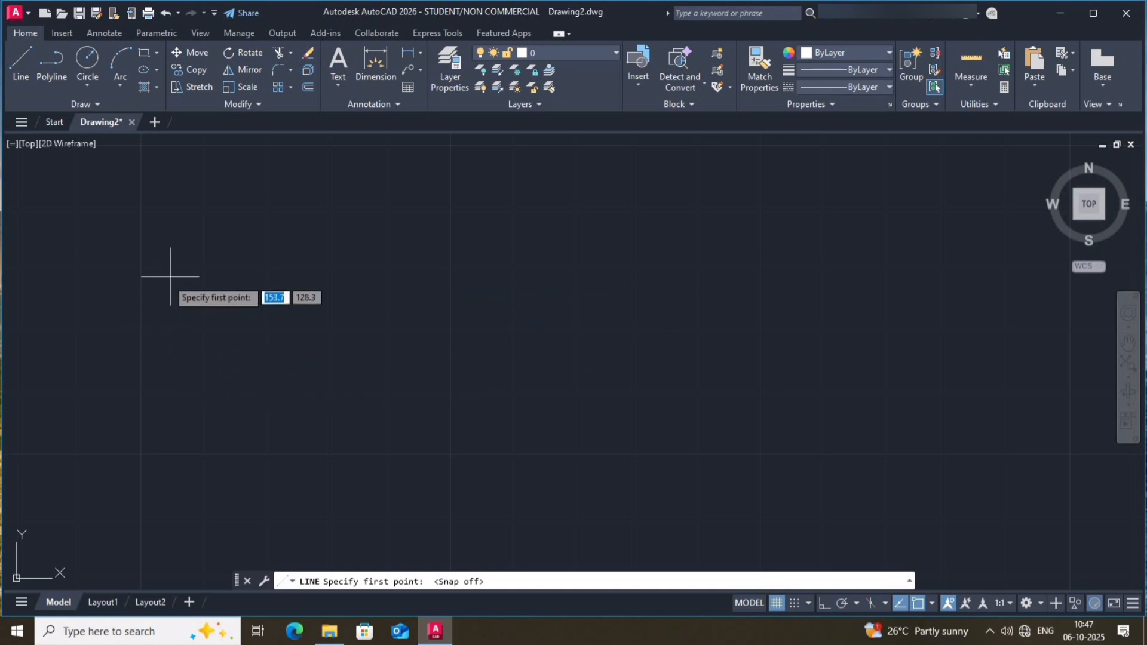
pyautogui.moveTo(278, 325)
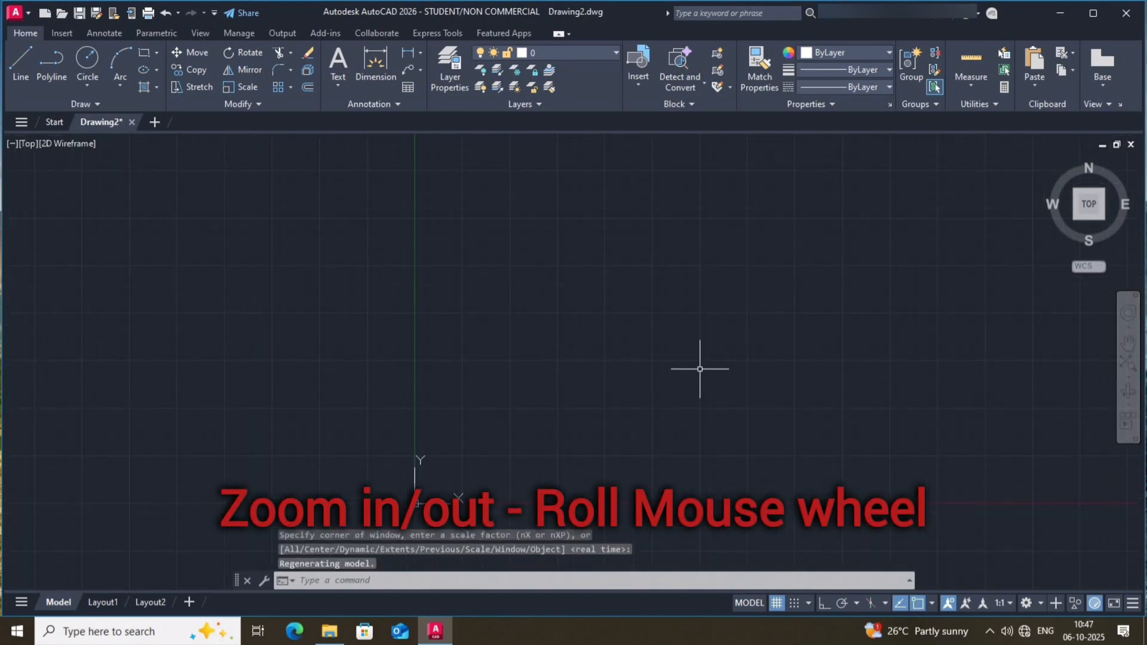
pyautogui.scroll(-3)
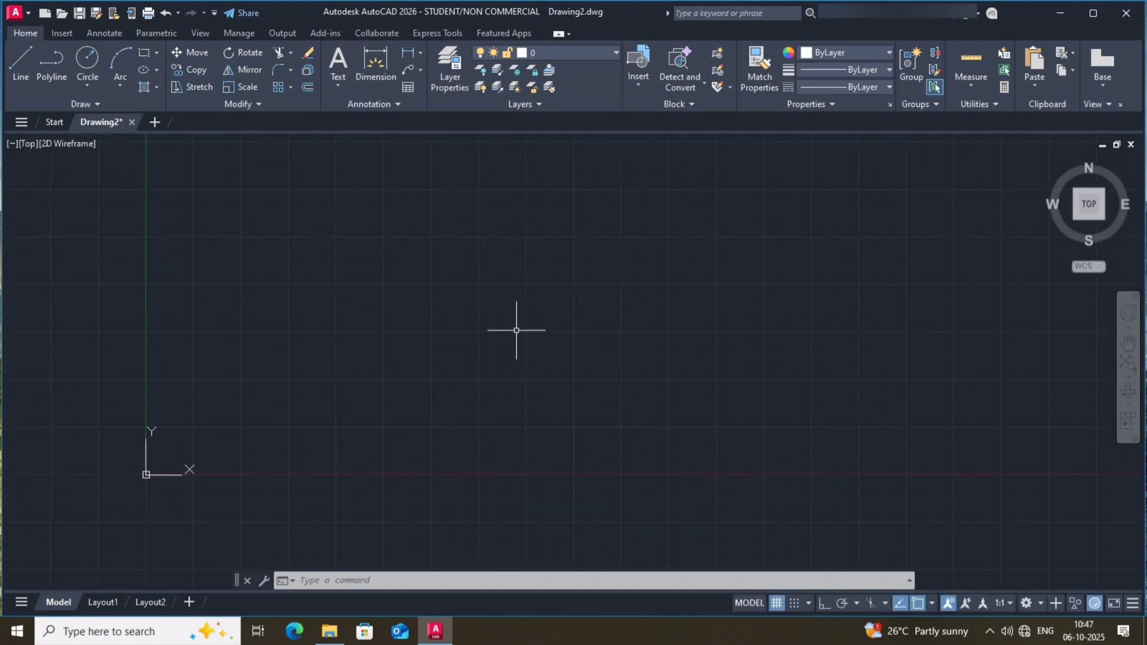
pyautogui.moveTo(730, 146)
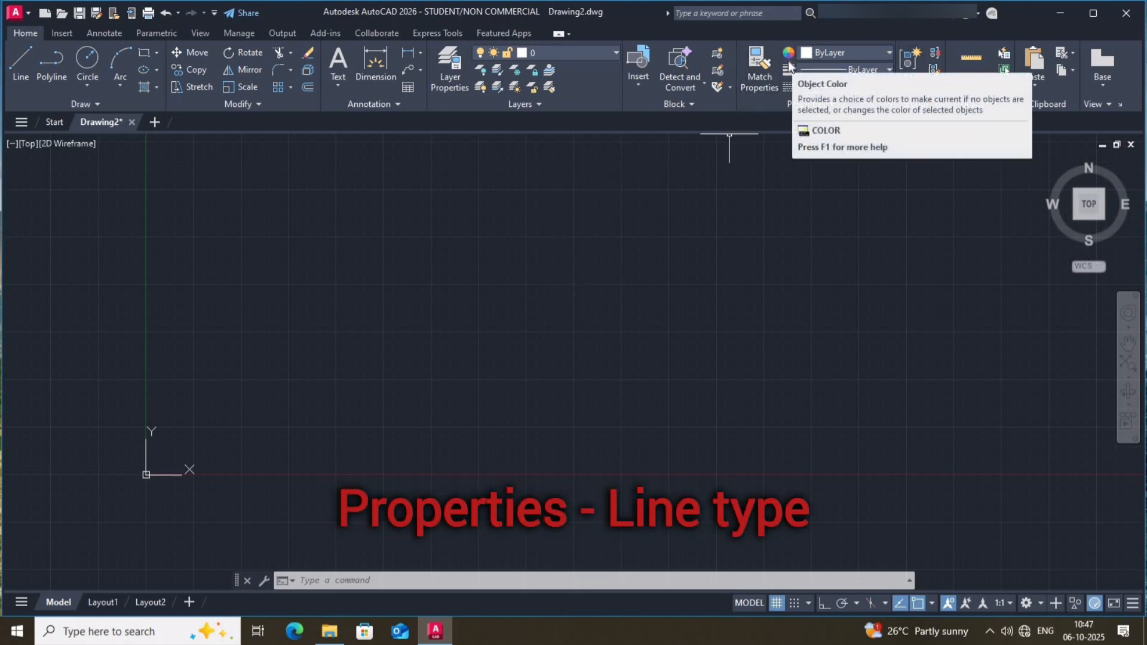
pyautogui.moveTo(789, 69)
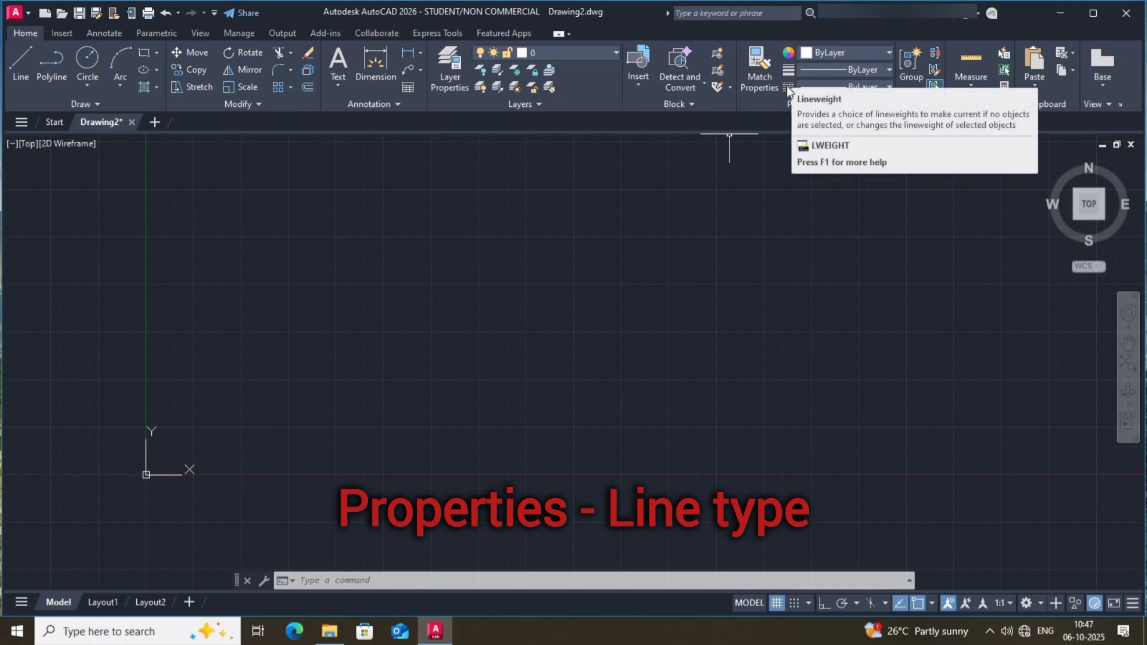
pyautogui.moveTo(890, 87)
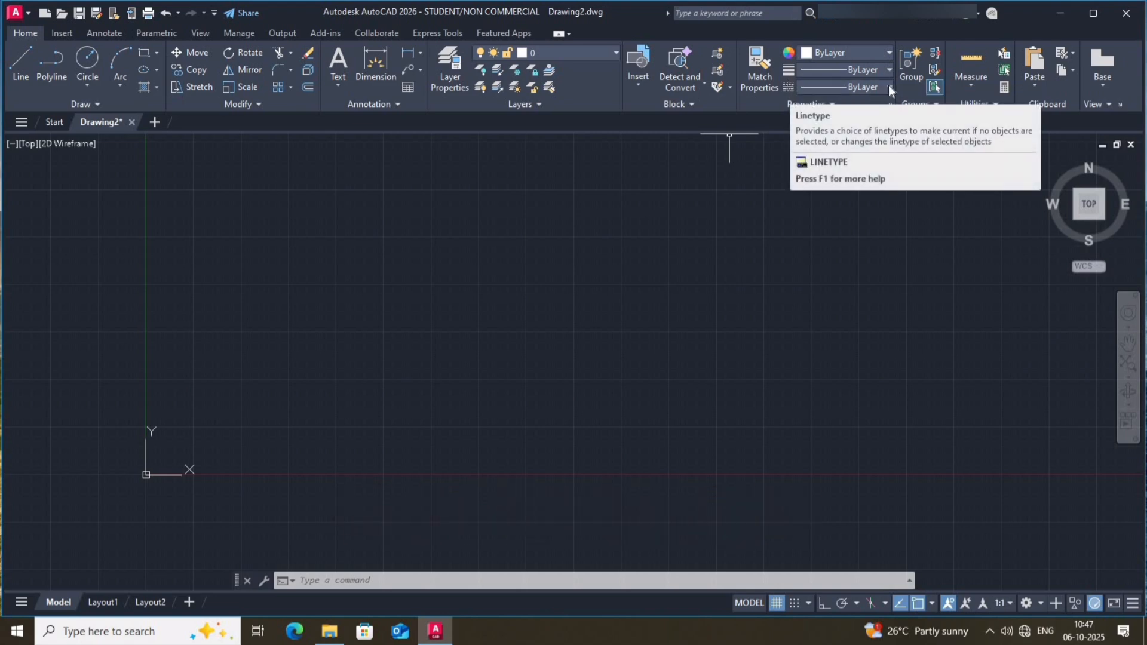
# Load the CENTER linetype through the Linetype Manager
pyautogui.click(890, 88)
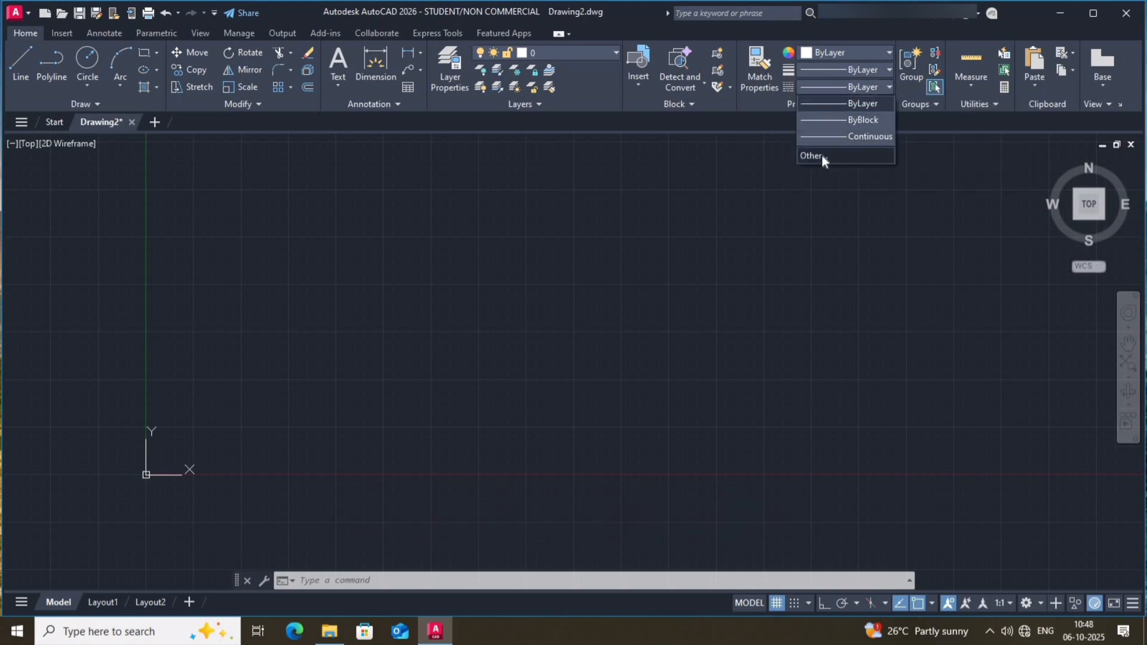
pyautogui.click(812, 155)
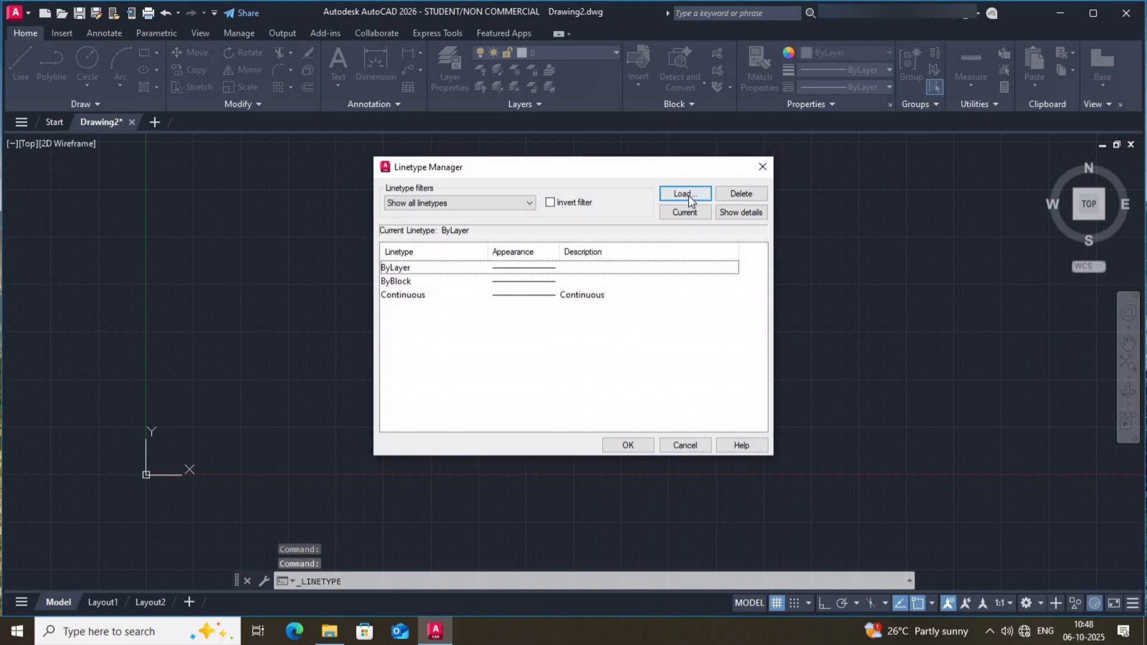
pyautogui.click(684, 194)
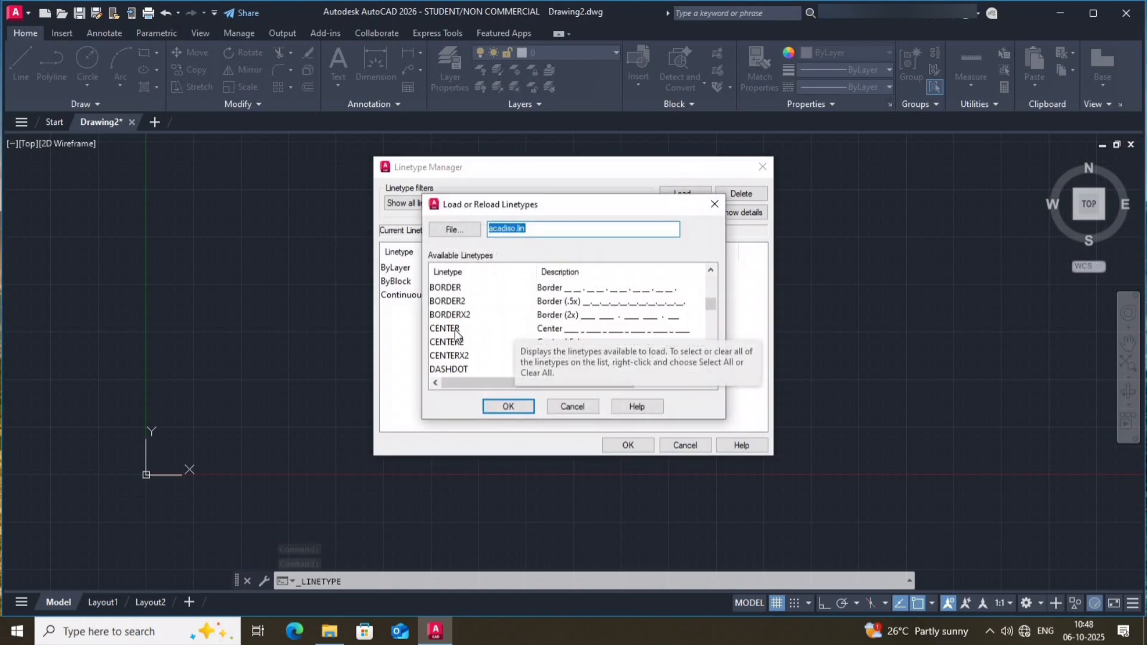
pyautogui.moveTo(549, 344)
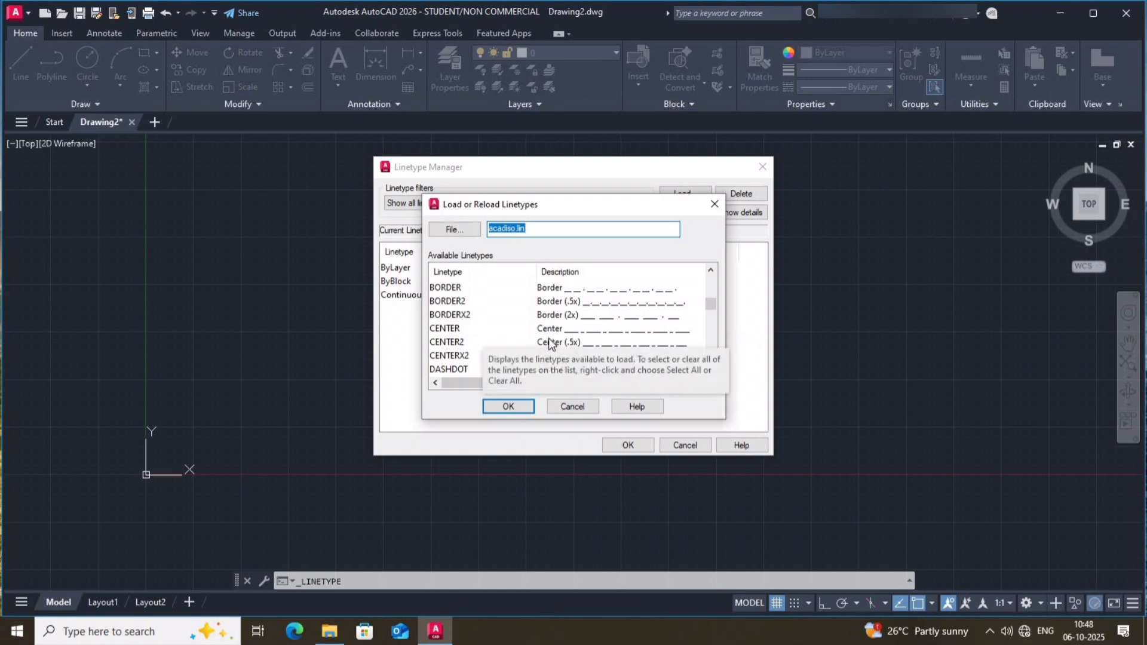
pyautogui.moveTo(476, 361)
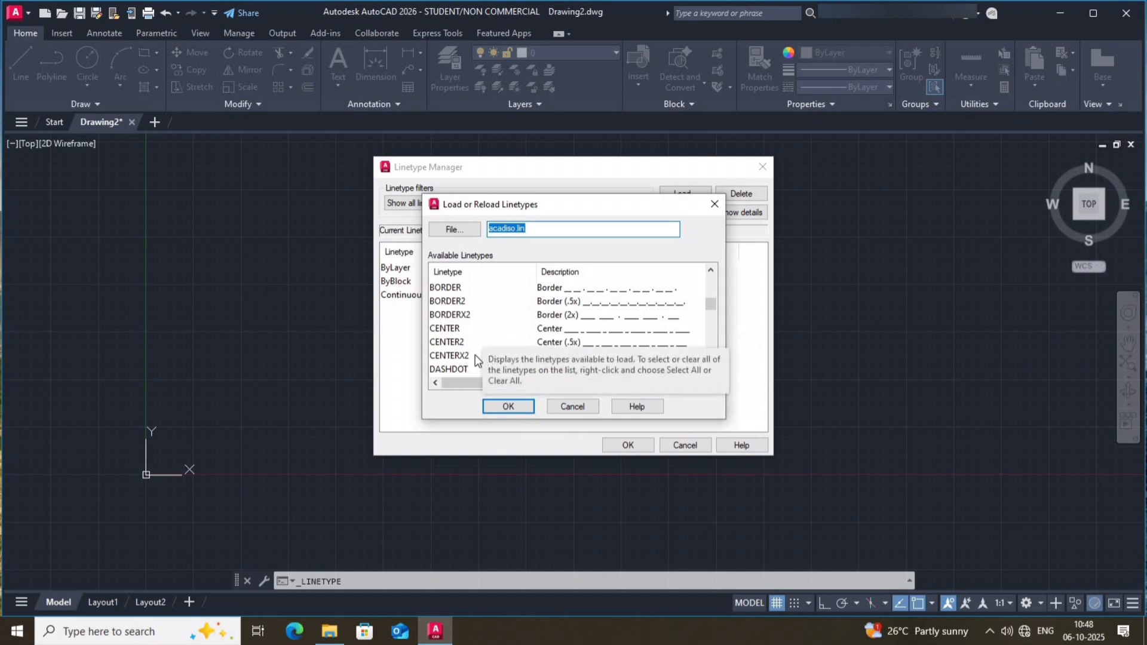
pyautogui.click(445, 328)
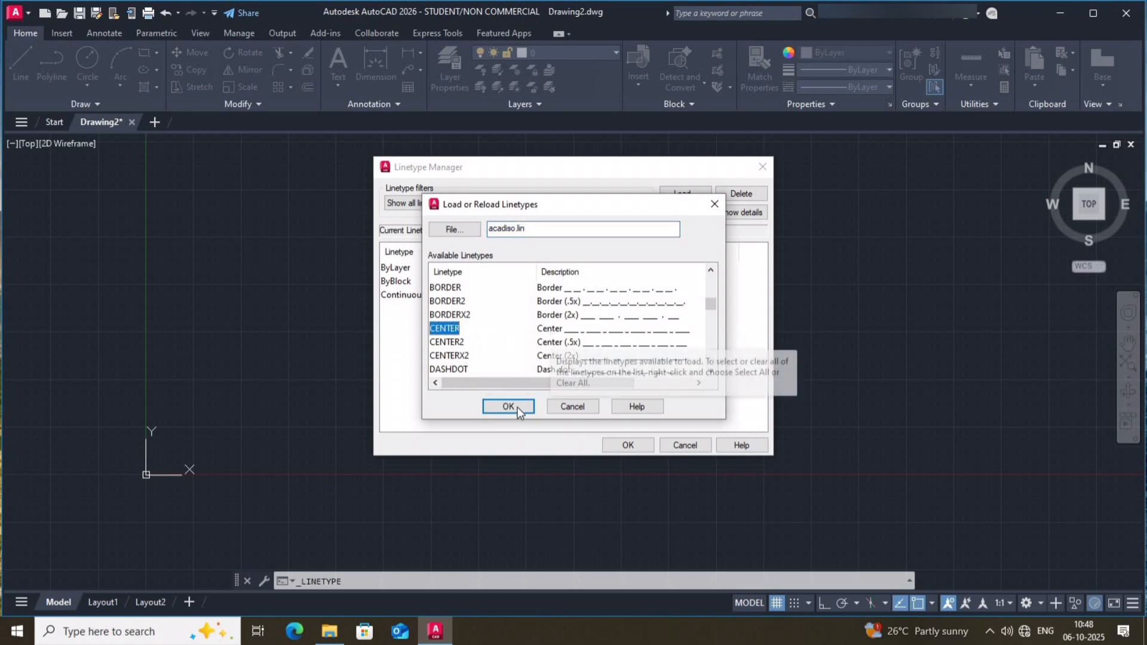
pyautogui.click(508, 407)
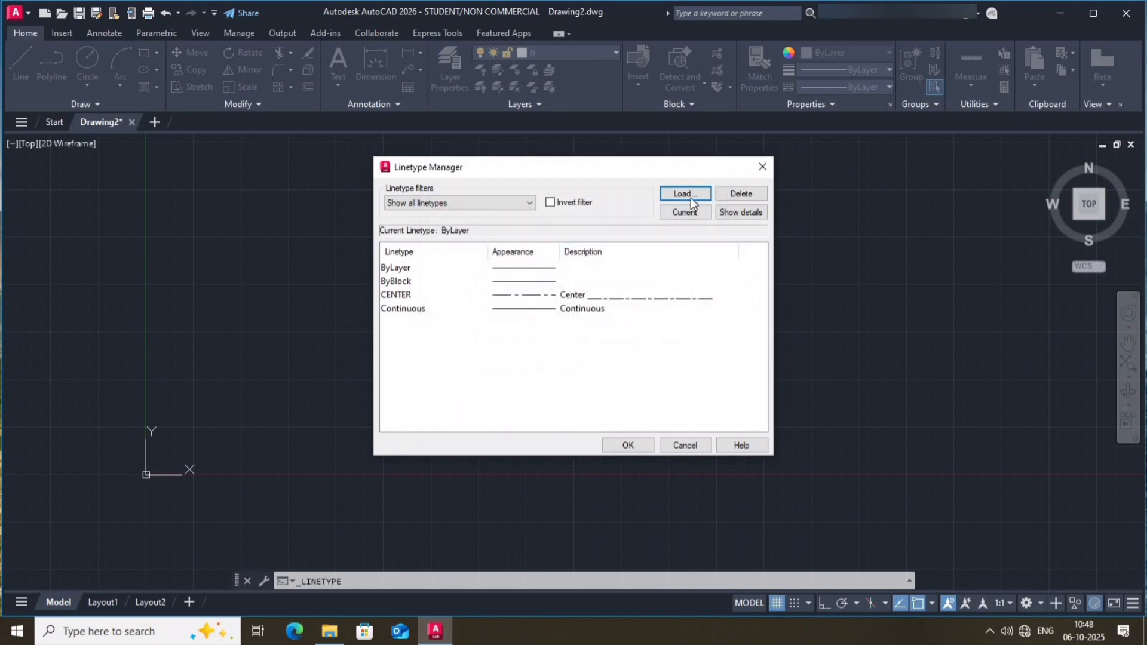
# Load the DASHED linetype, choosing it over DASHEDX2
pyautogui.click(684, 194)
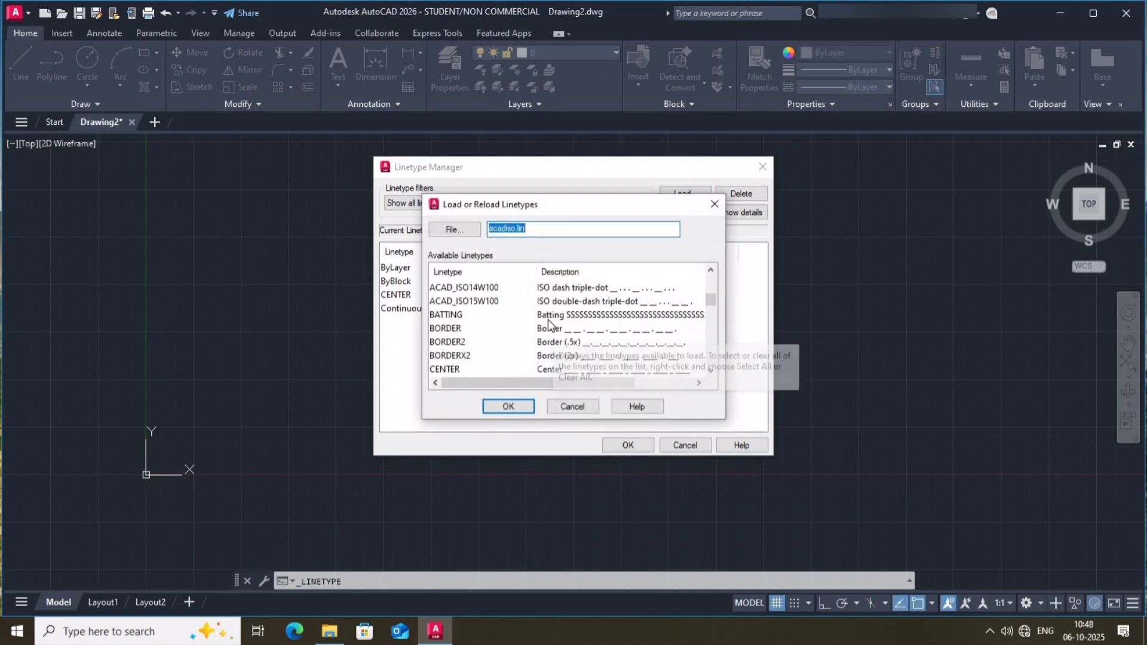
pyautogui.scroll(-3)
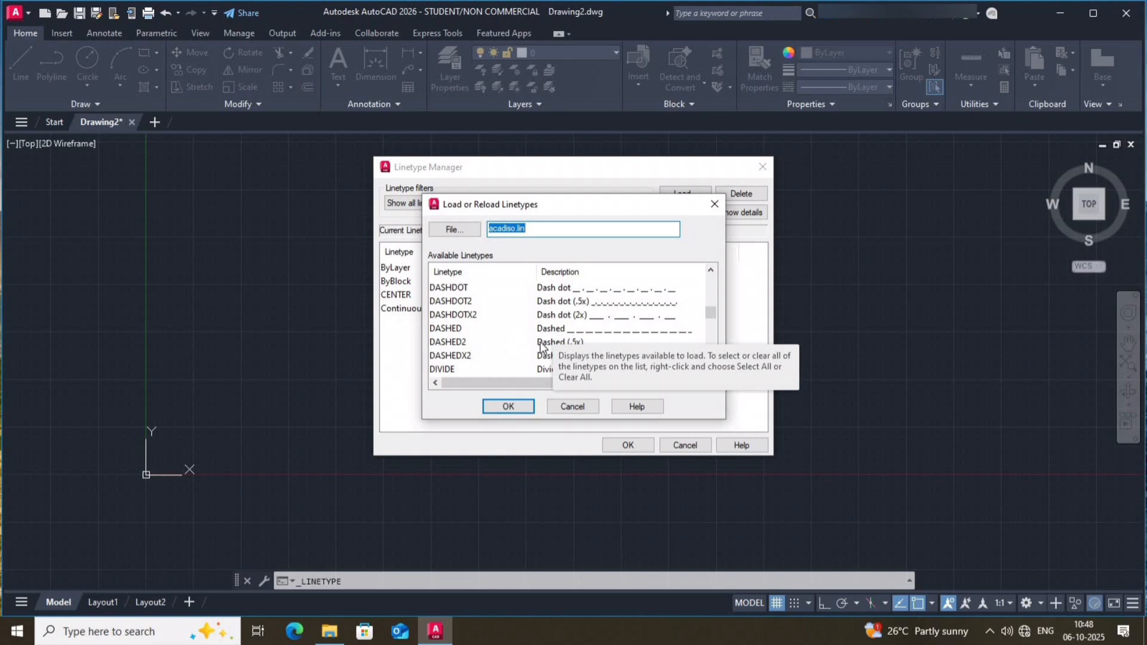
pyautogui.click(446, 328)
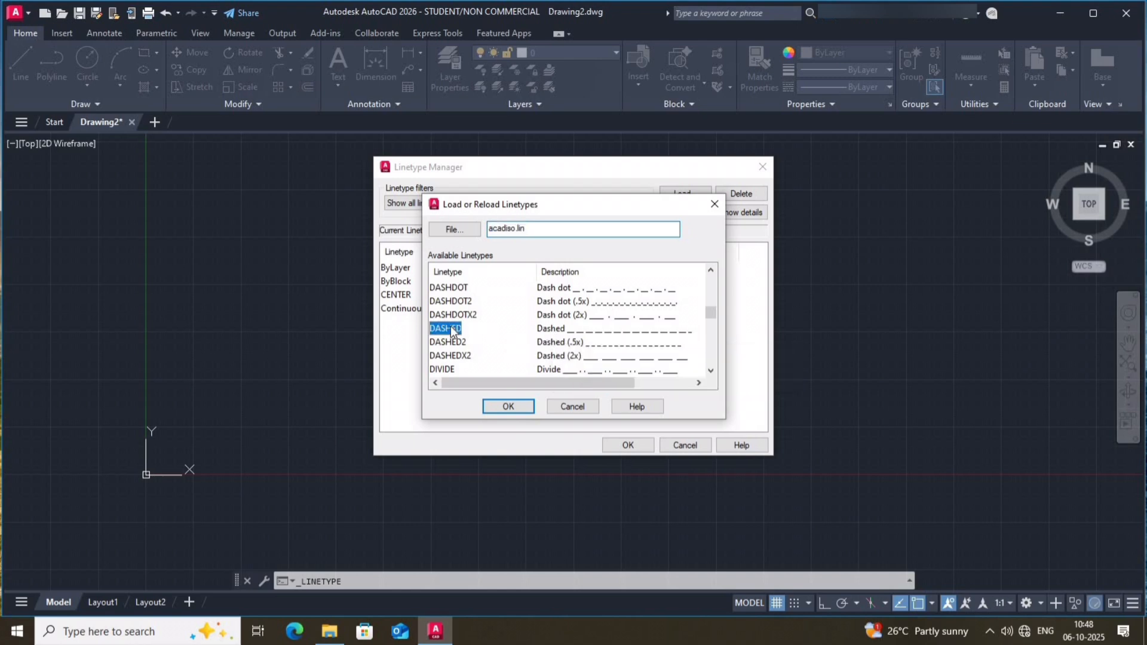
pyautogui.moveTo(493, 341)
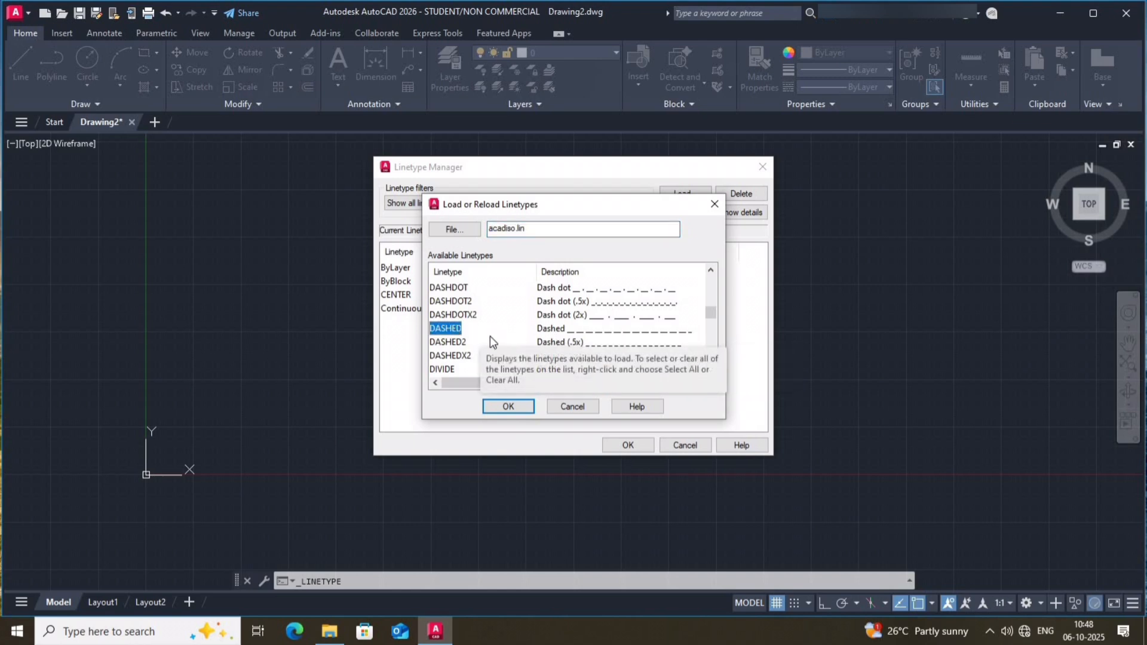
pyautogui.click(450, 356)
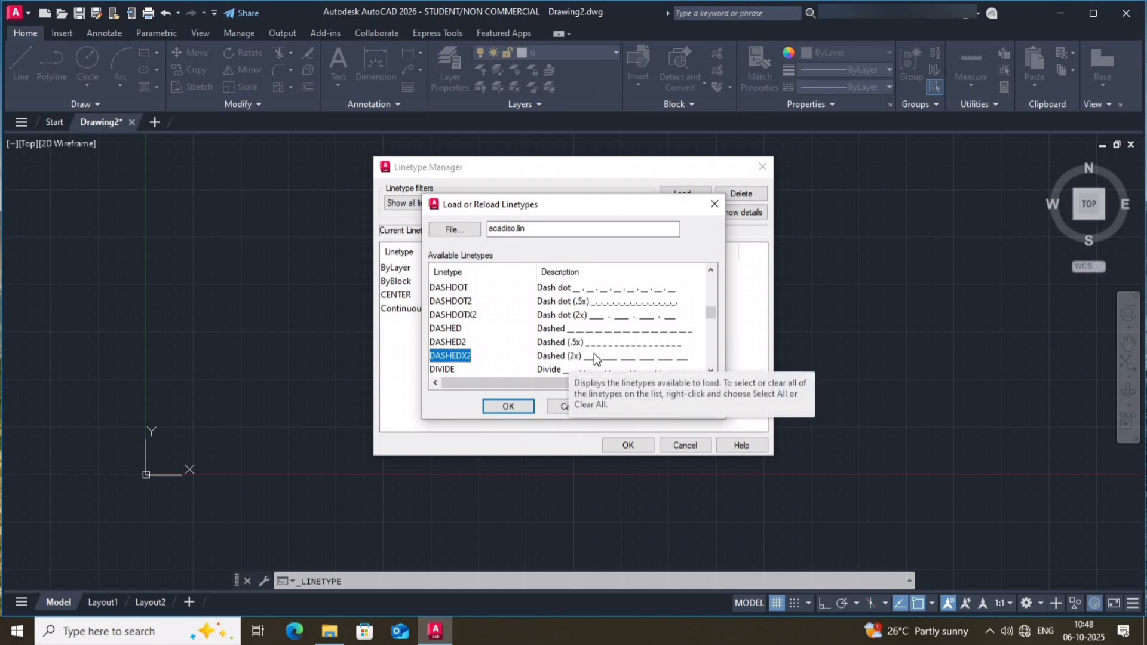
pyautogui.click(446, 328)
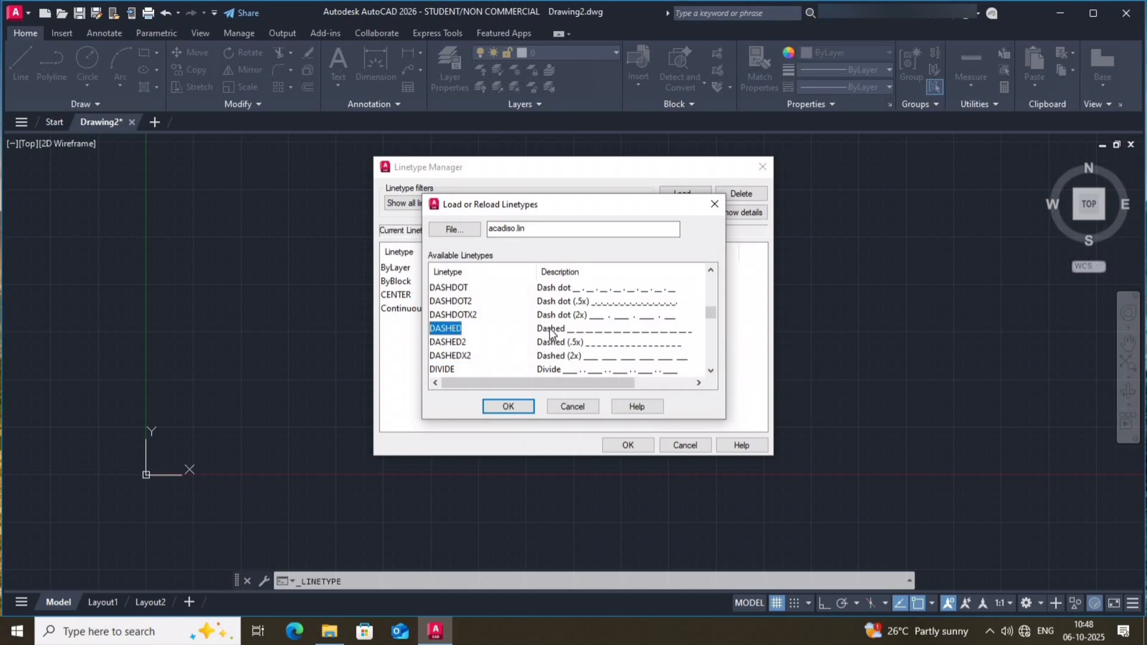
pyautogui.moveTo(666, 332)
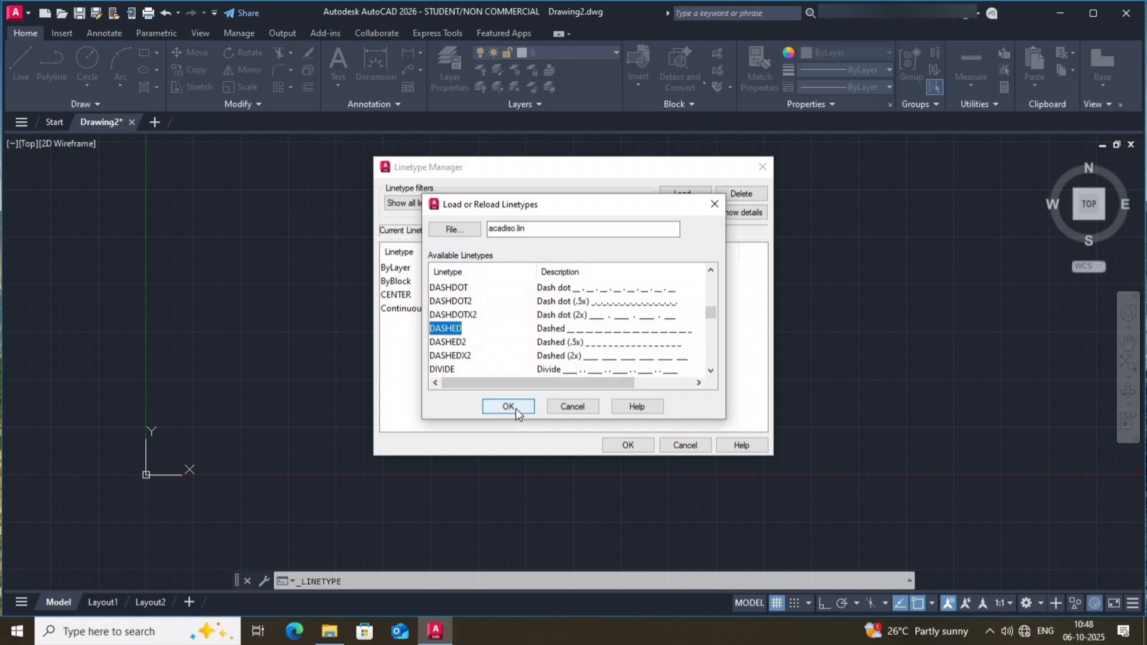
pyautogui.click(508, 407)
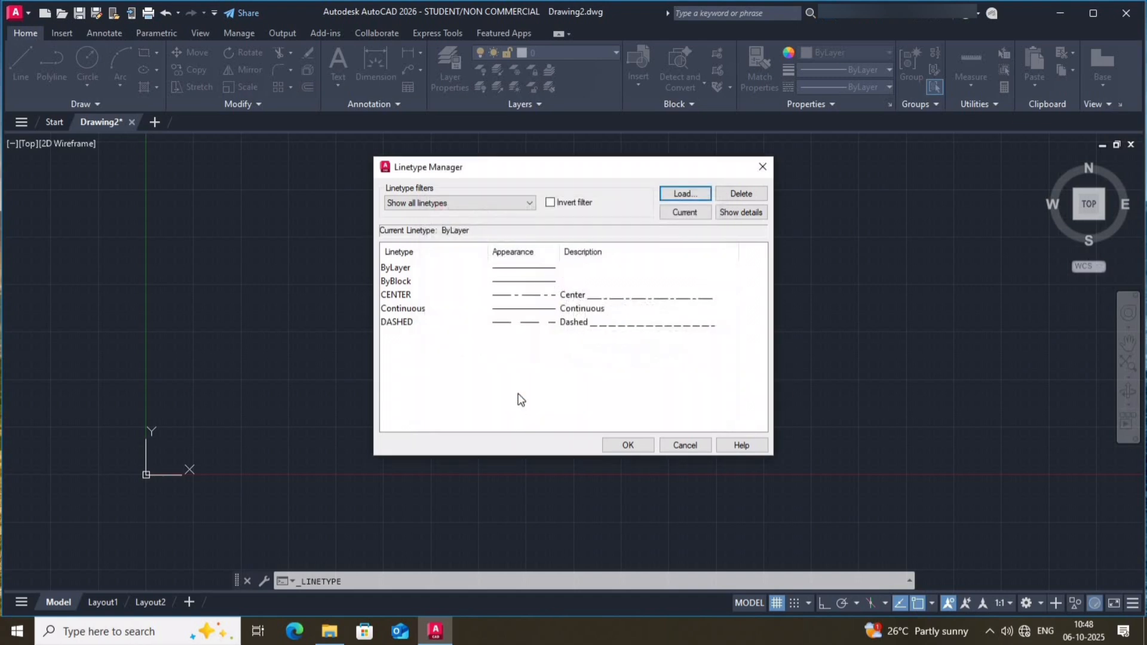
pyautogui.moveTo(707, 268)
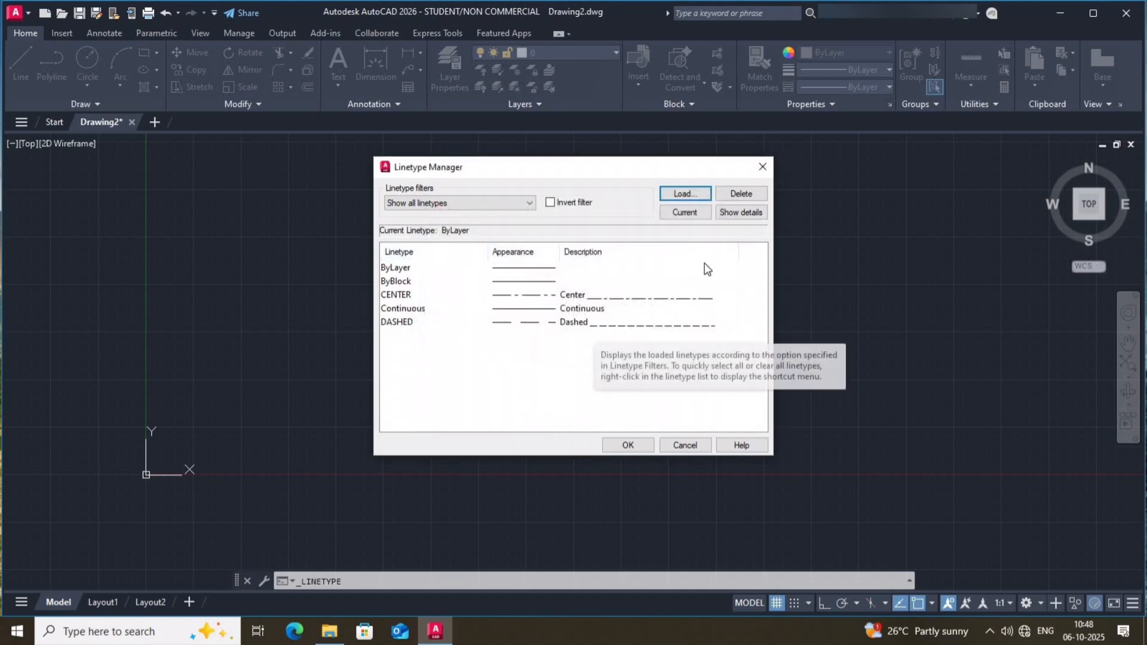
pyautogui.moveTo(693, 393)
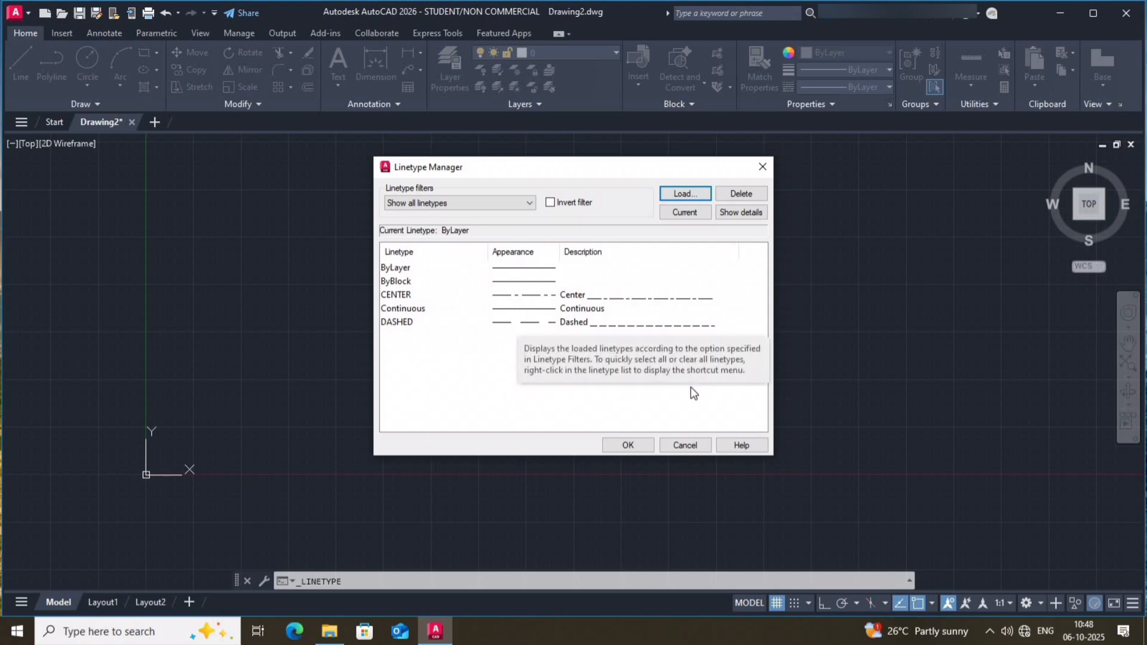
pyautogui.moveTo(639, 416)
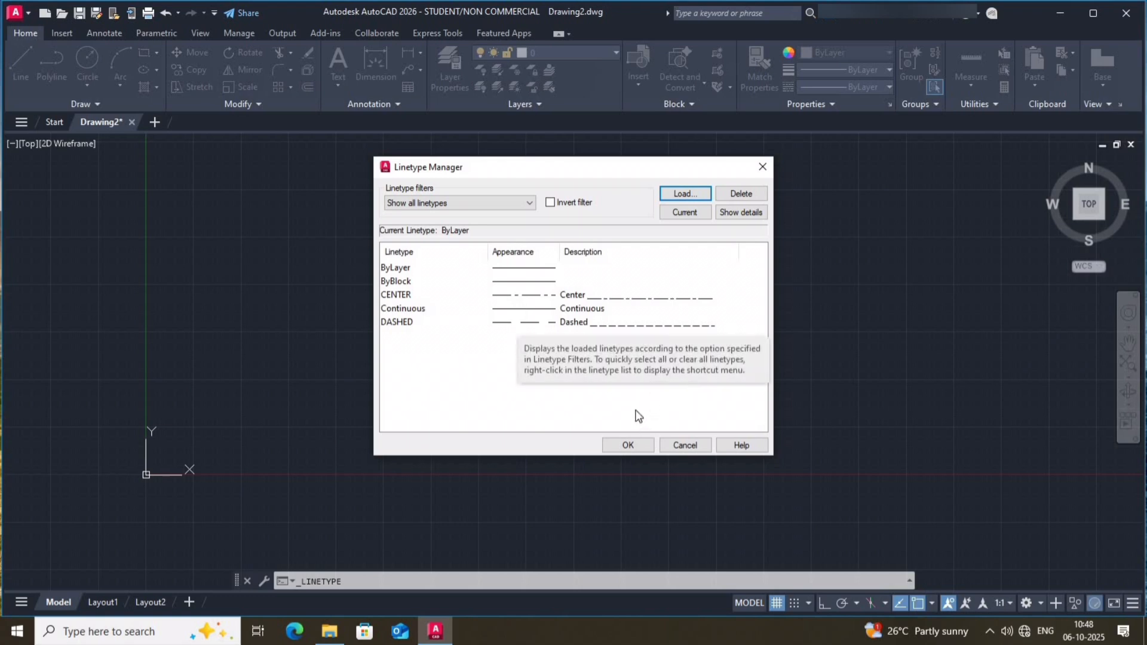
pyautogui.moveTo(741, 212)
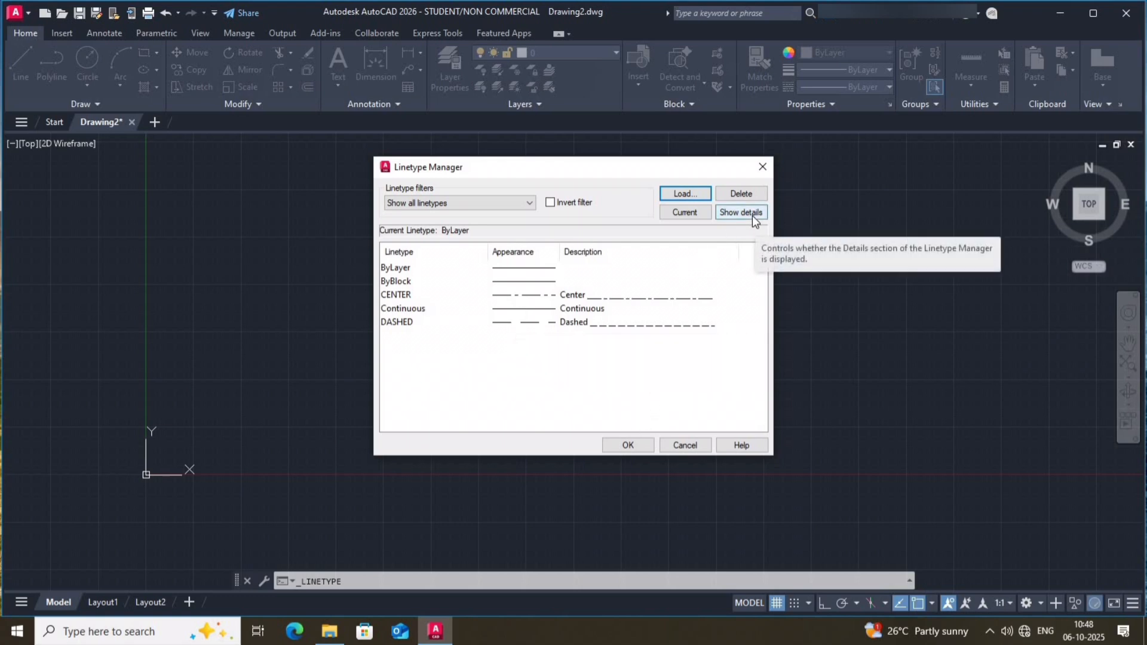
# Check linetype scale details, left at 1.0, and close the Linetype Manager
pyautogui.click(741, 212)
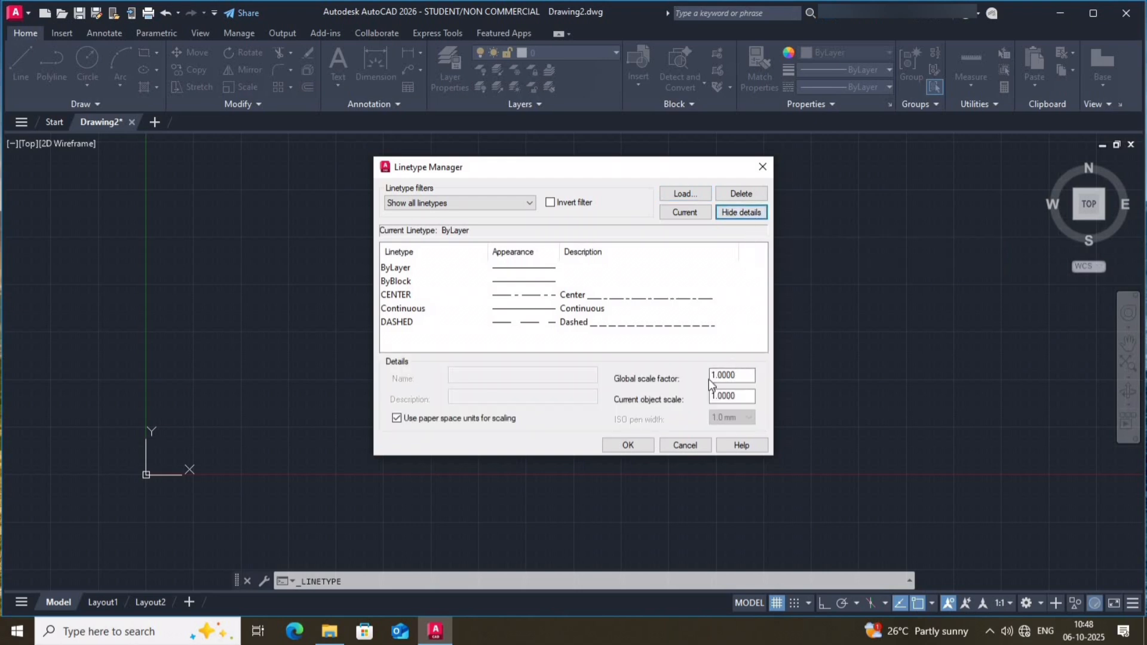
pyautogui.click(732, 396)
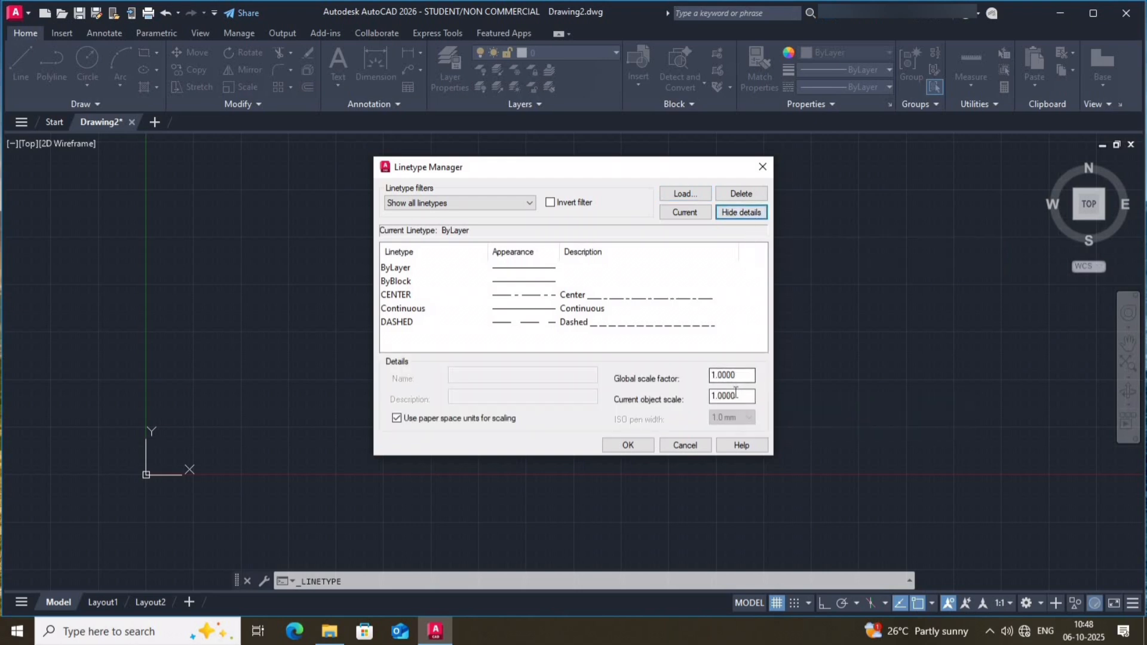
pyautogui.moveTo(732, 396)
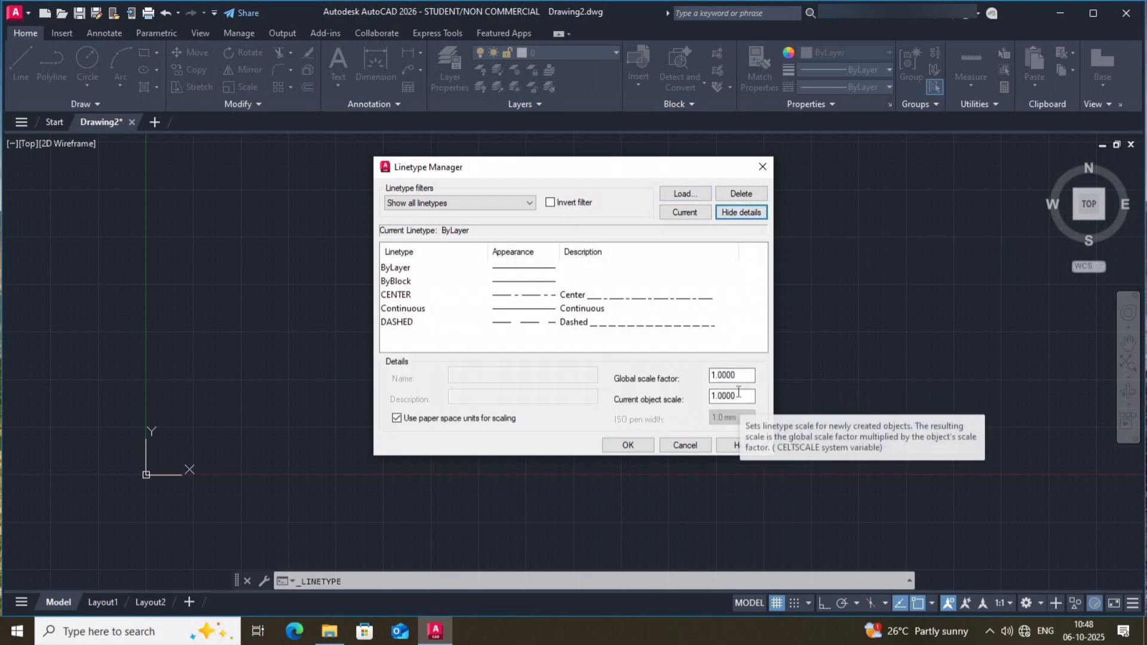
pyautogui.click(741, 213)
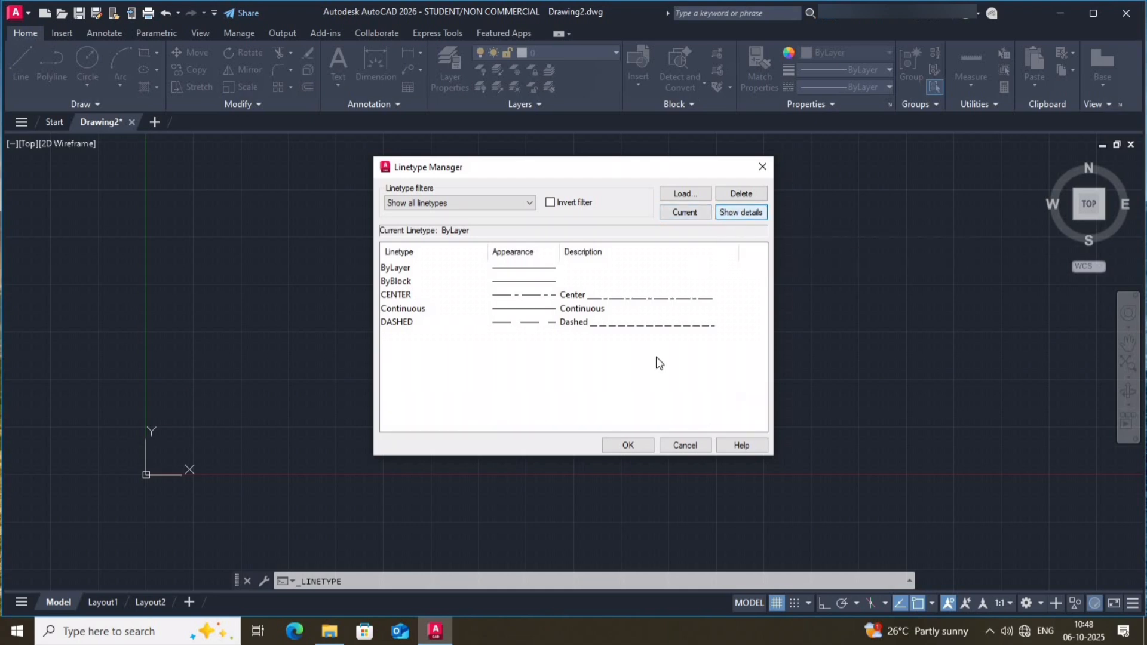
pyautogui.click(627, 445)
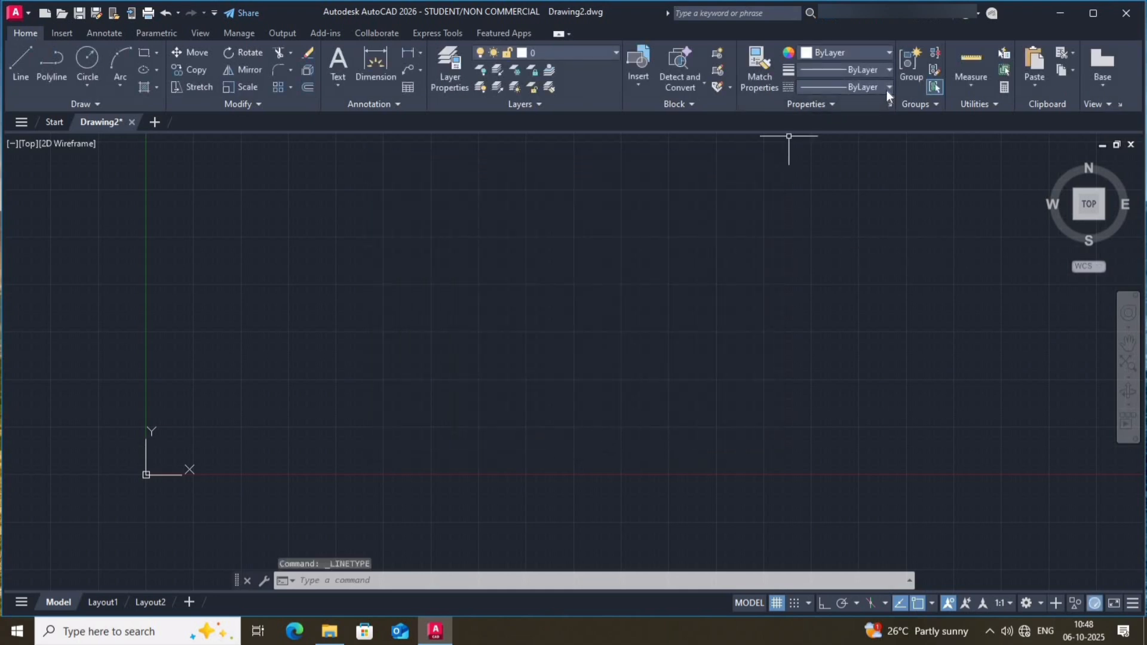
pyautogui.click(887, 86)
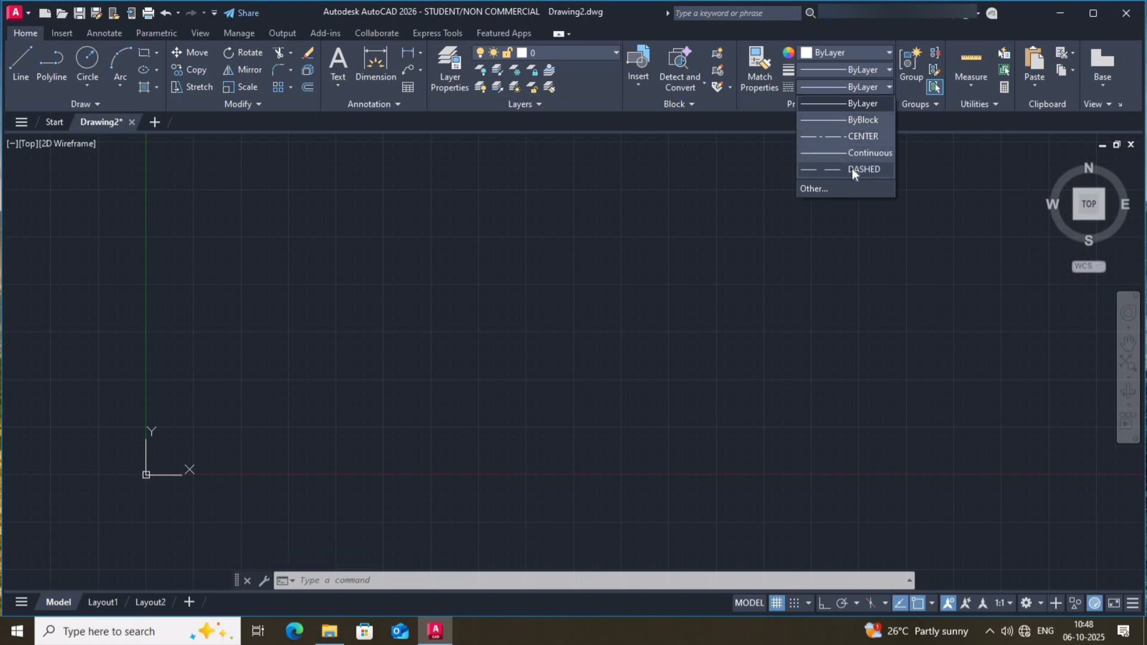
pyautogui.moveTo(811, 319)
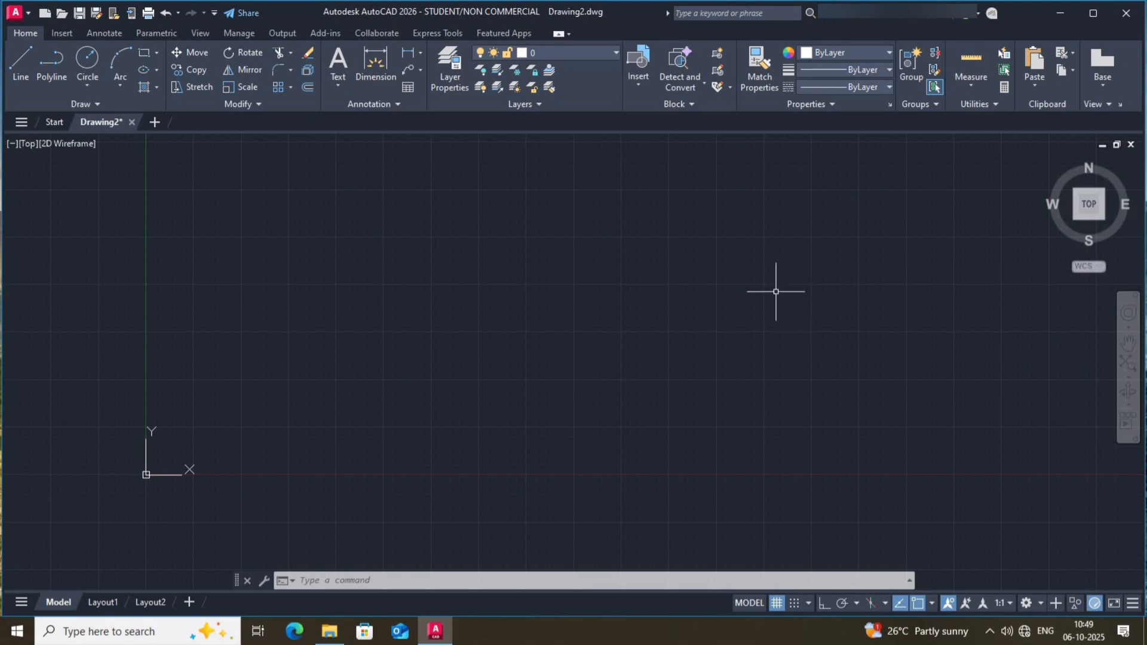
pyautogui.moveTo(548, 342)
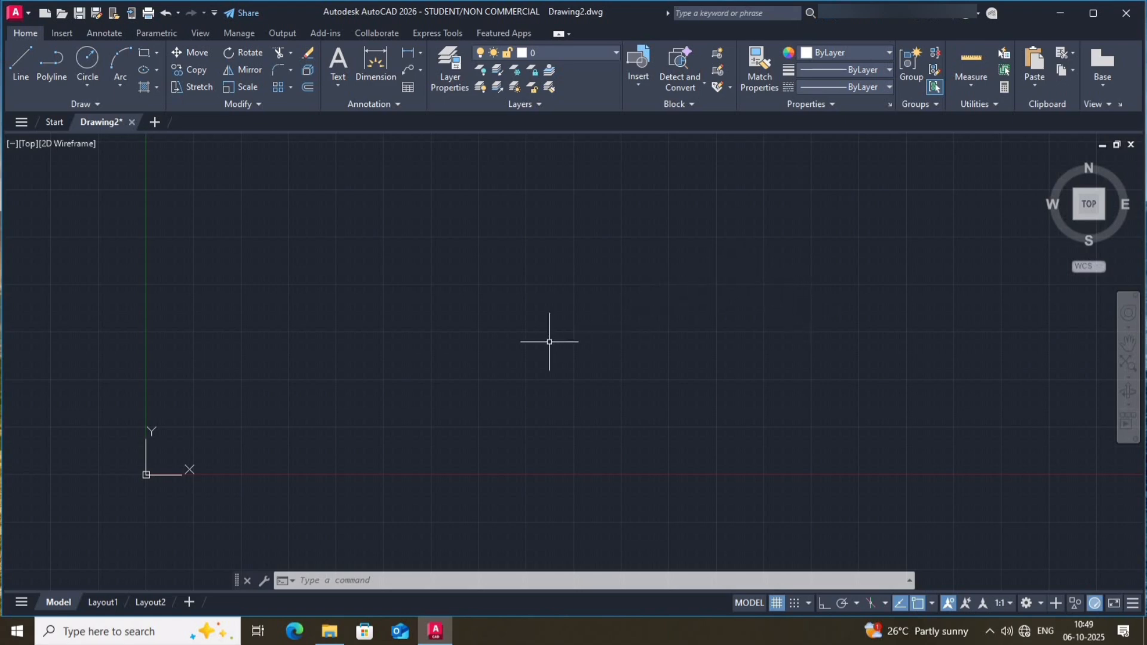
# Cancel the started line and switch Ortho mode on
pyautogui.click(19, 66)
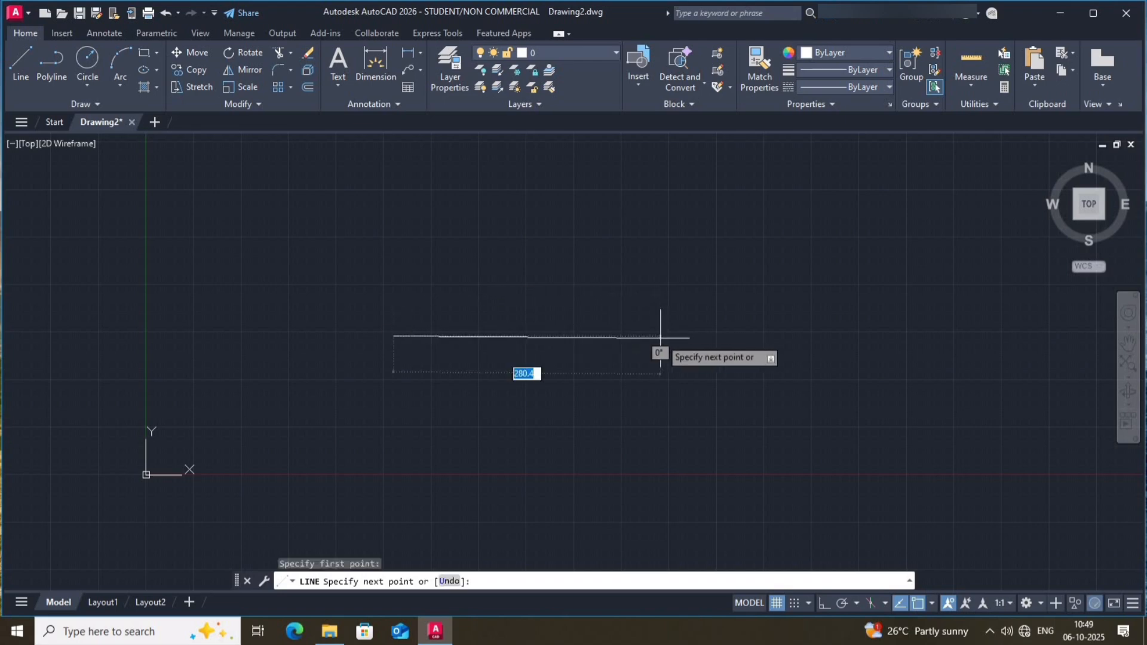
pyautogui.press('f8')
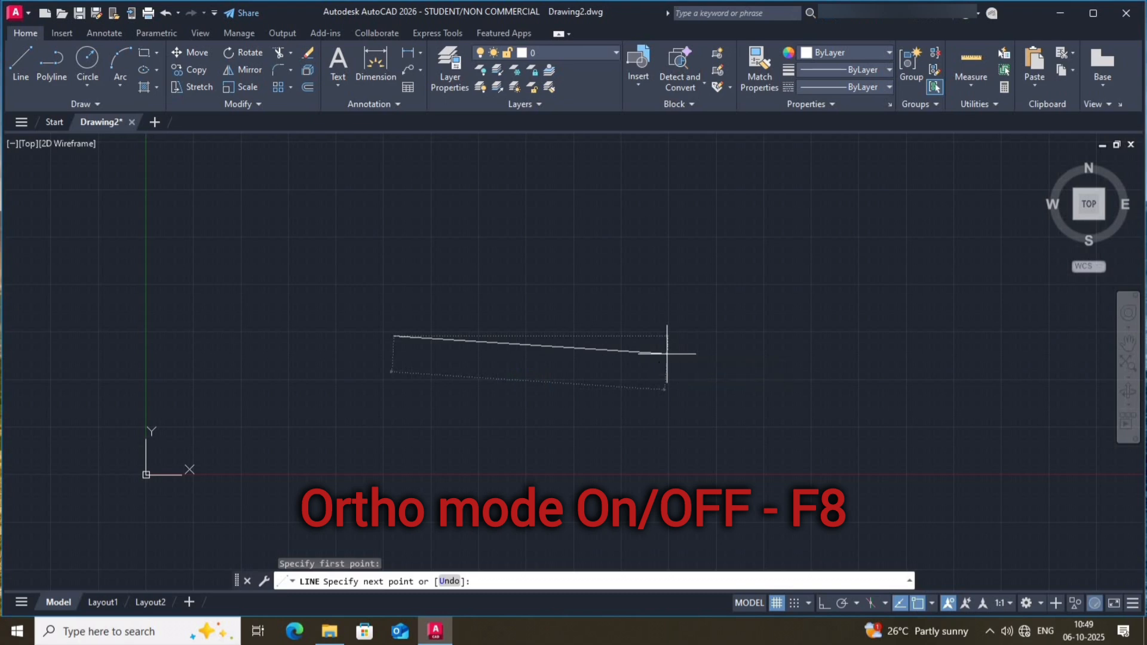
pyautogui.press('Escape')
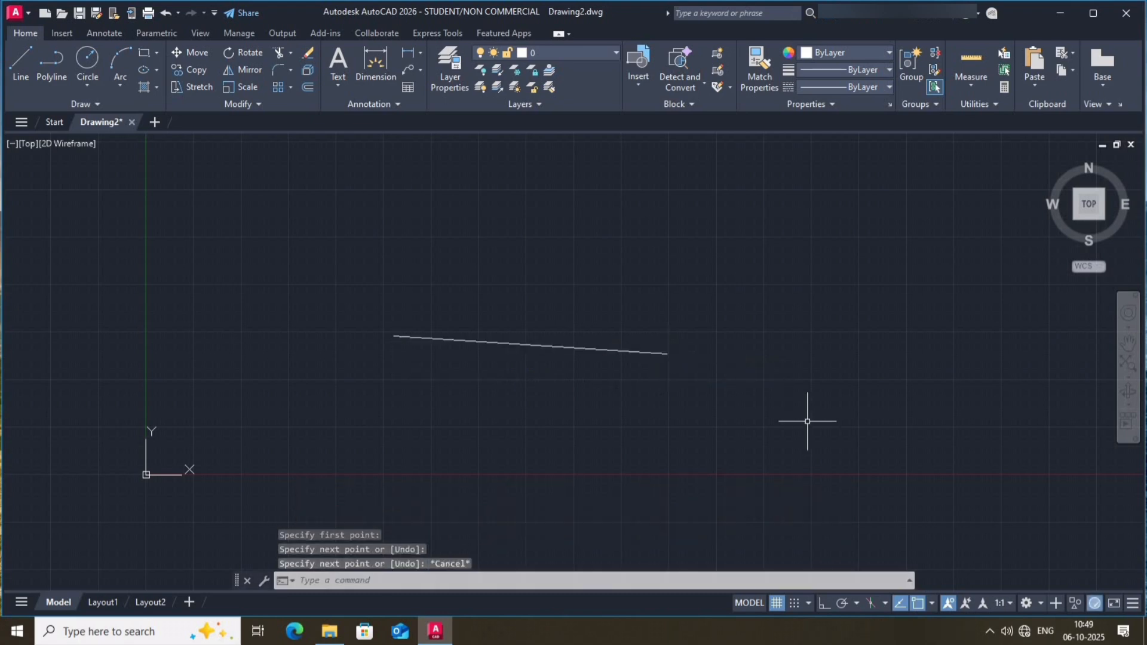
pyautogui.click(824, 603)
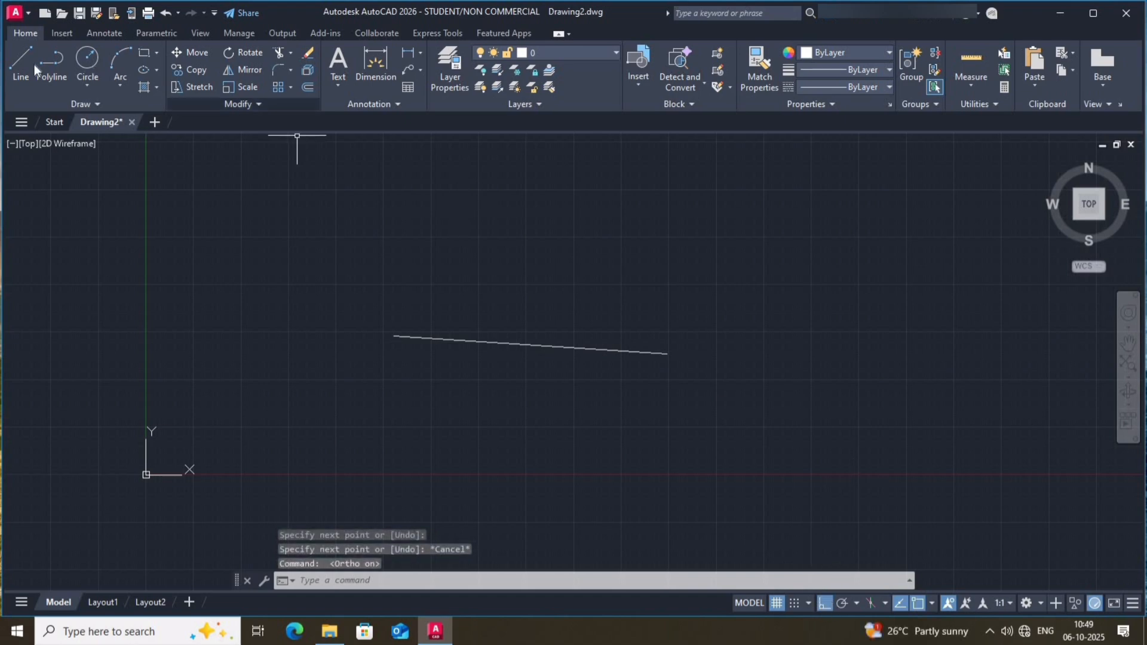
# Draw a horizontal line above the slanted line and end the command
pyautogui.click(20, 66)
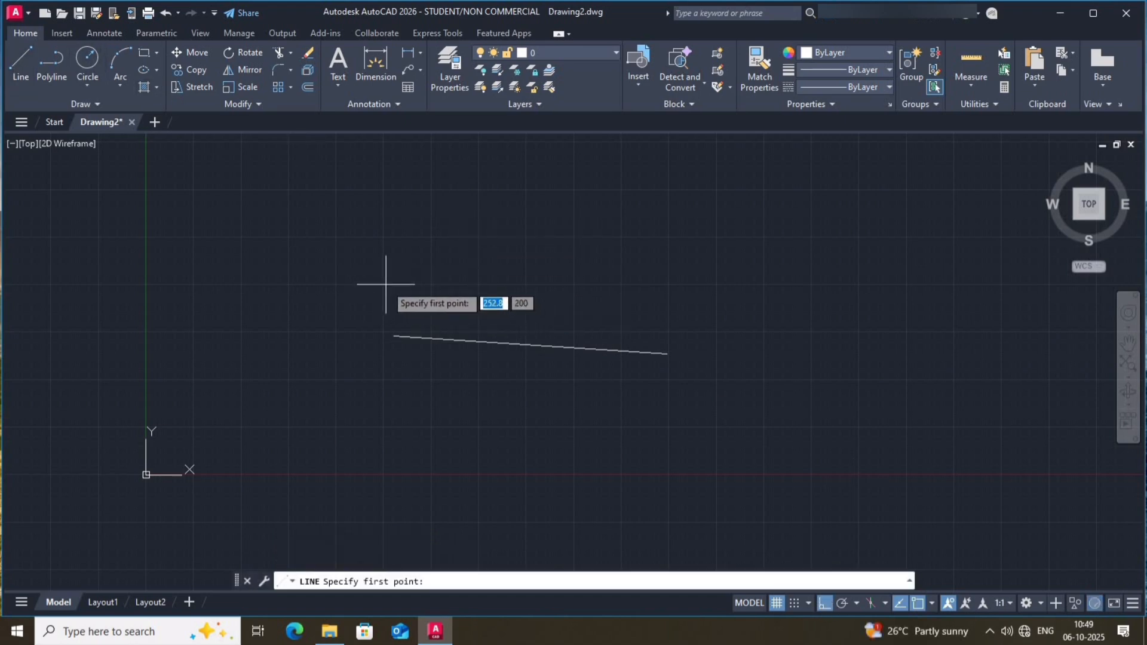
pyautogui.click(384, 270)
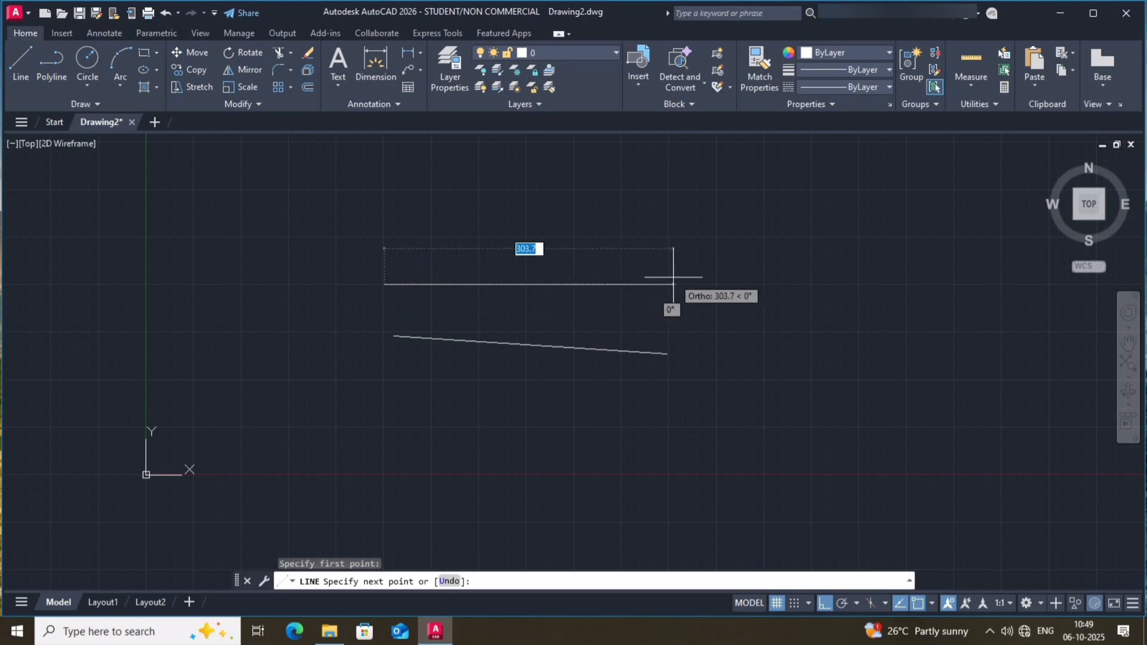
pyautogui.moveTo(381, 427)
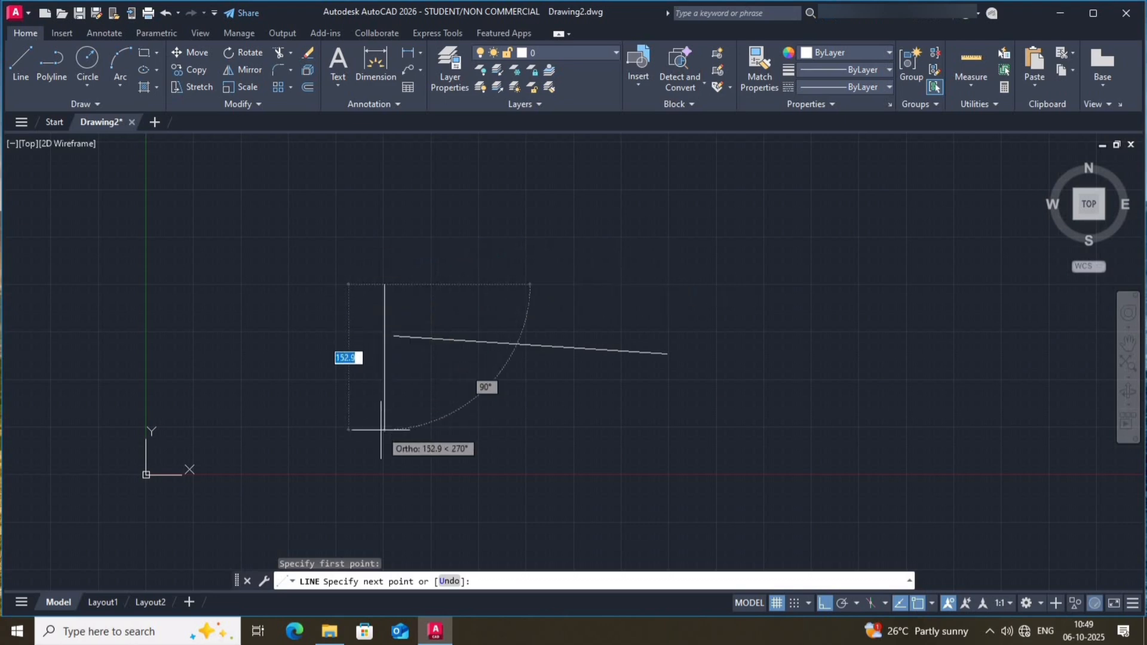
pyautogui.moveTo(639, 293)
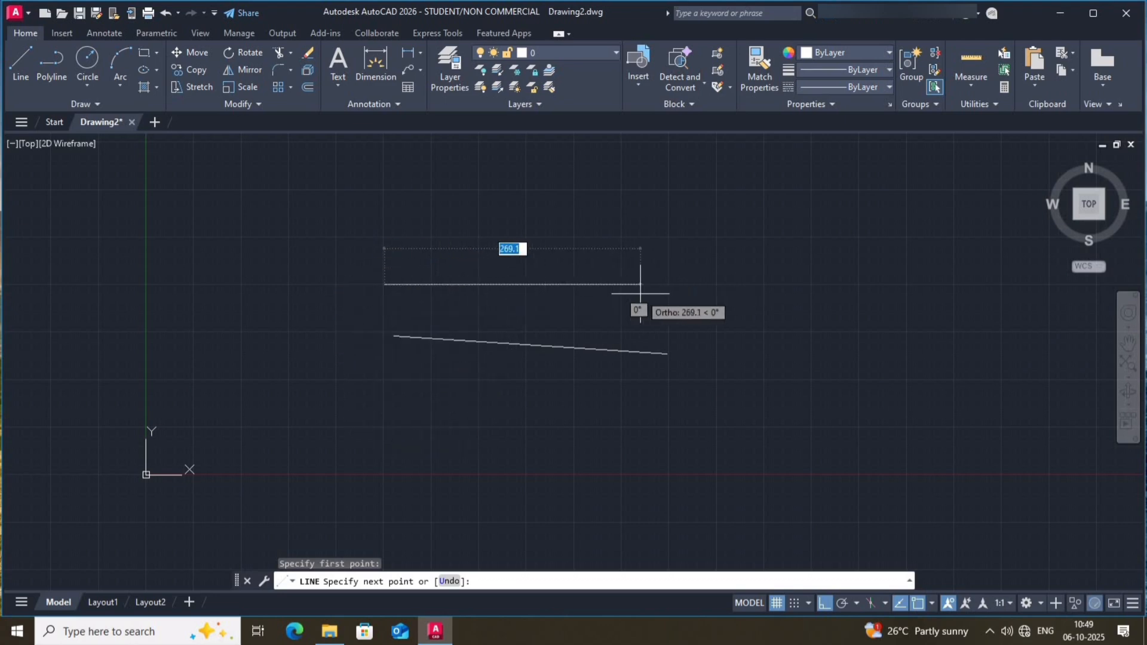
pyautogui.press('Escape')
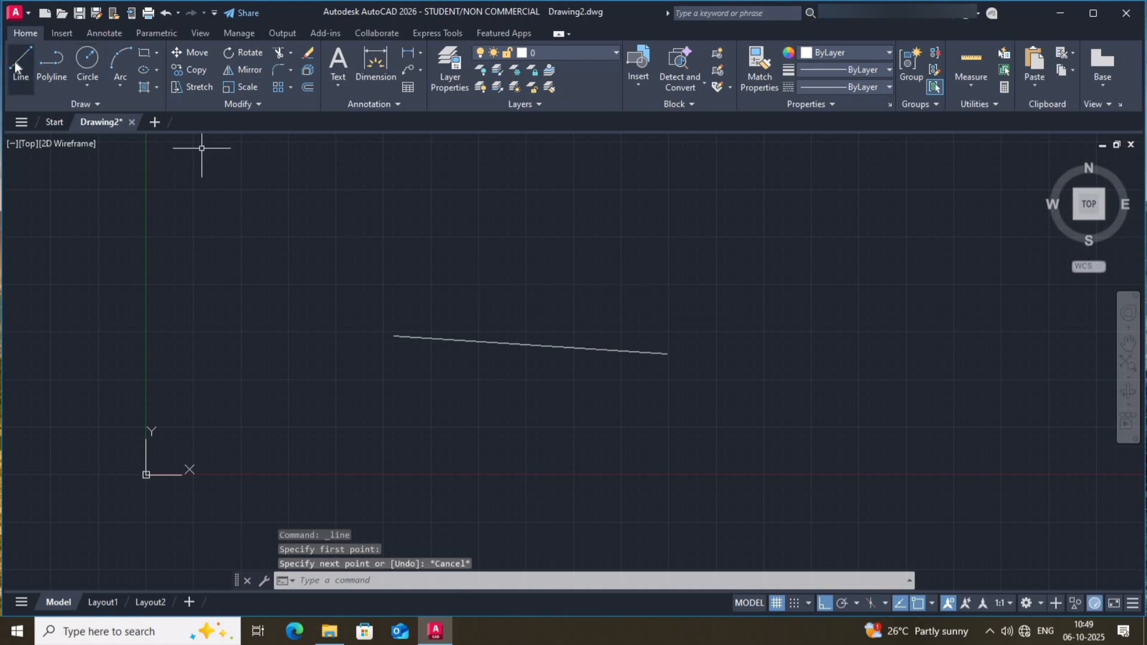
pyautogui.click(593, 278)
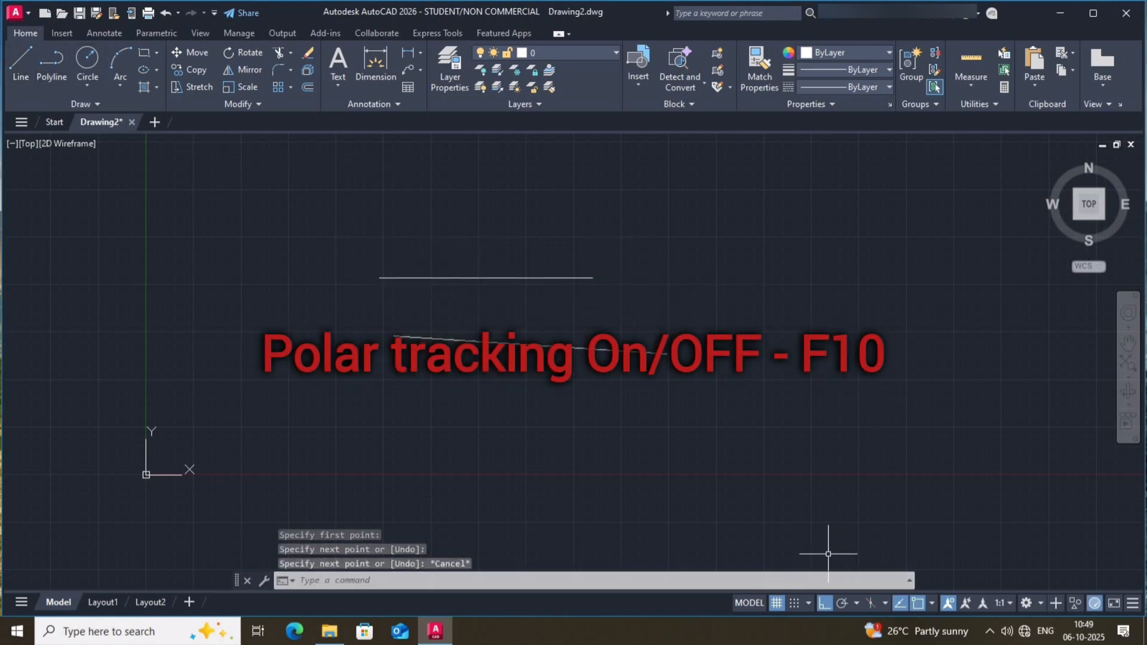
# Enable polar tracking and draw a third line snapped at 135° above the horizontal line
pyautogui.click(856, 603)
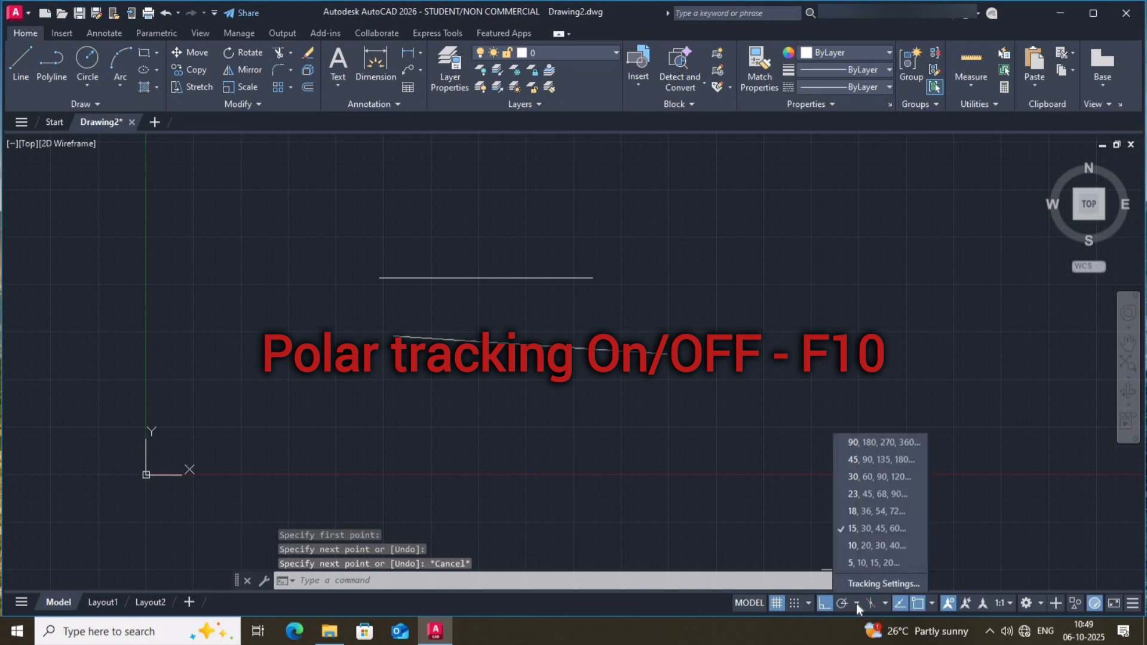
pyautogui.moveTo(857, 537)
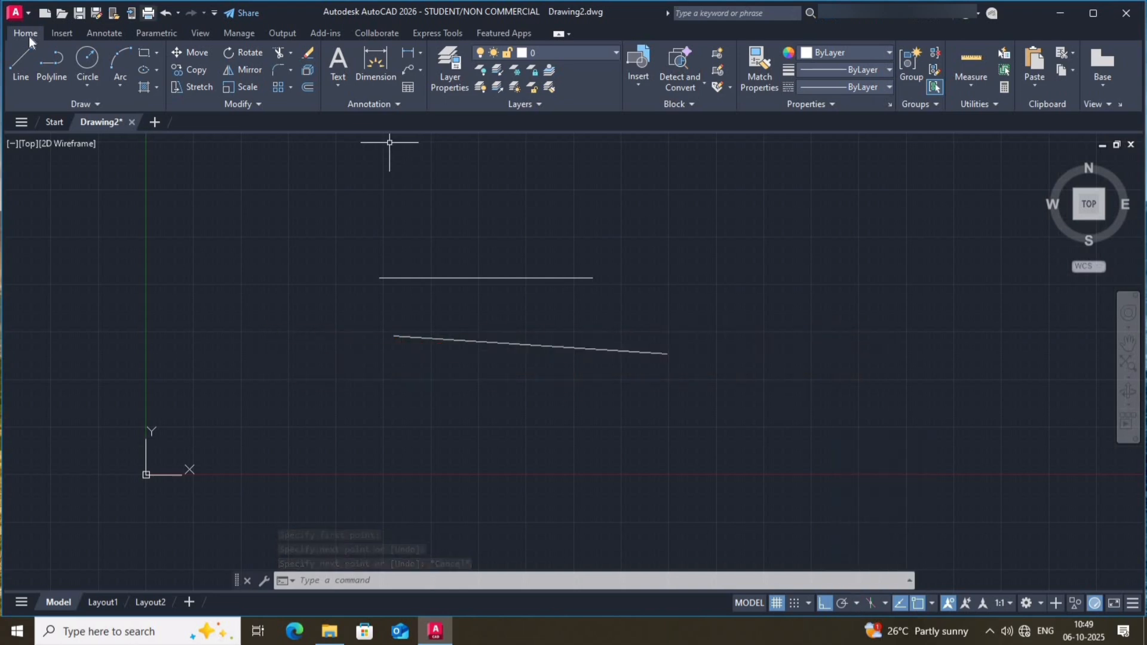
pyautogui.click(681, 289)
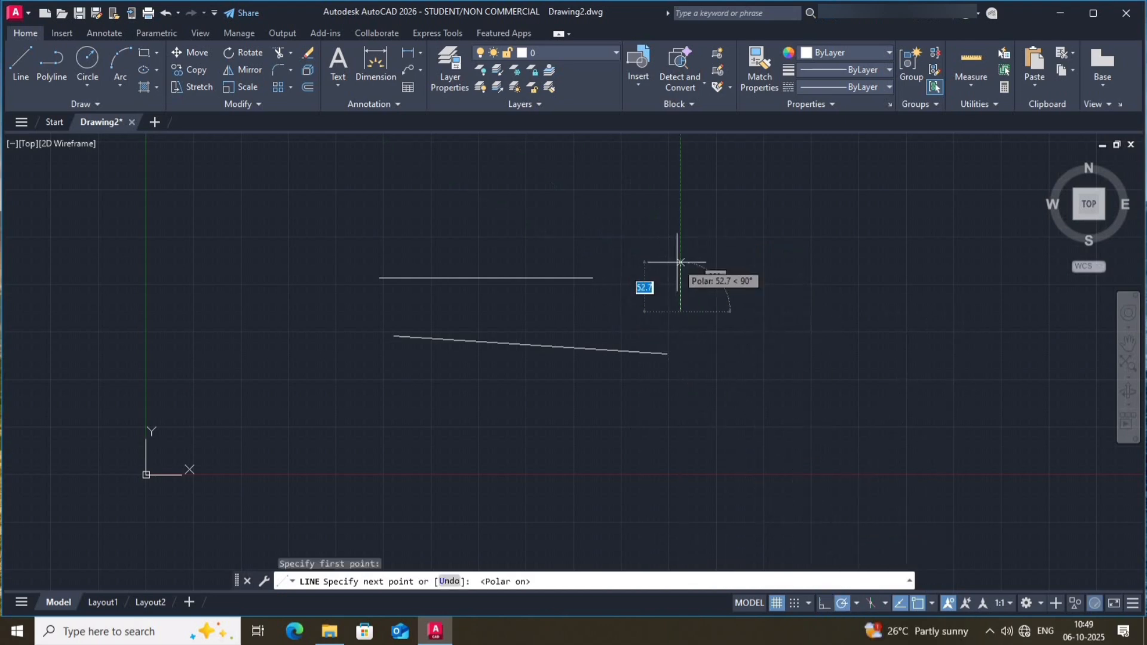
pyautogui.moveTo(731, 284)
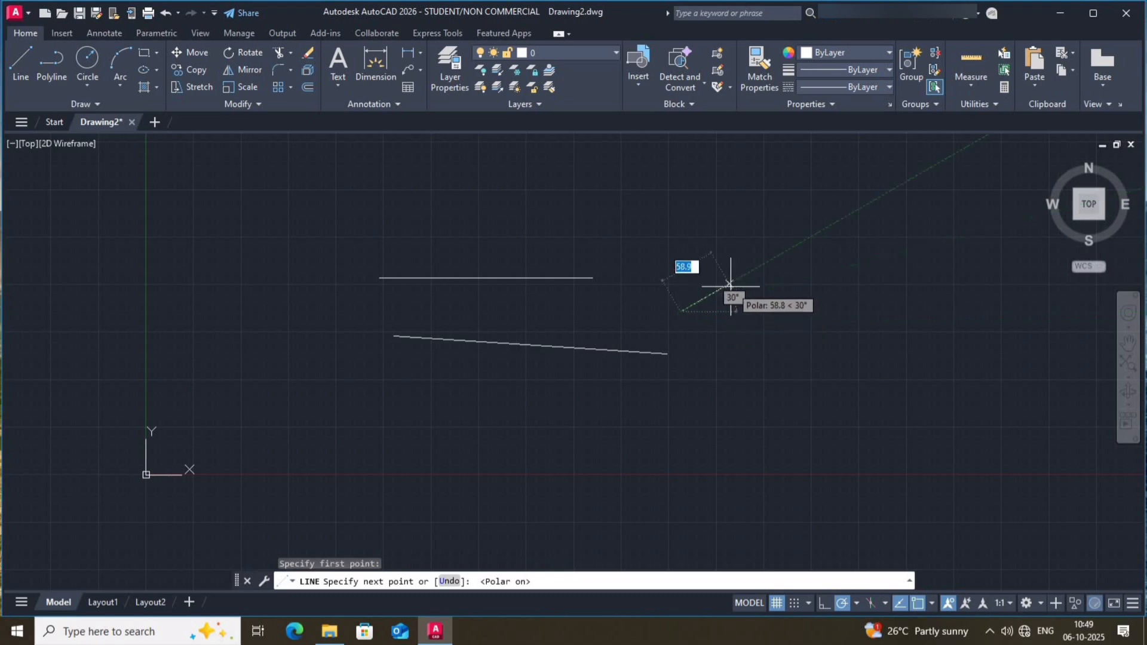
pyautogui.moveTo(695, 256)
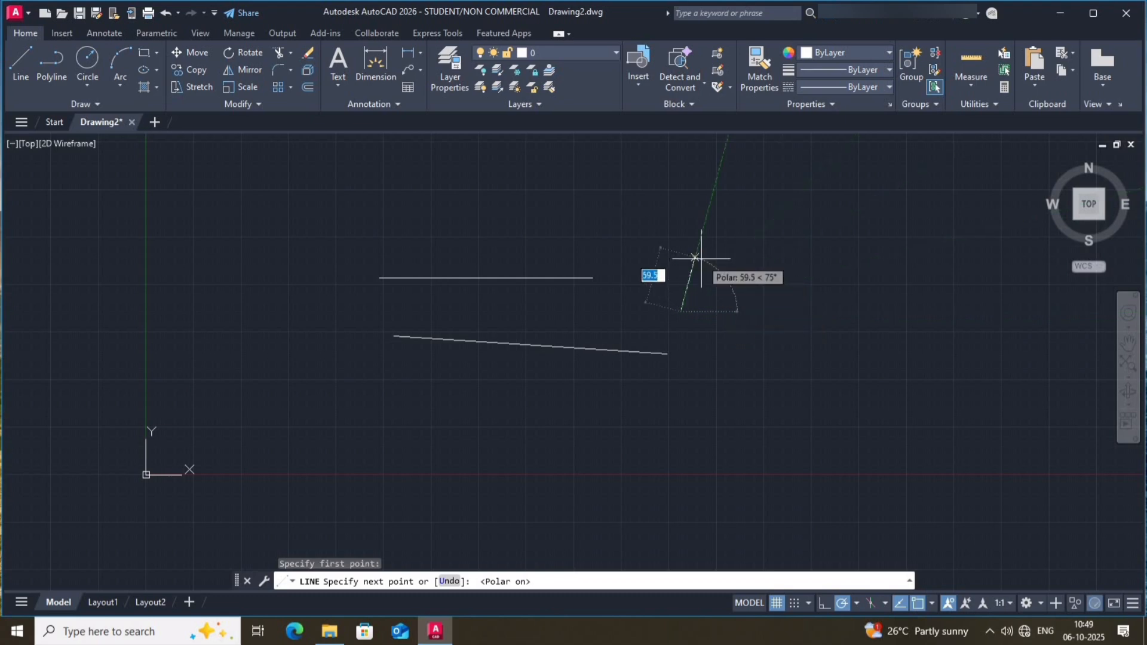
pyautogui.moveTo(694, 248)
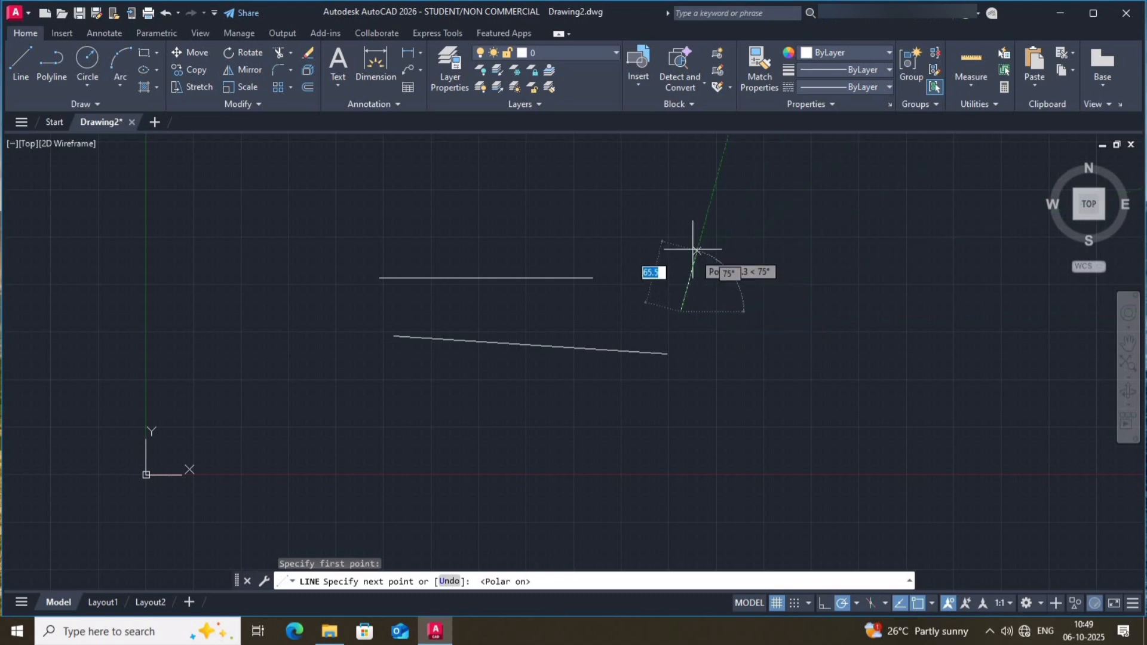
pyautogui.moveTo(679, 233)
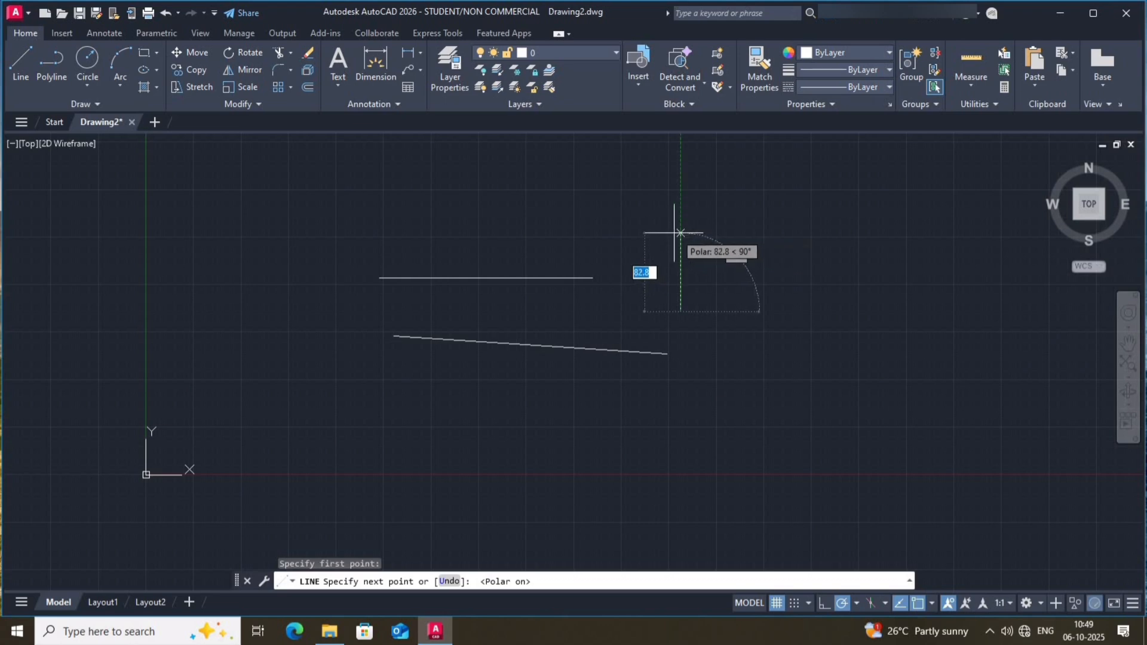
pyautogui.moveTo(595, 216)
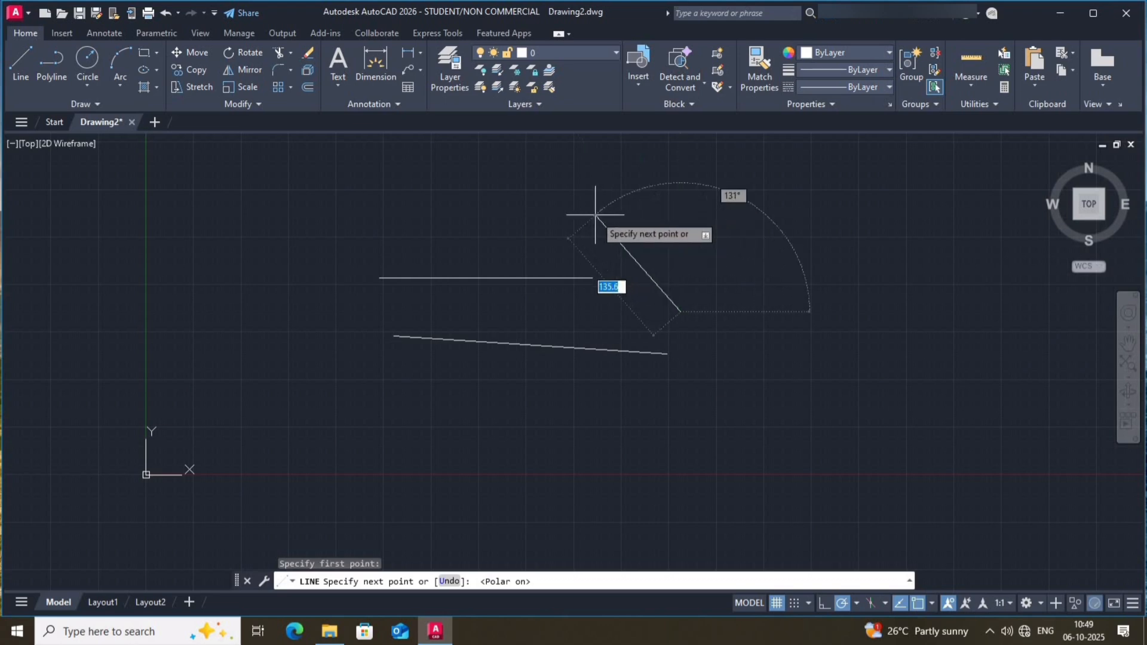
pyautogui.moveTo(586, 219)
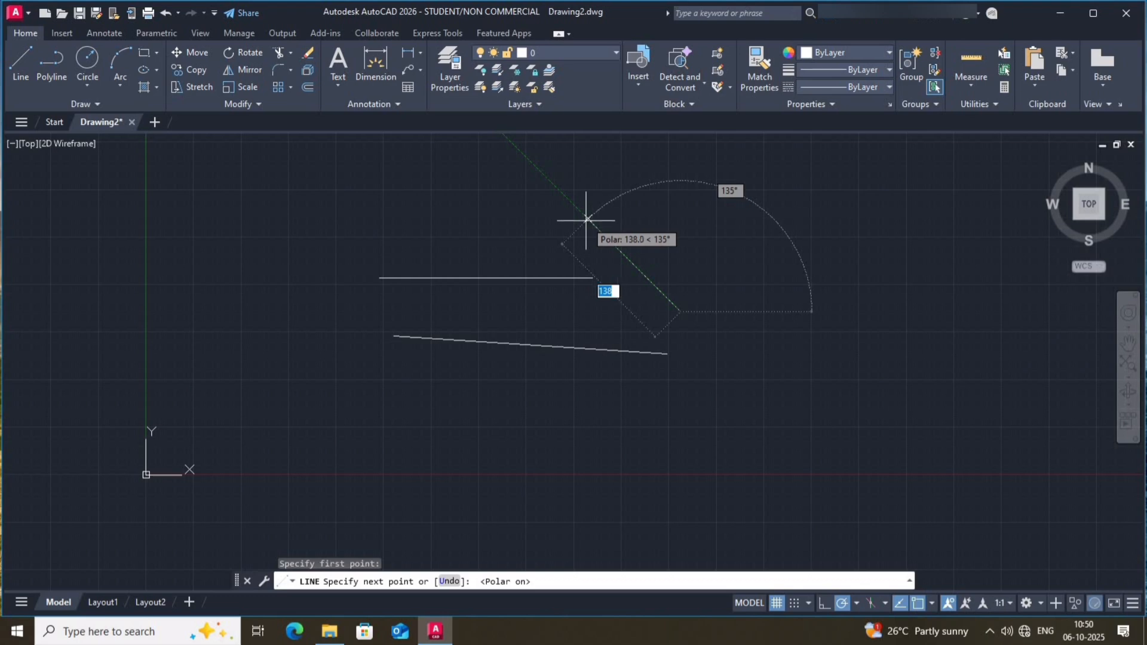
pyautogui.press('Escape')
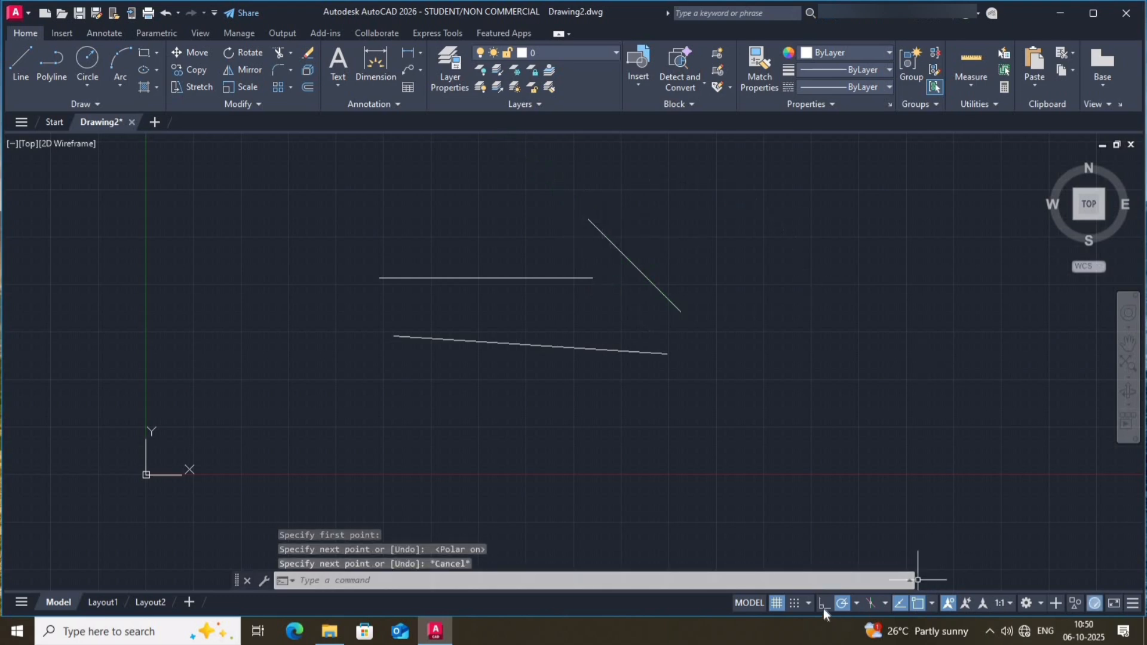
# Turn ortho back on and select lines with a left-to-right window selection
pyautogui.click(822, 603)
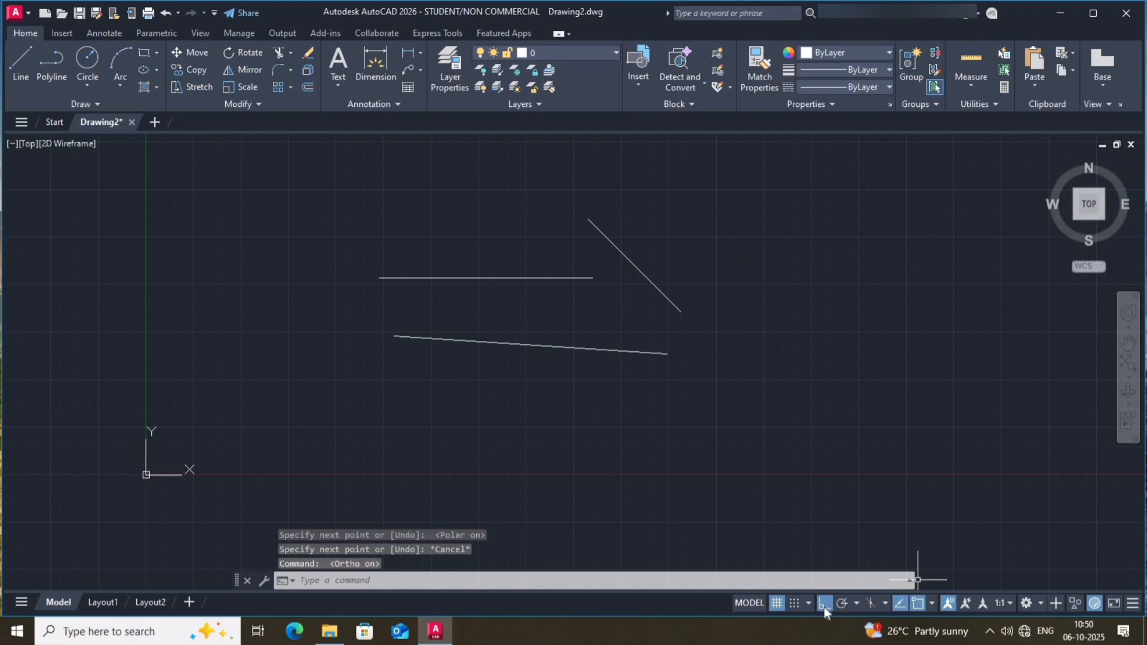
pyautogui.moveTo(900, 492)
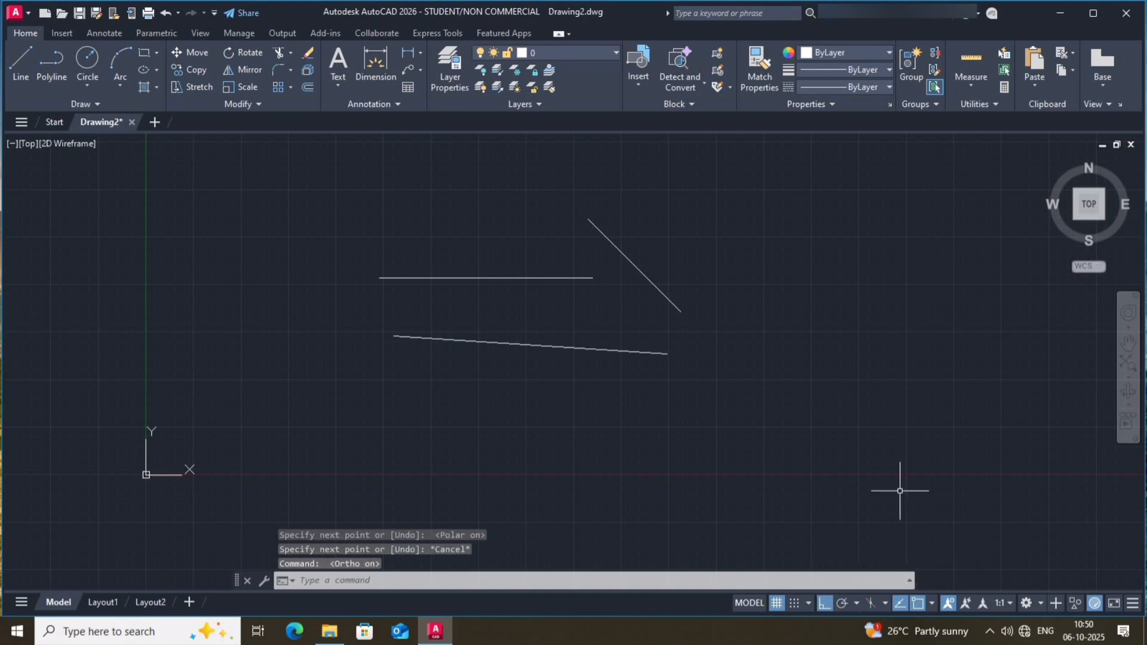
pyautogui.moveTo(733, 317)
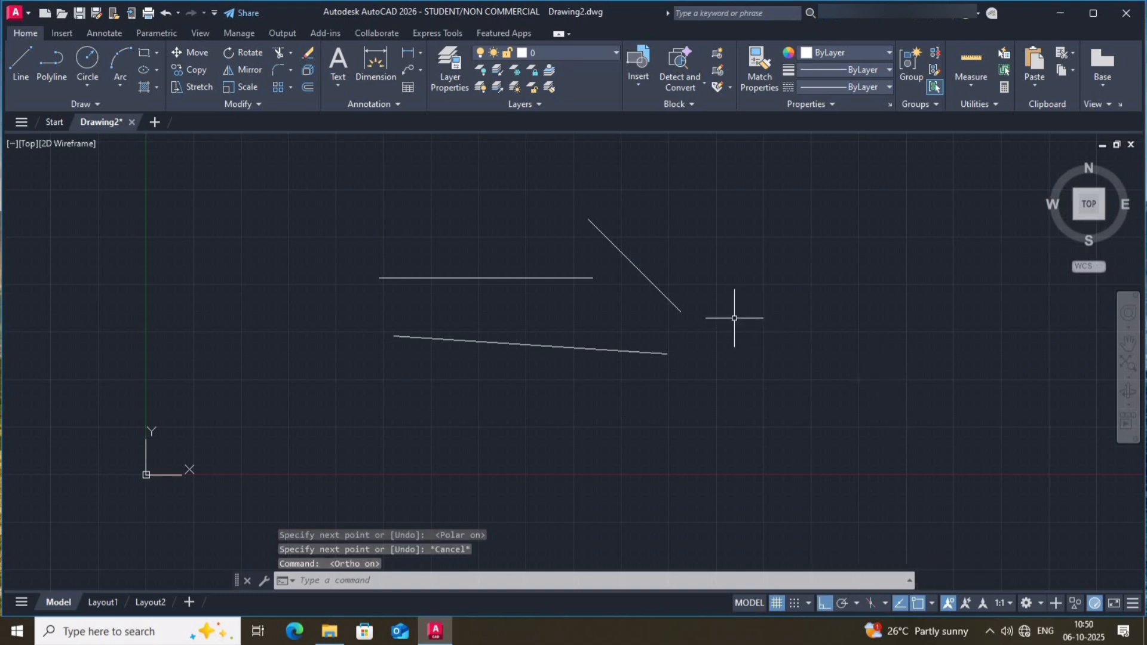
pyautogui.moveTo(581, 265)
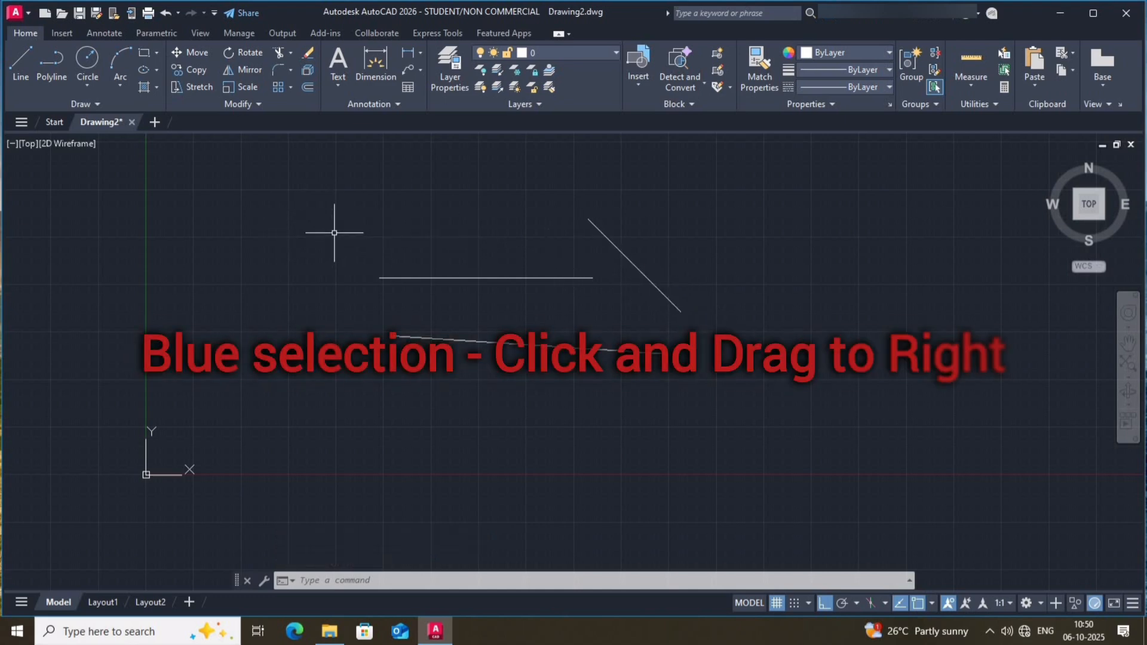
pyautogui.moveTo(334, 233); pyautogui.dragTo(426, 251)
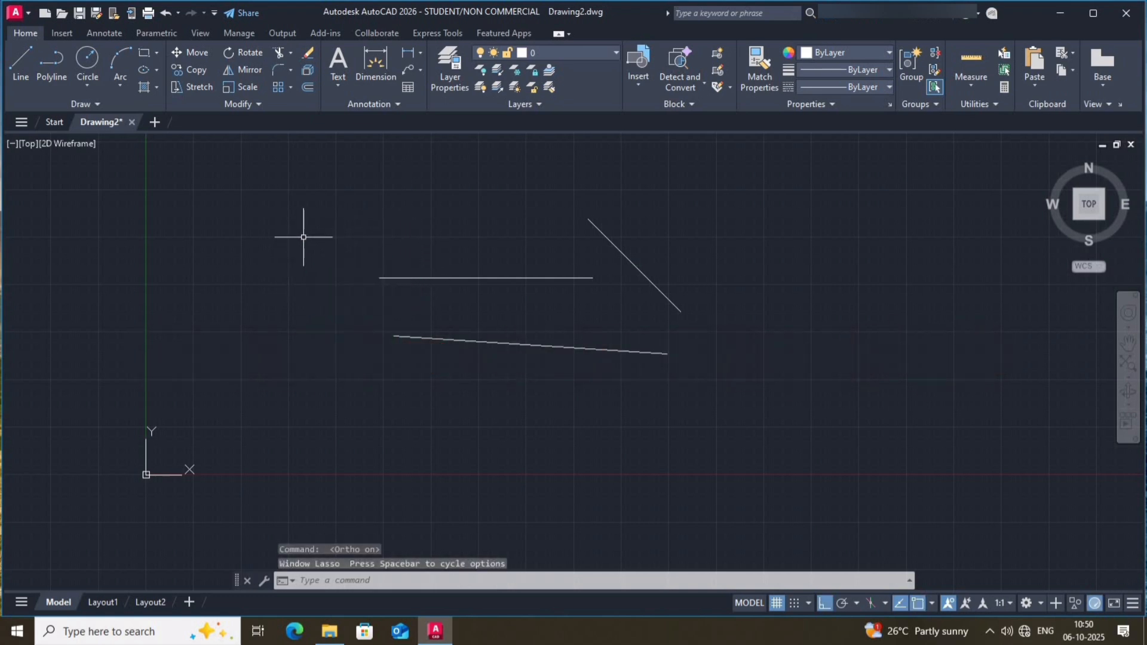
pyautogui.moveTo(339, 369)
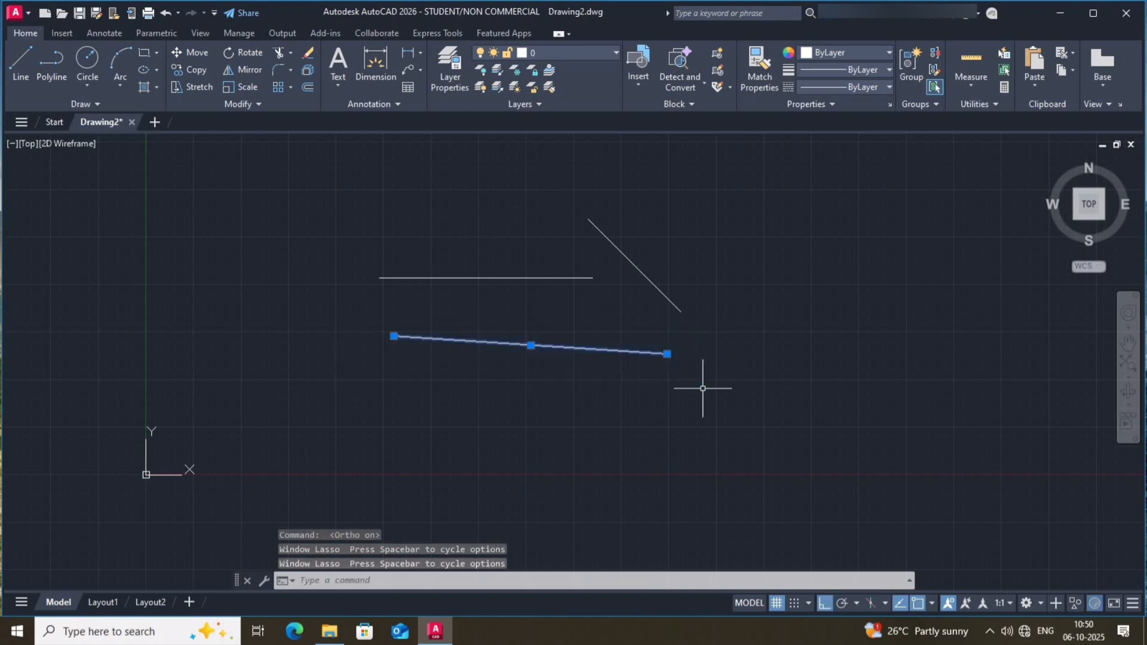
pyautogui.moveTo(692, 366)
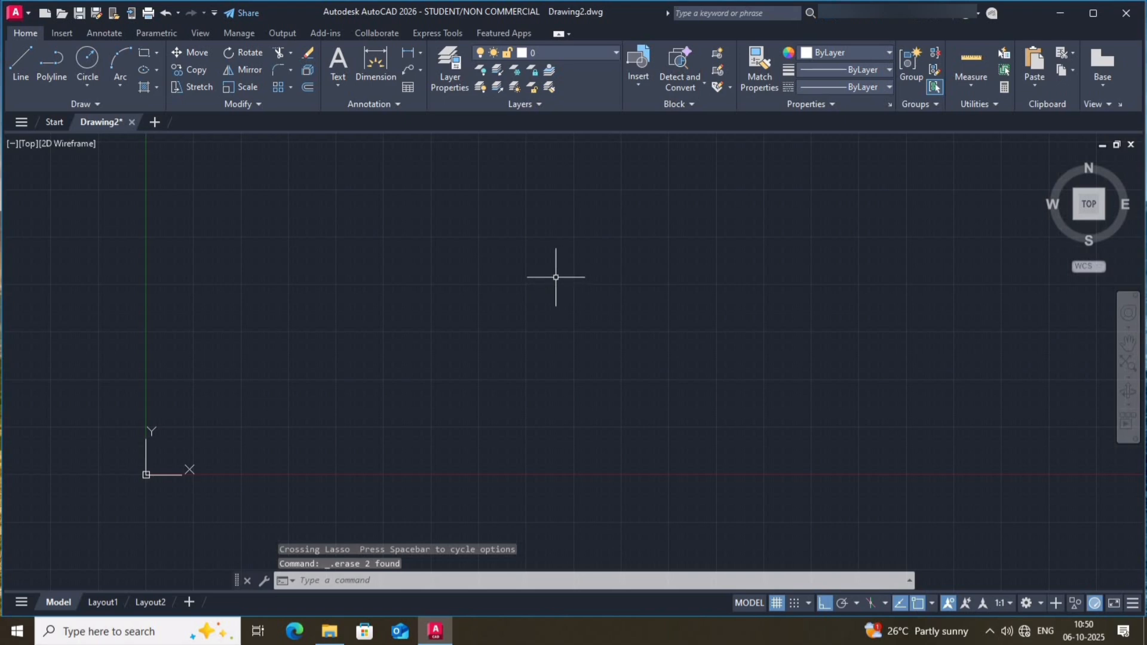
pyautogui.moveTo(552, 279)
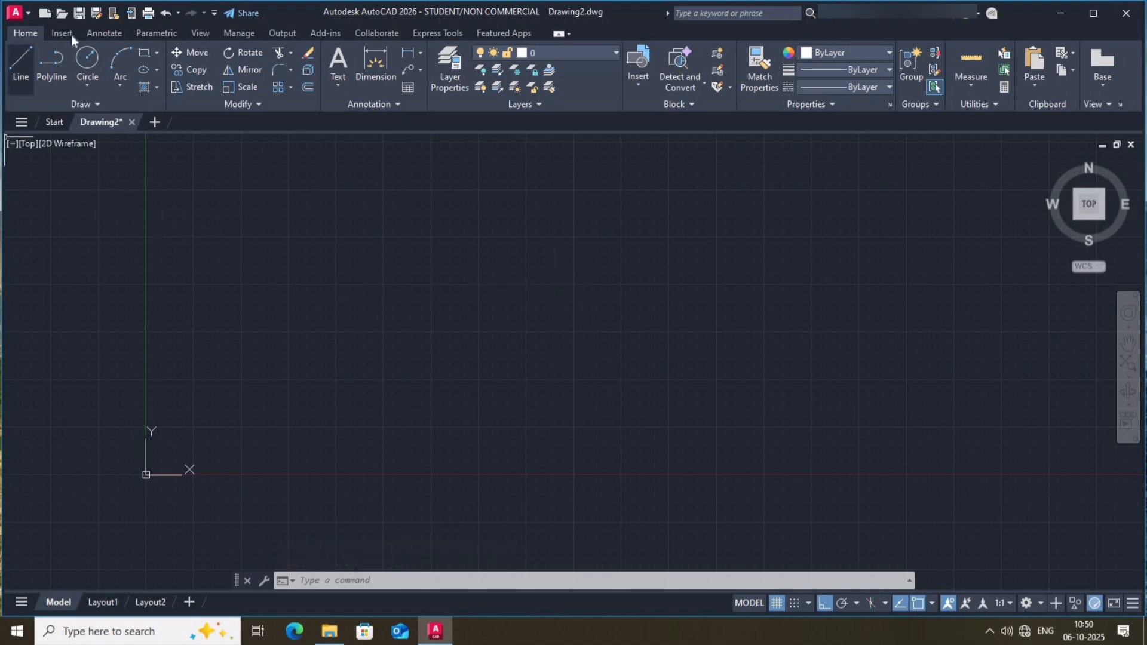
pyautogui.moveTo(286, 124)
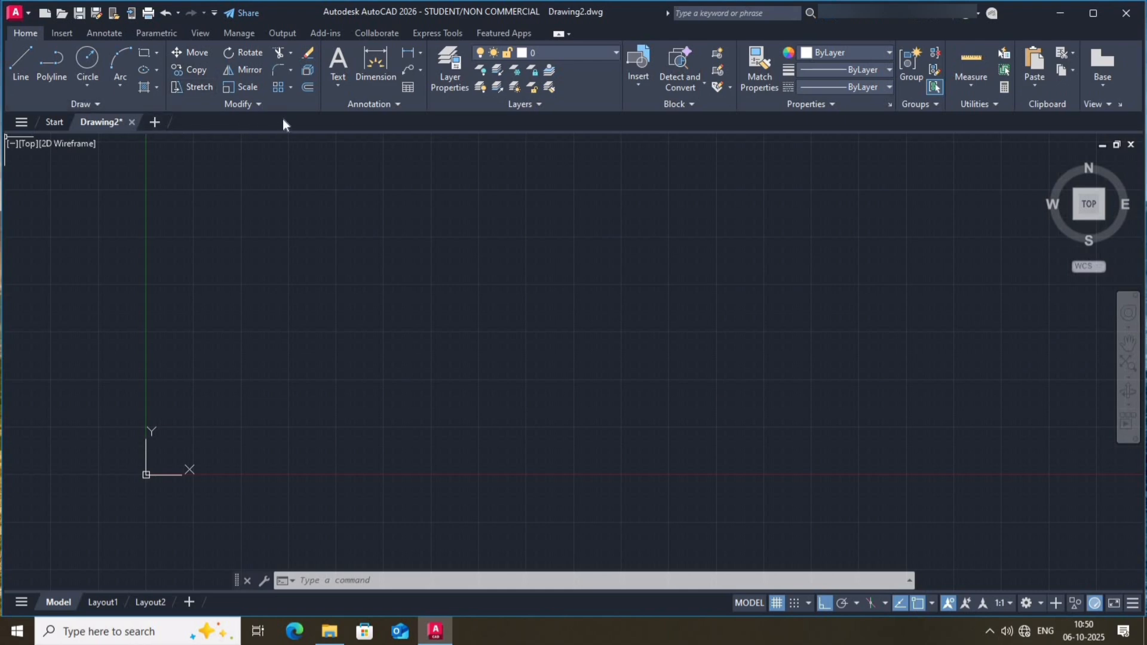
pyautogui.moveTo(577, 127)
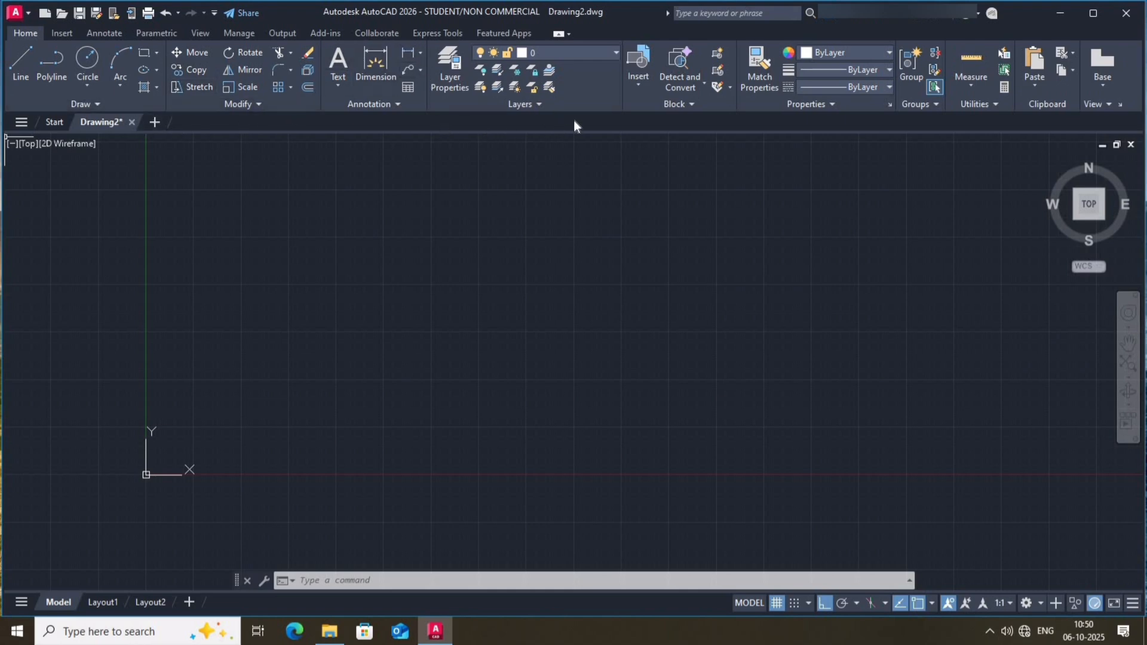
pyautogui.moveTo(935, 310)
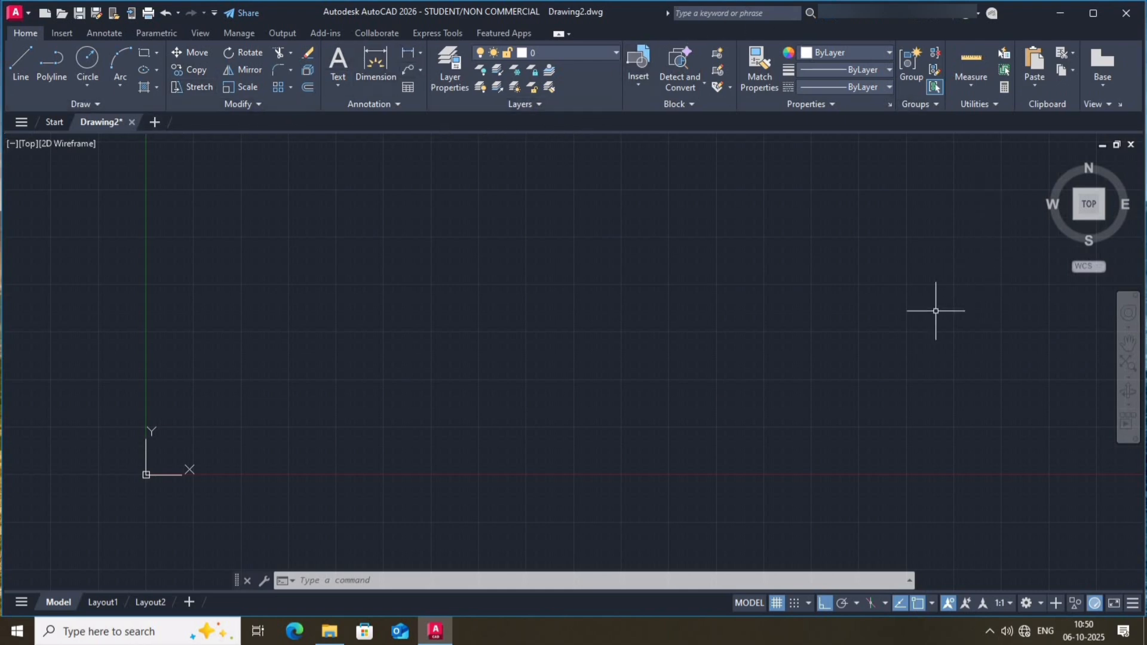
pyautogui.moveTo(674, 419)
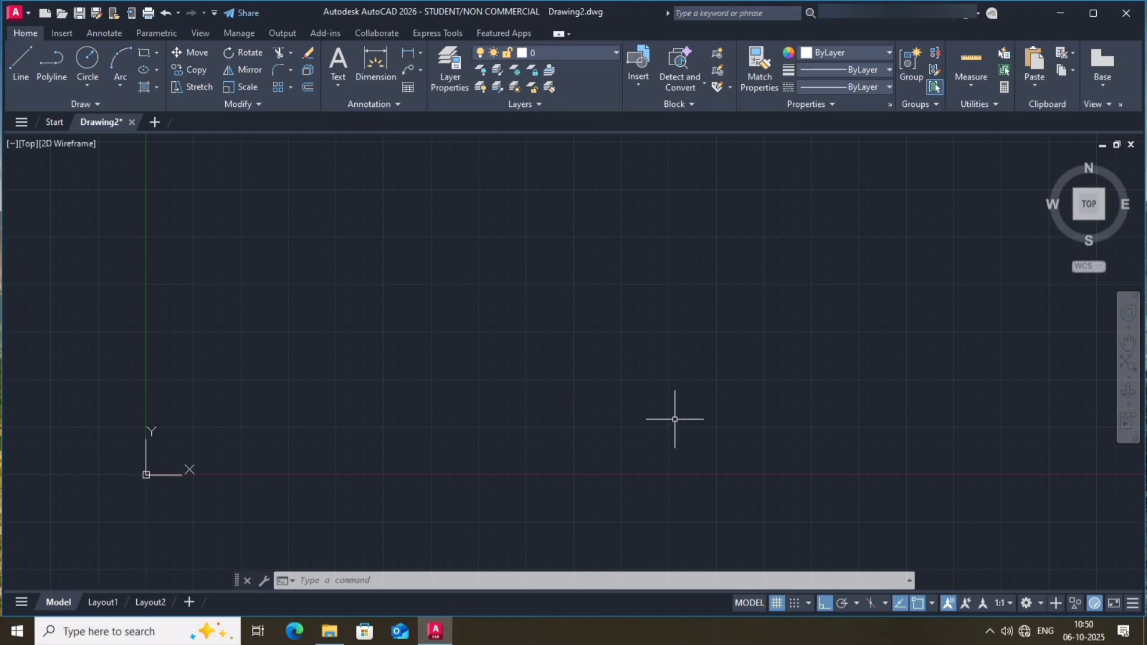